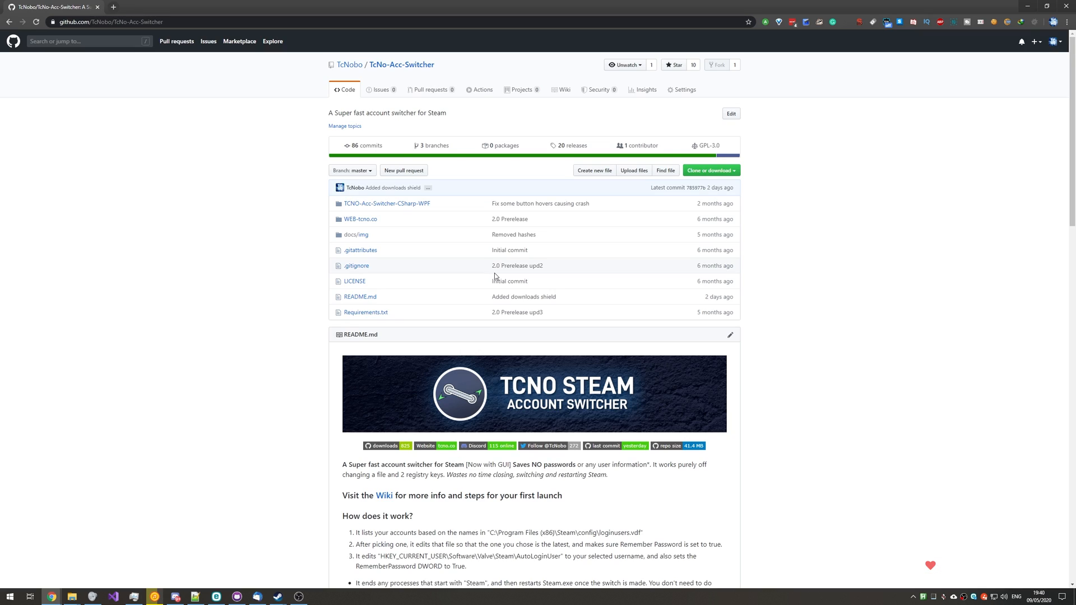
pyautogui.moveTo(235, 368)
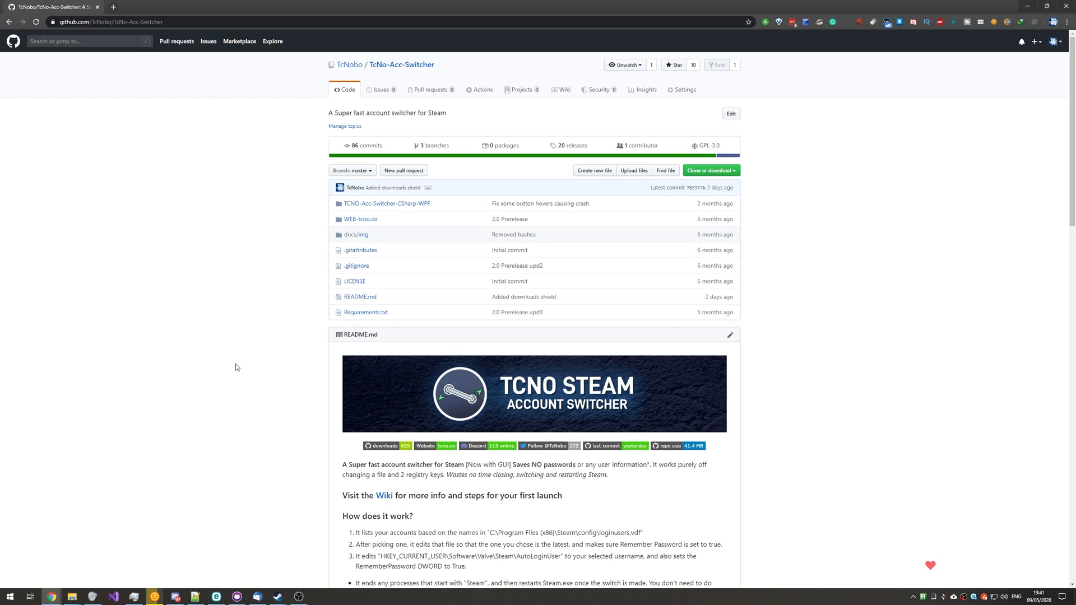
# Create the private Temp repository initialised with a README.
pyautogui.scroll(-3)
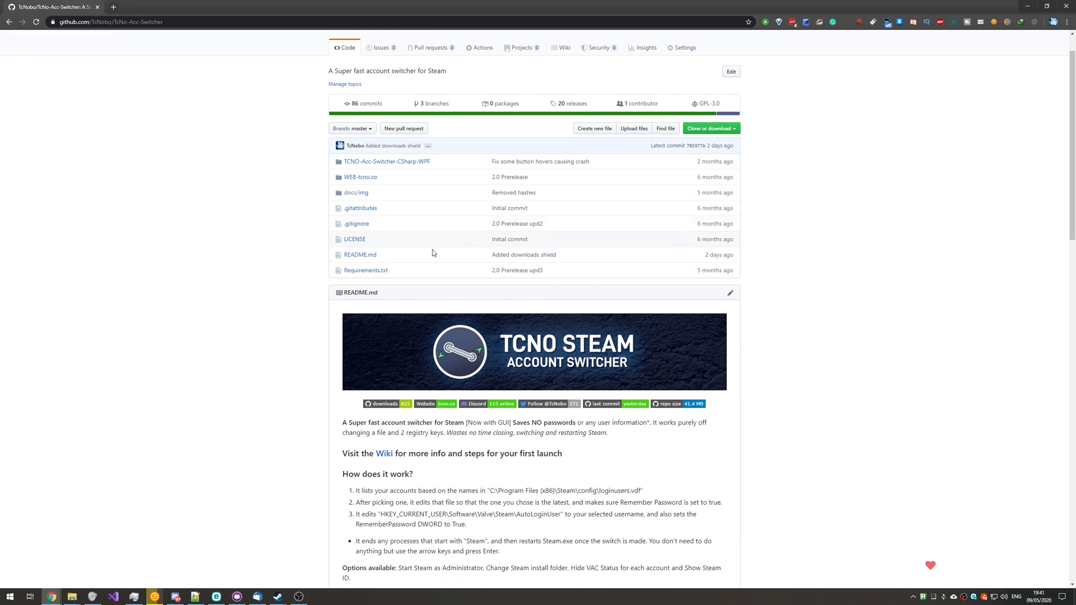
pyautogui.moveTo(471, 278)
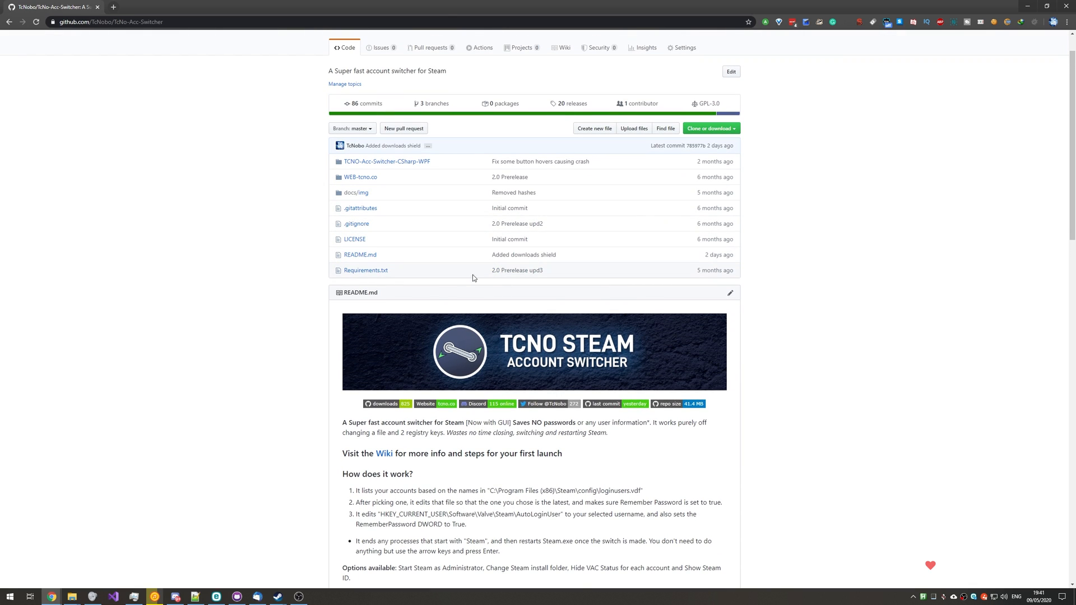
pyautogui.scroll(-3)
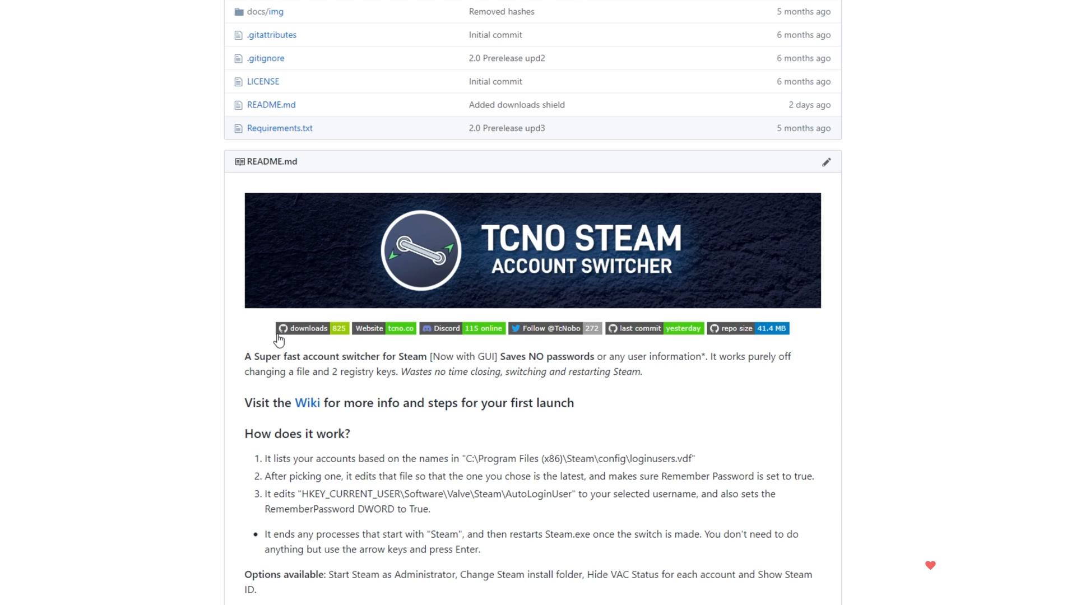
pyautogui.moveTo(631, 338)
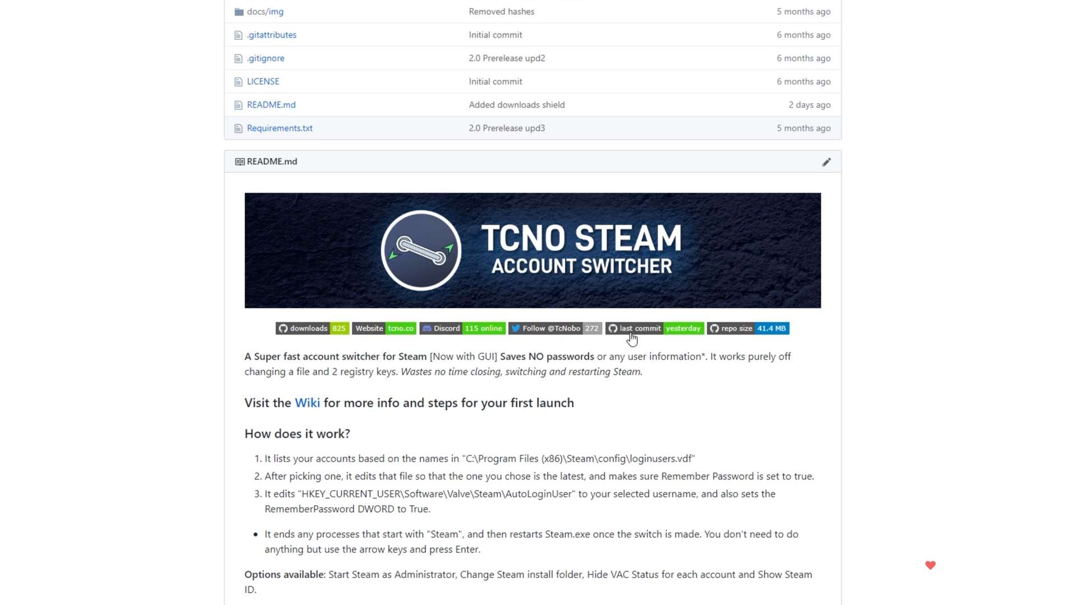
pyautogui.moveTo(554, 338)
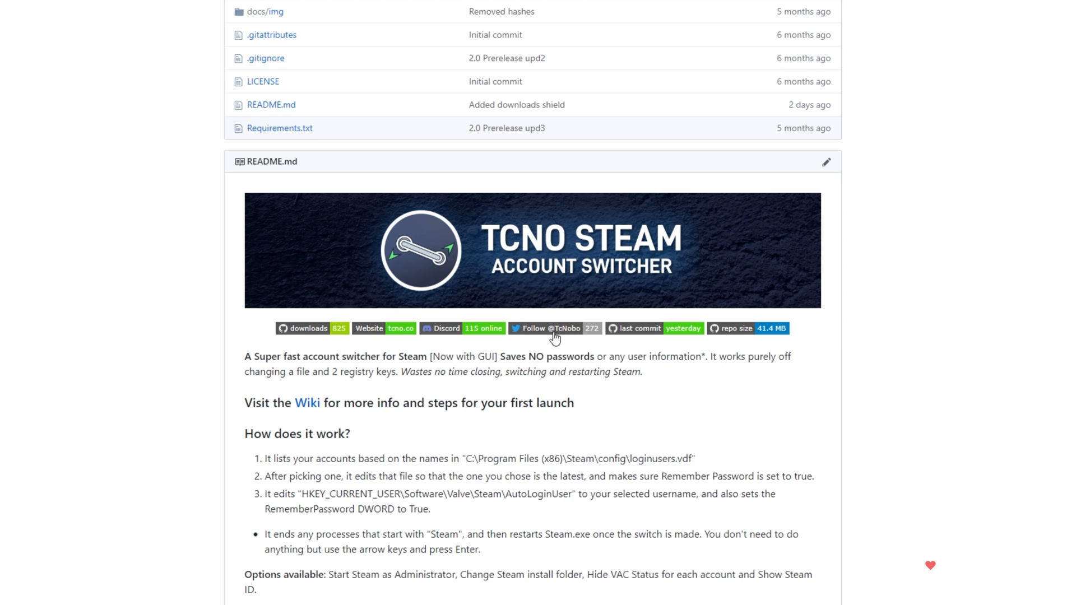
pyautogui.moveTo(472, 314)
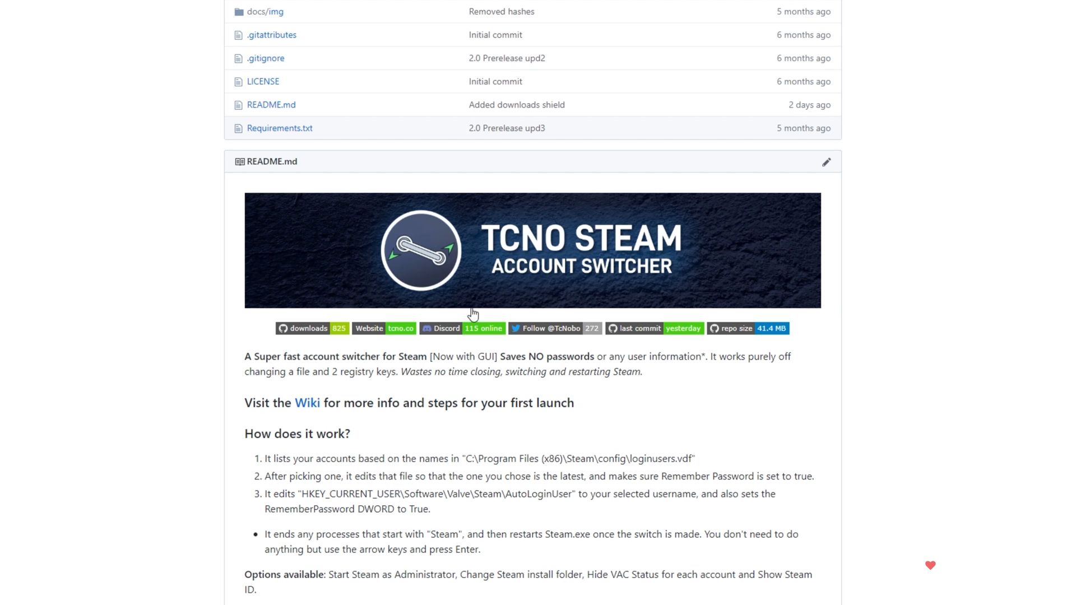
pyautogui.moveTo(307, 340)
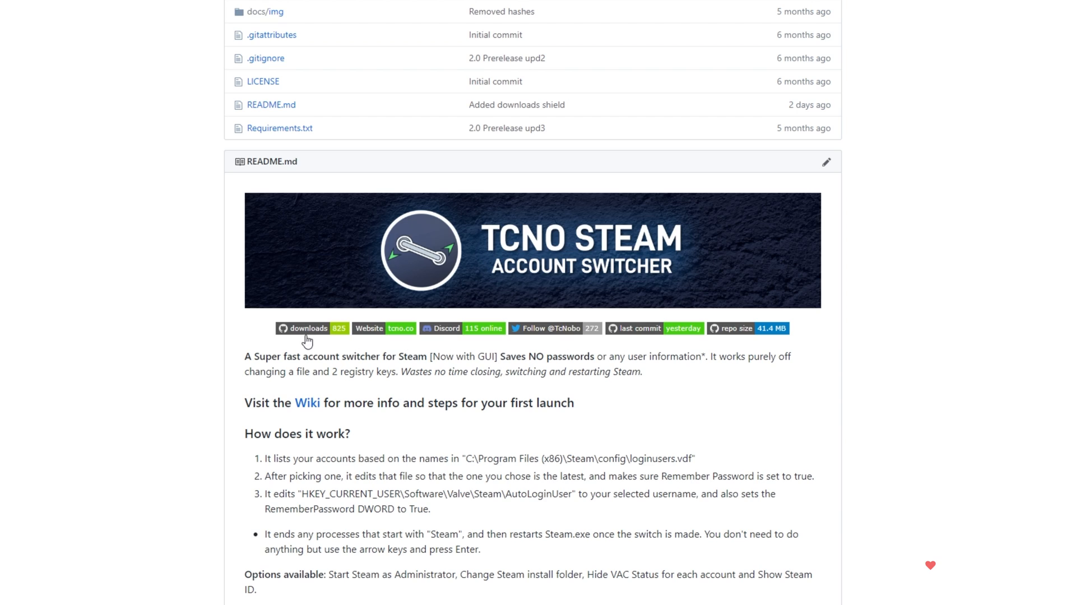
pyautogui.moveTo(698, 352)
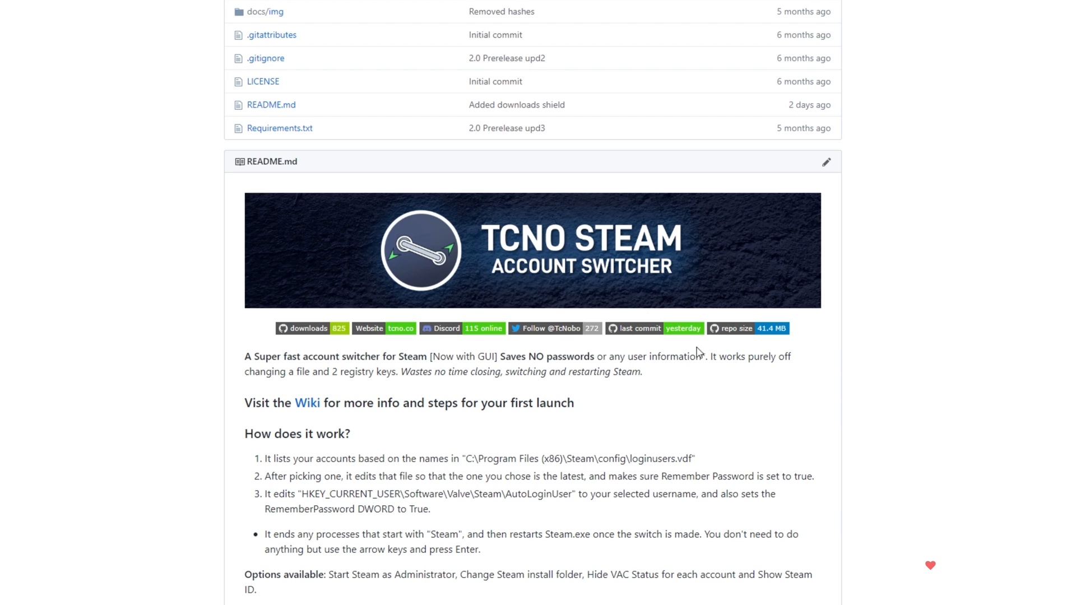
pyautogui.moveTo(561, 369)
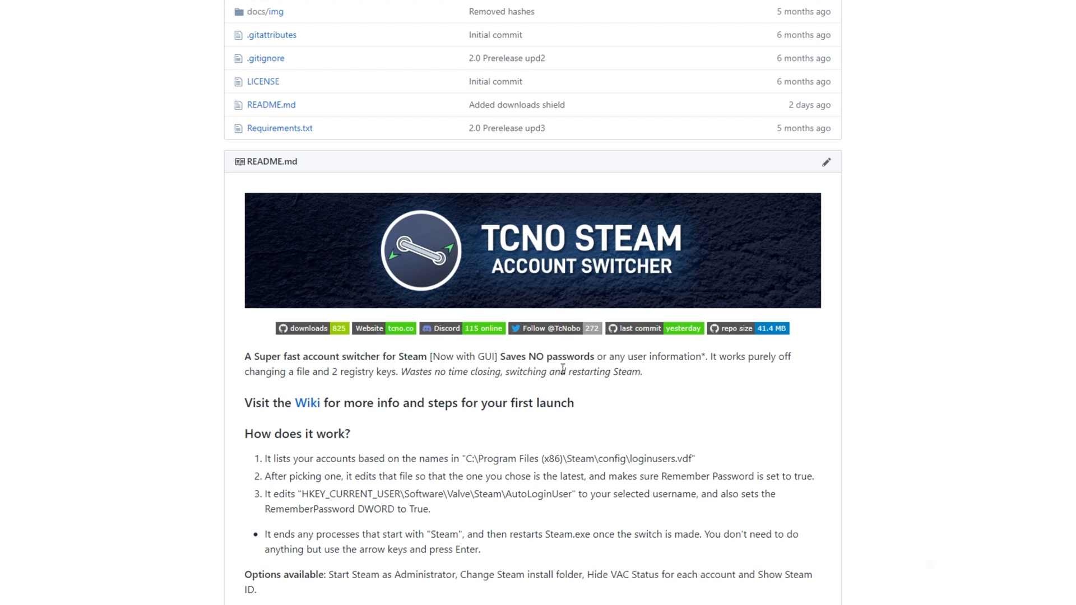
pyautogui.moveTo(310, 334)
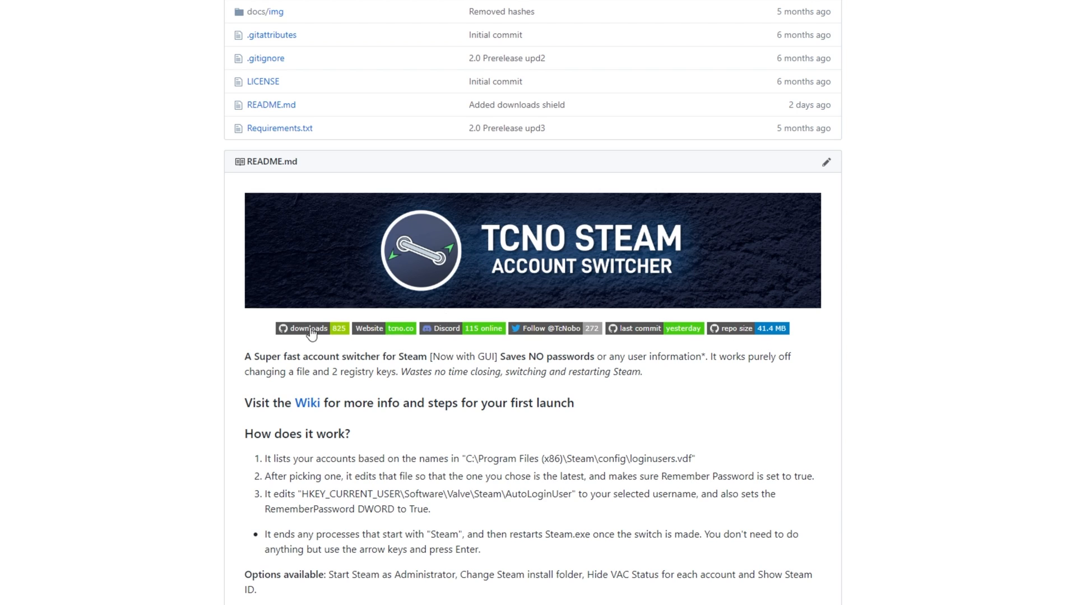
pyautogui.moveTo(657, 336)
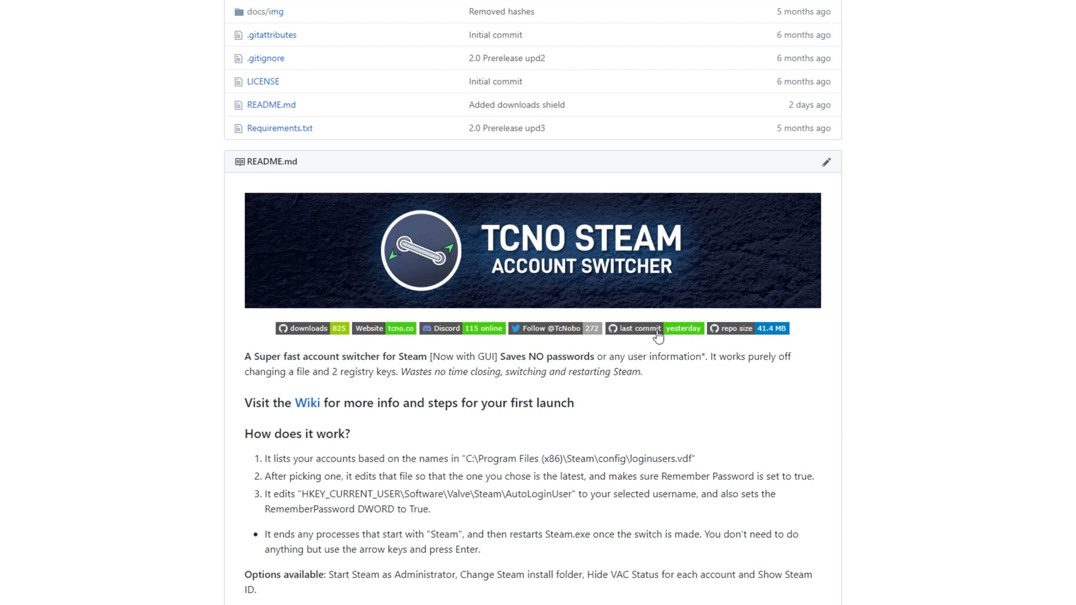
pyautogui.moveTo(292, 314)
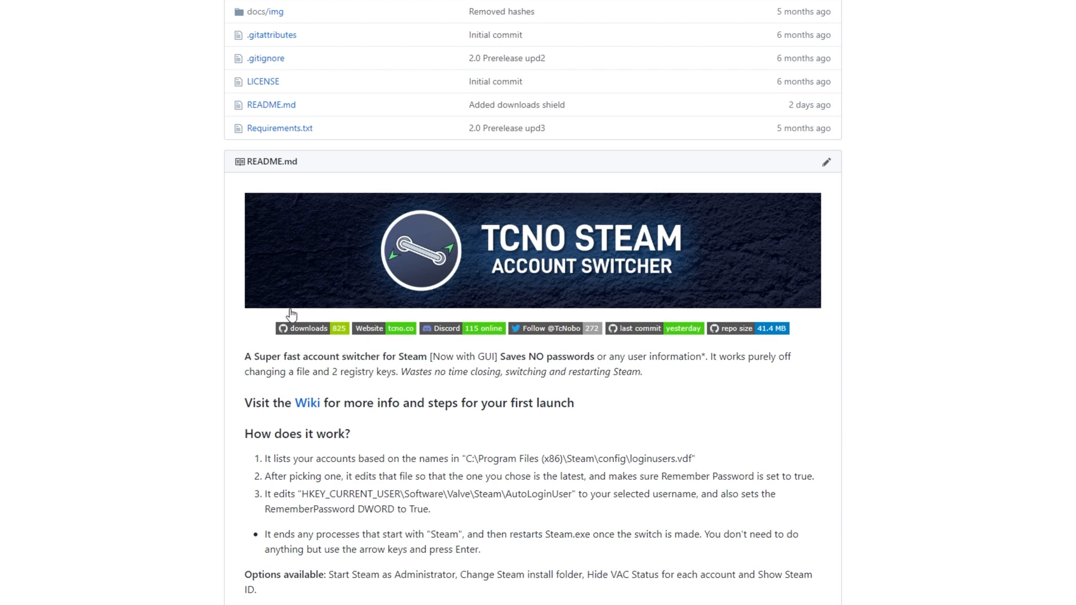
pyautogui.moveTo(626, 362)
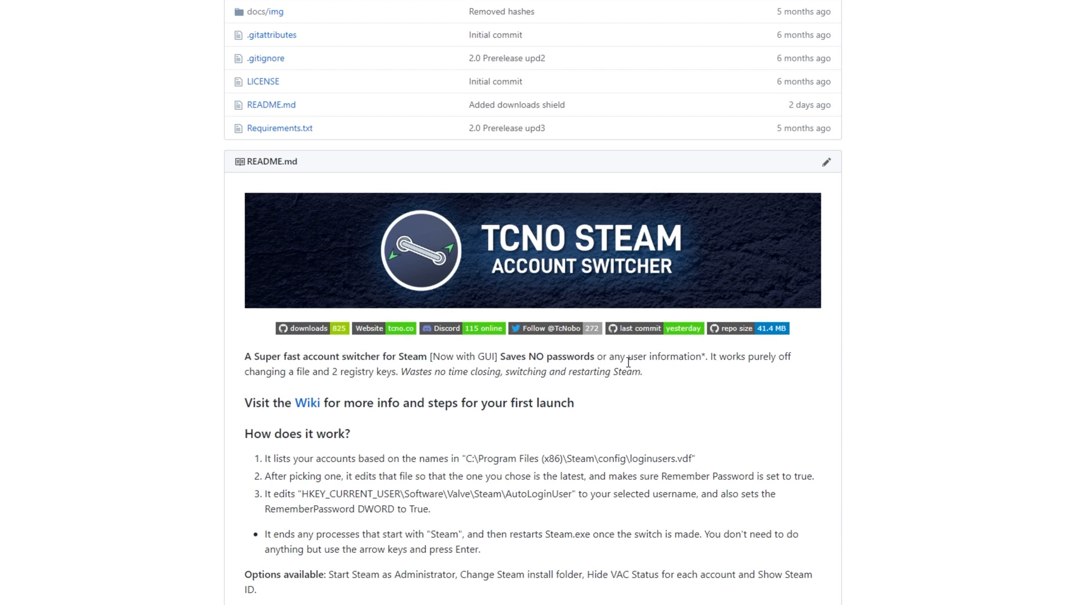
pyautogui.scroll(3)
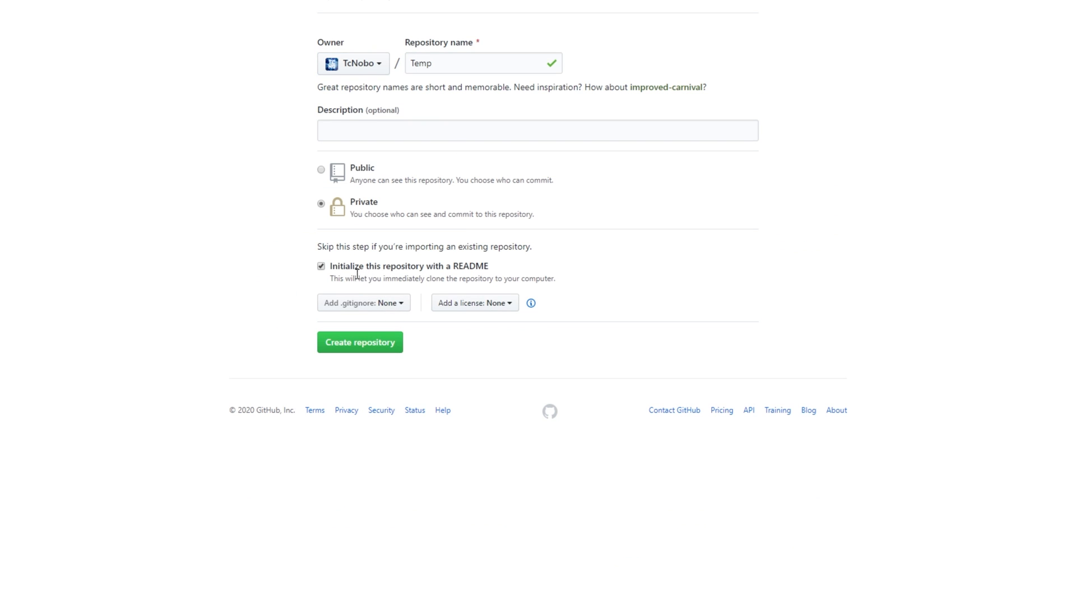
pyautogui.click(359, 342)
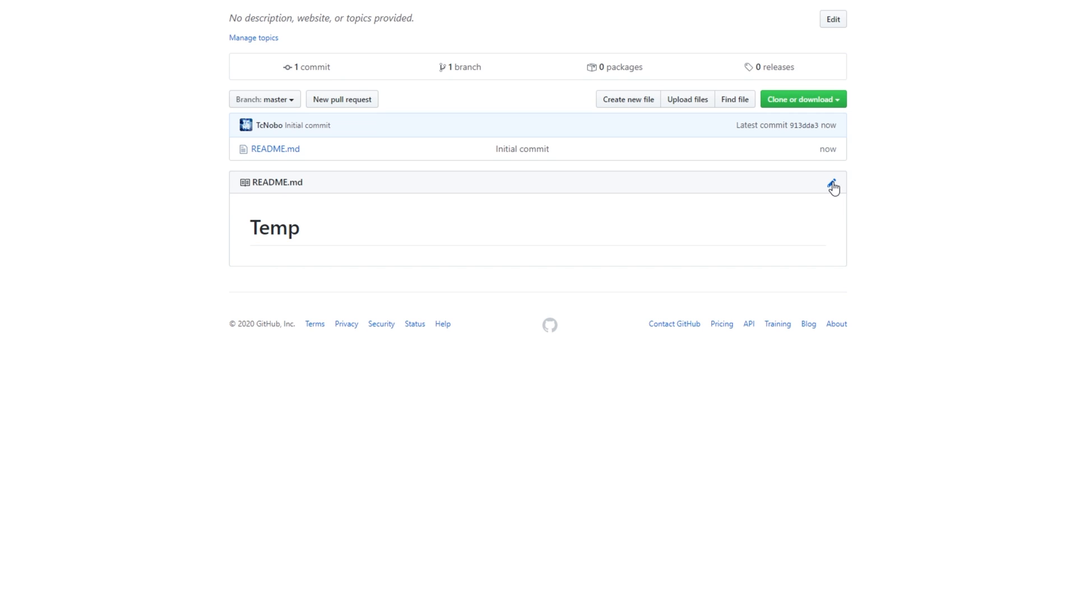
# Edit README.md to the heading 'Temp project. Shields!' with placeholder text and commit it.
pyautogui.click(831, 186)
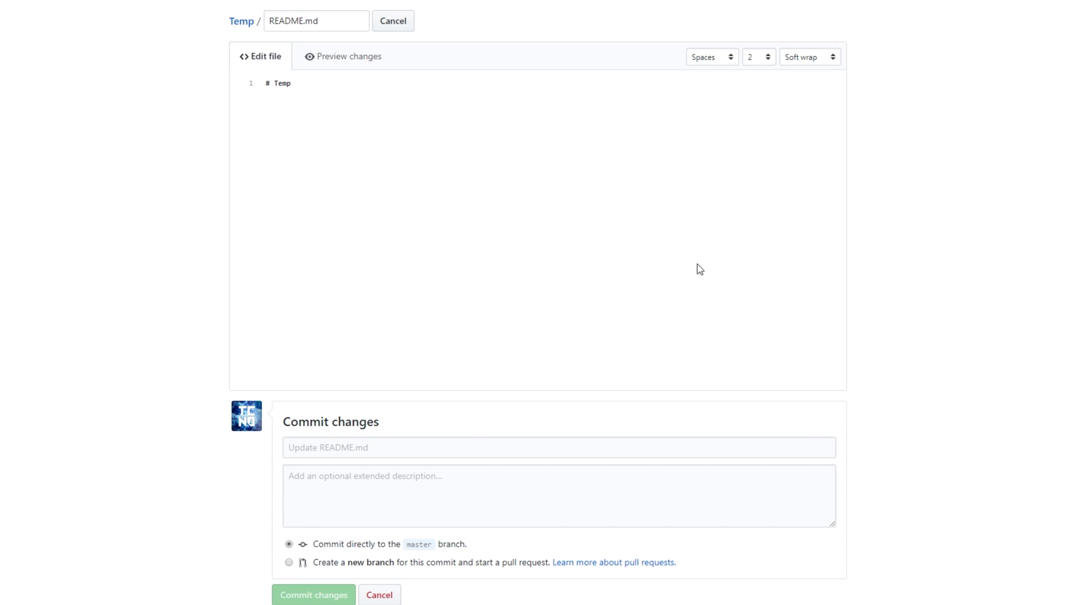
pyautogui.moveTo(701, 277)
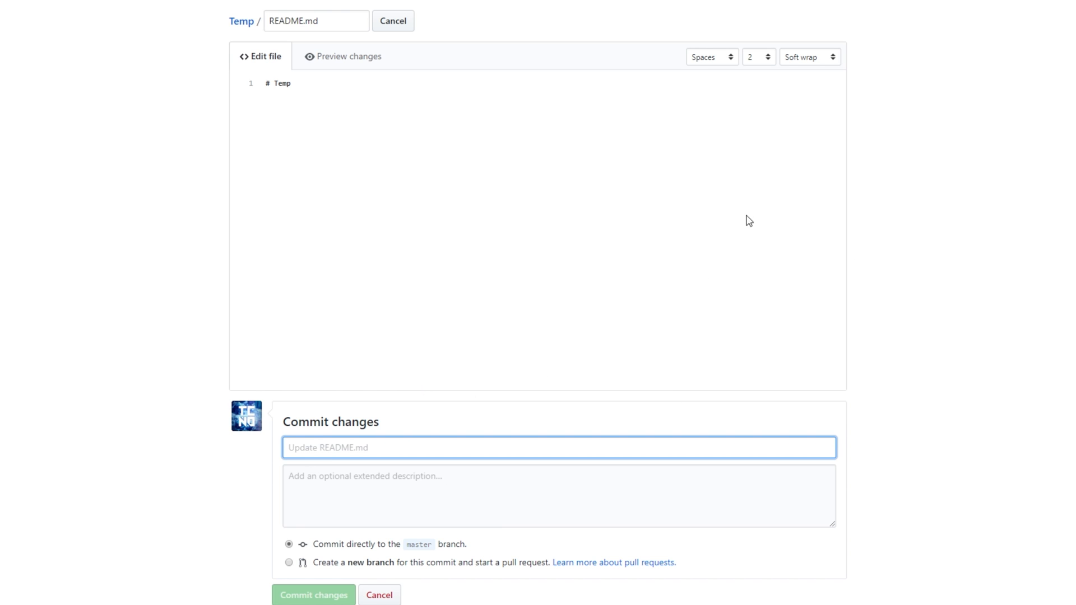
pyautogui.moveTo(740, 307)
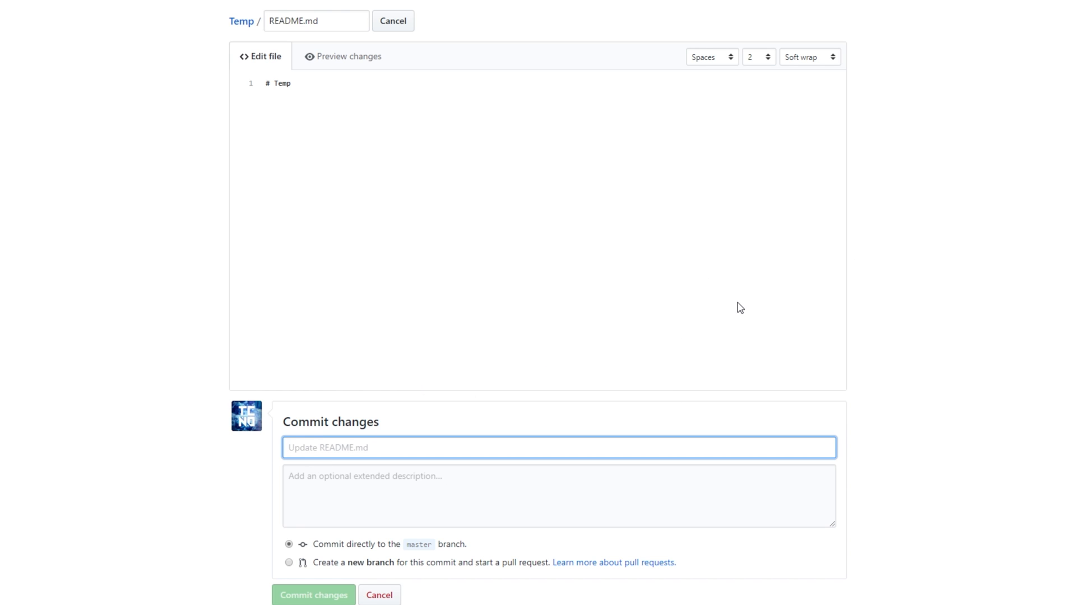
pyautogui.moveTo(475, 258)
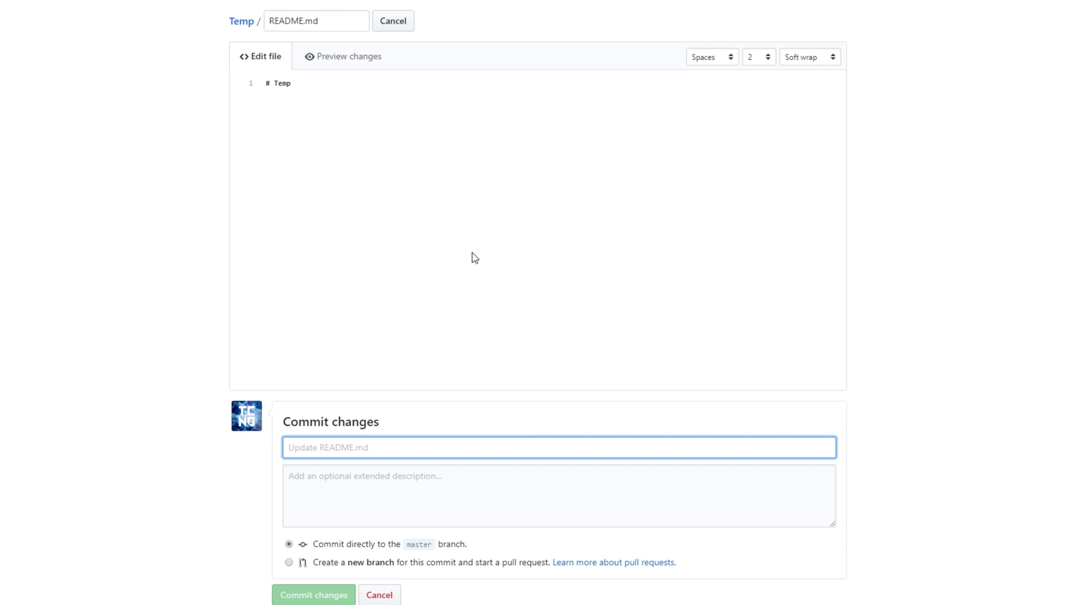
pyautogui.press('Enter')
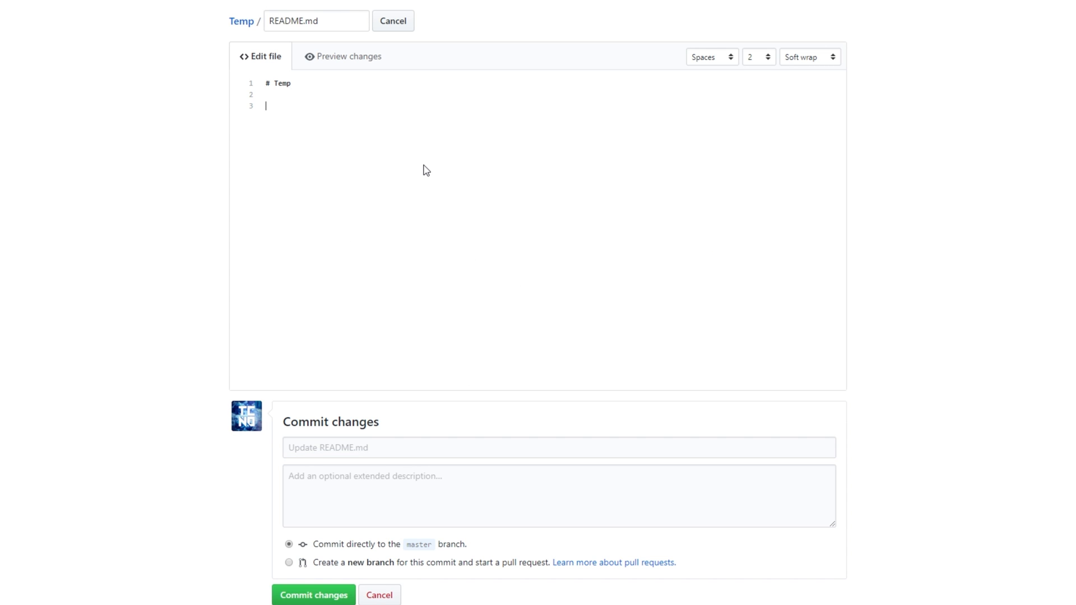
pyautogui.click(349, 56)
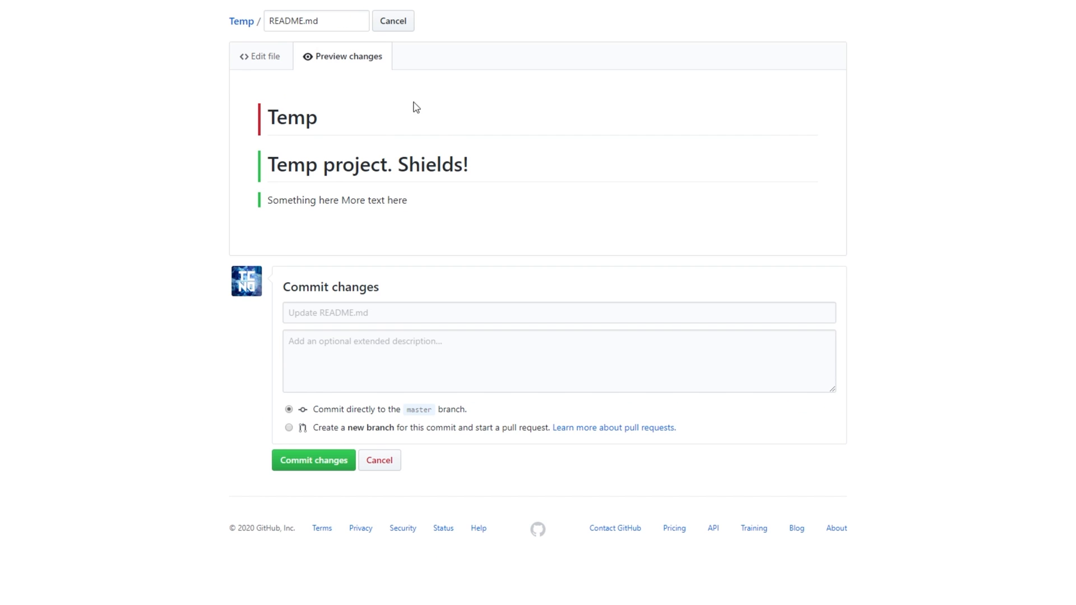
pyautogui.click(313, 459)
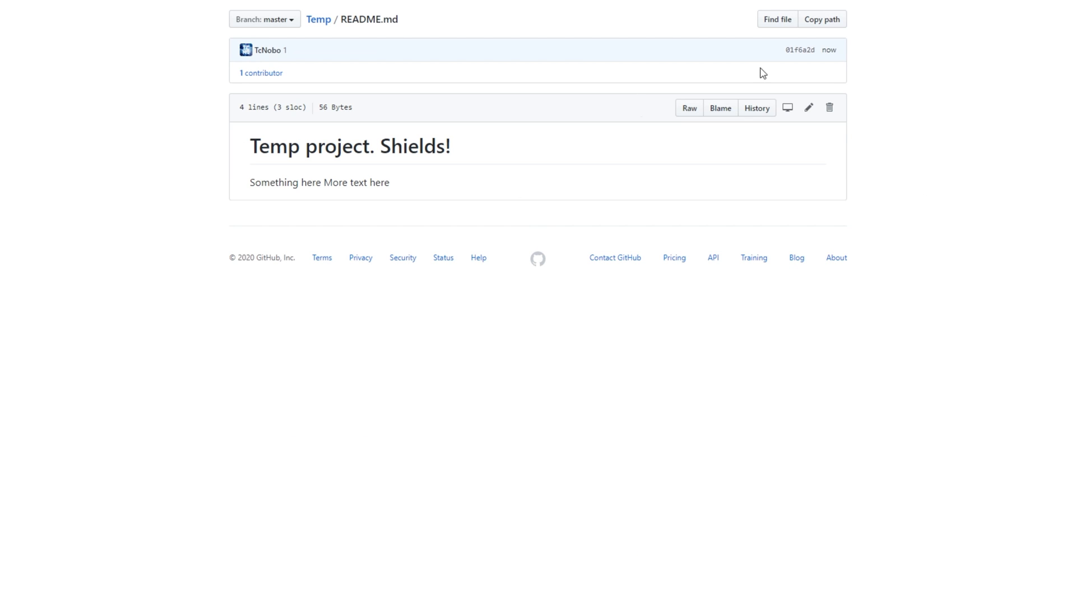
pyautogui.click(808, 108)
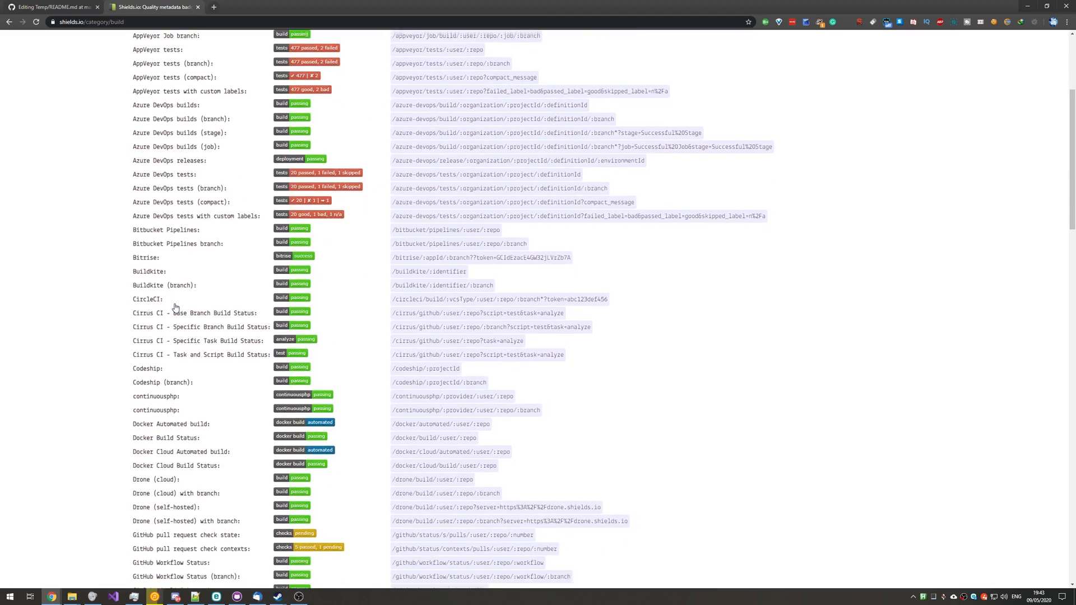
# Scroll the Build category page to review its badge list.
pyautogui.scroll(-3)
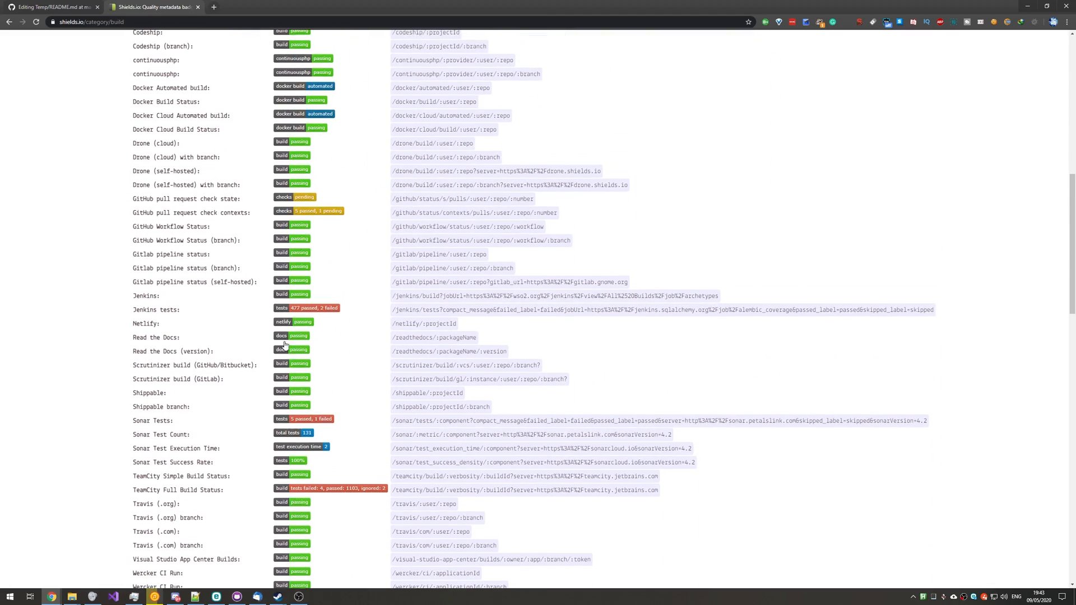
pyautogui.scroll(3)
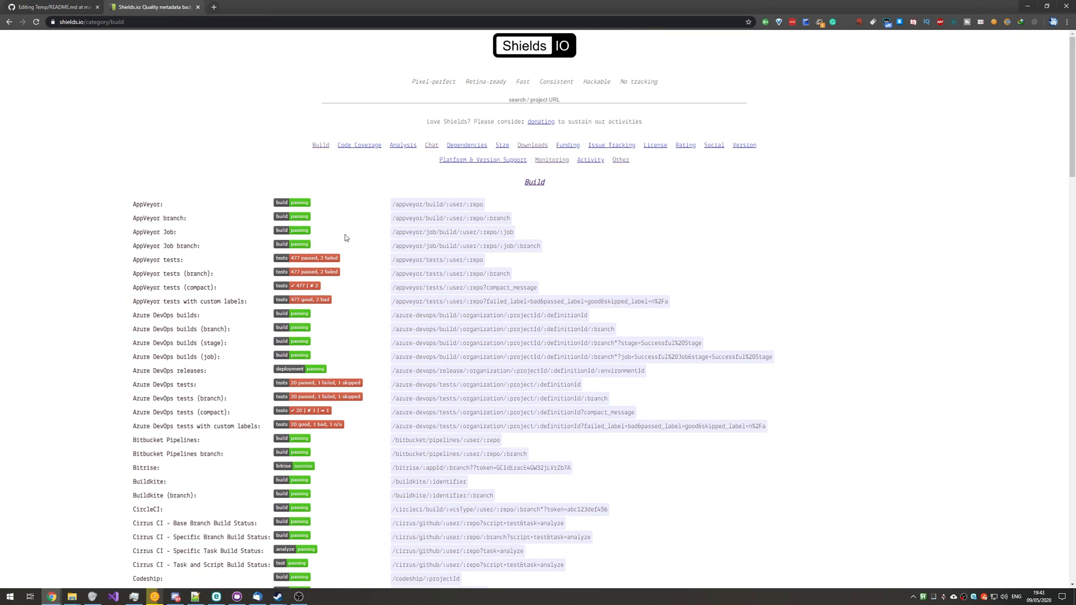
pyautogui.moveTo(552, 82)
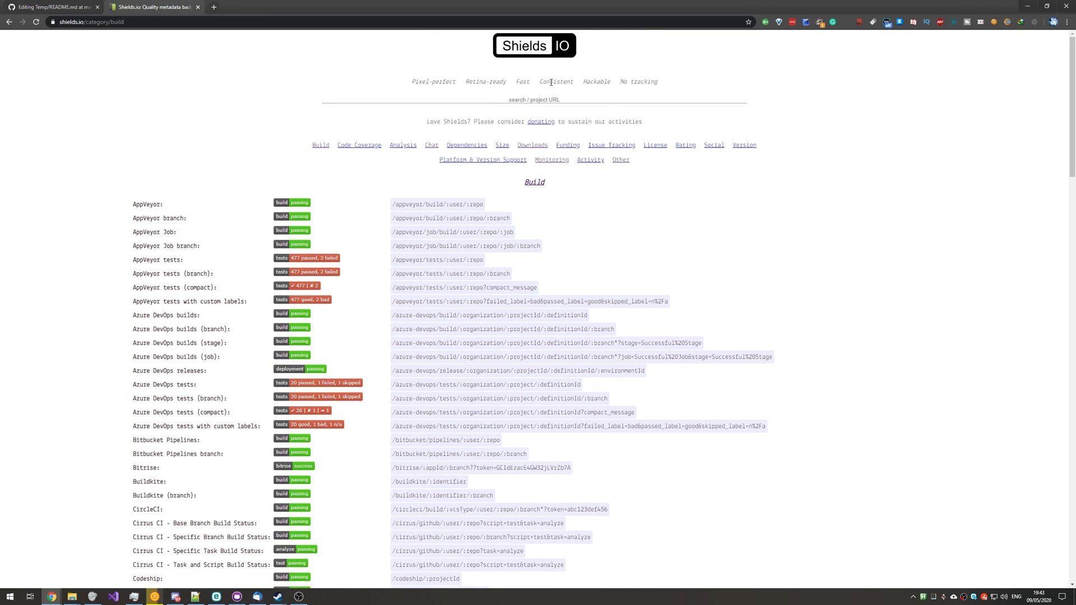
pyautogui.moveTo(570, 98)
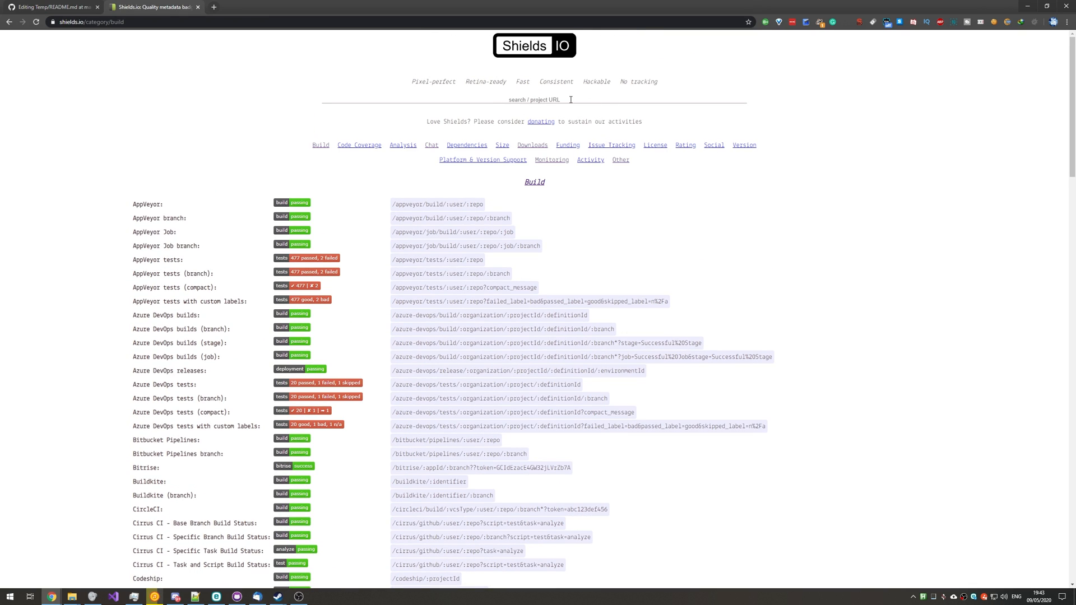
pyautogui.moveTo(627, 71)
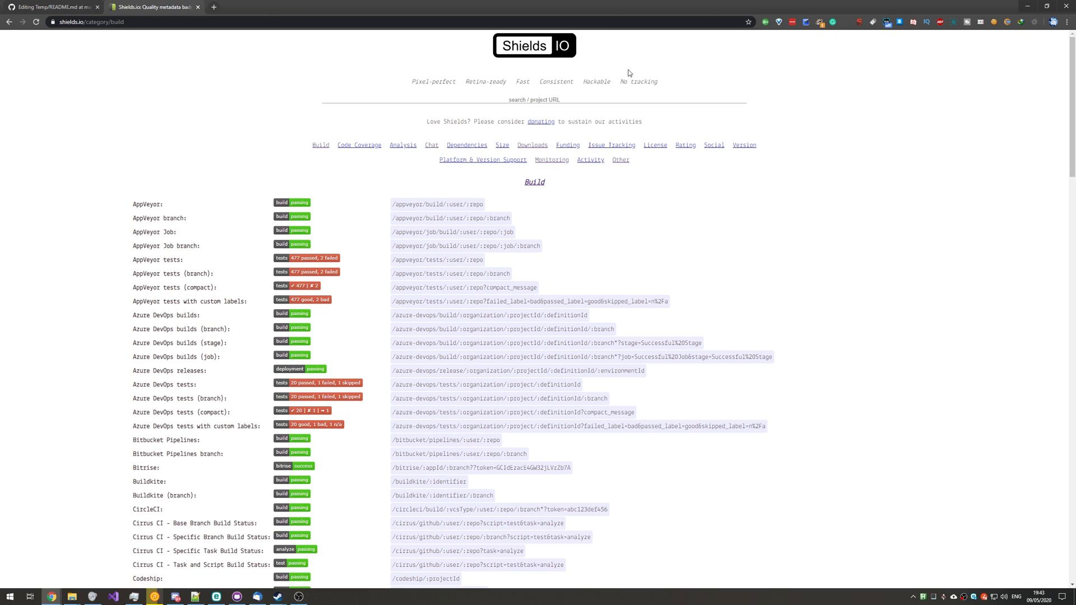
pyautogui.moveTo(552, 135)
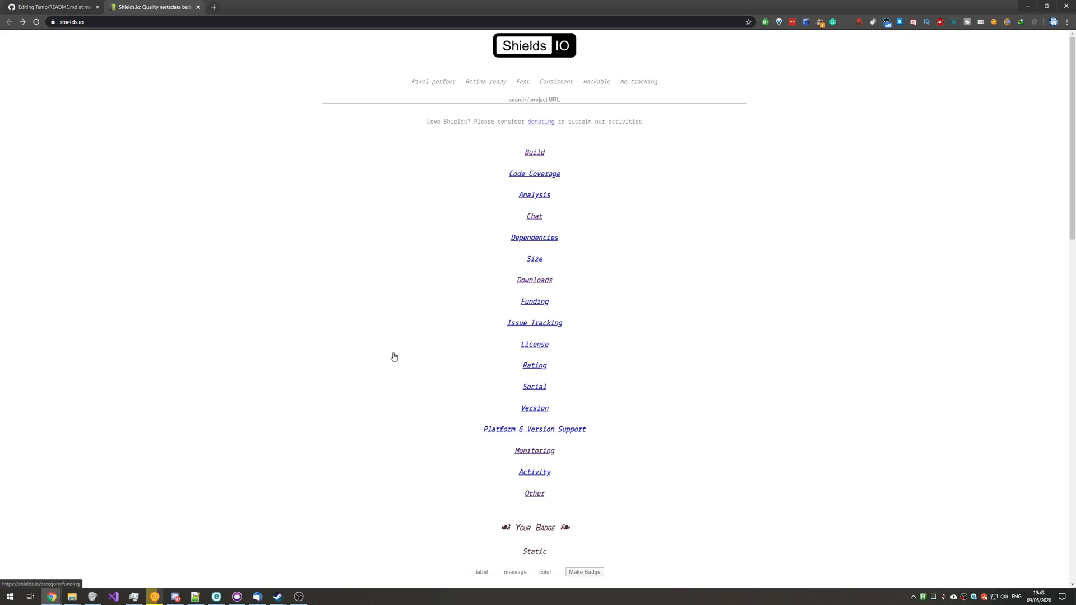
pyautogui.moveTo(534, 280)
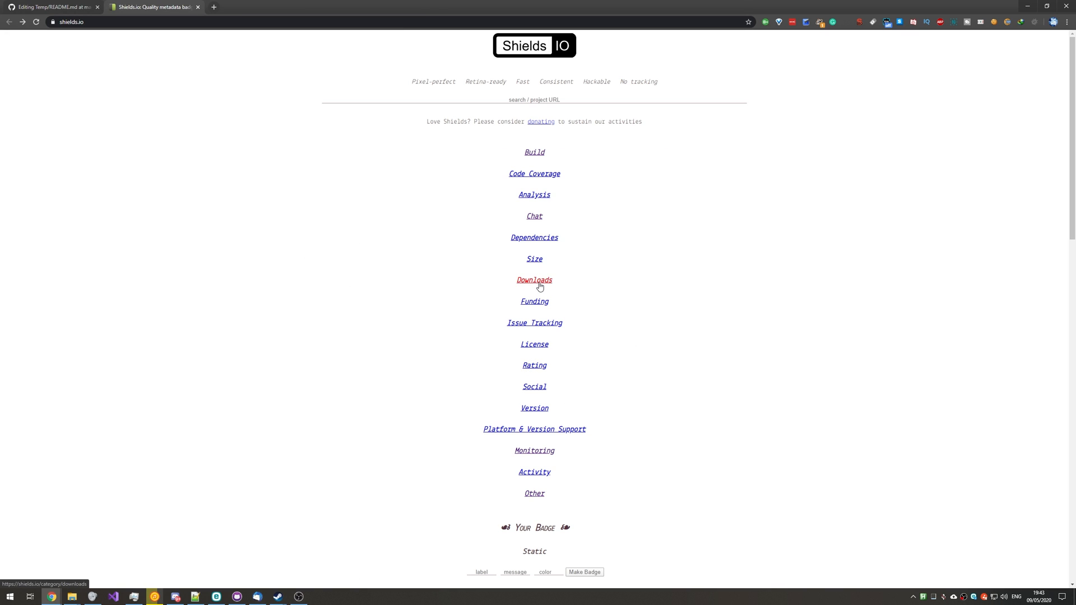
# Browse the Downloads category down to the GitHub Releases badges.
pyautogui.click(533, 280)
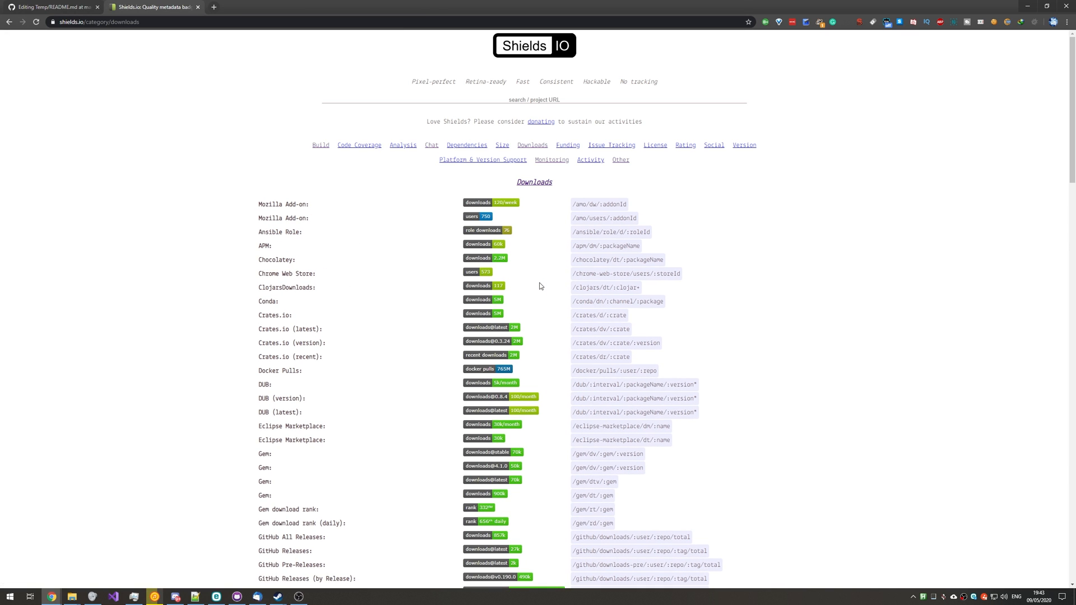
pyautogui.scroll(-3)
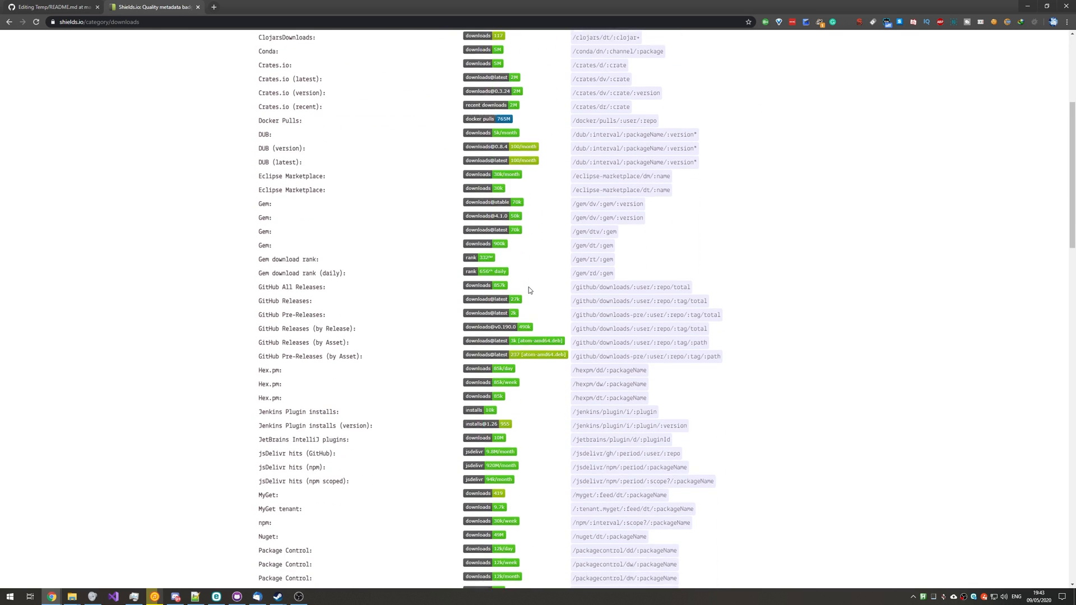
pyautogui.scroll(-3)
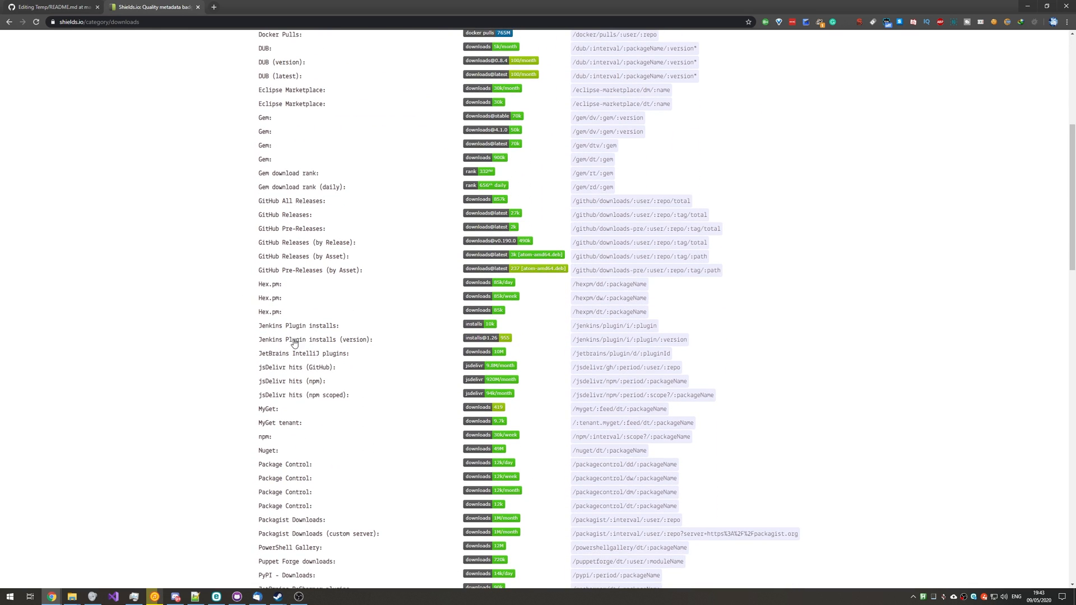
pyautogui.scroll(3)
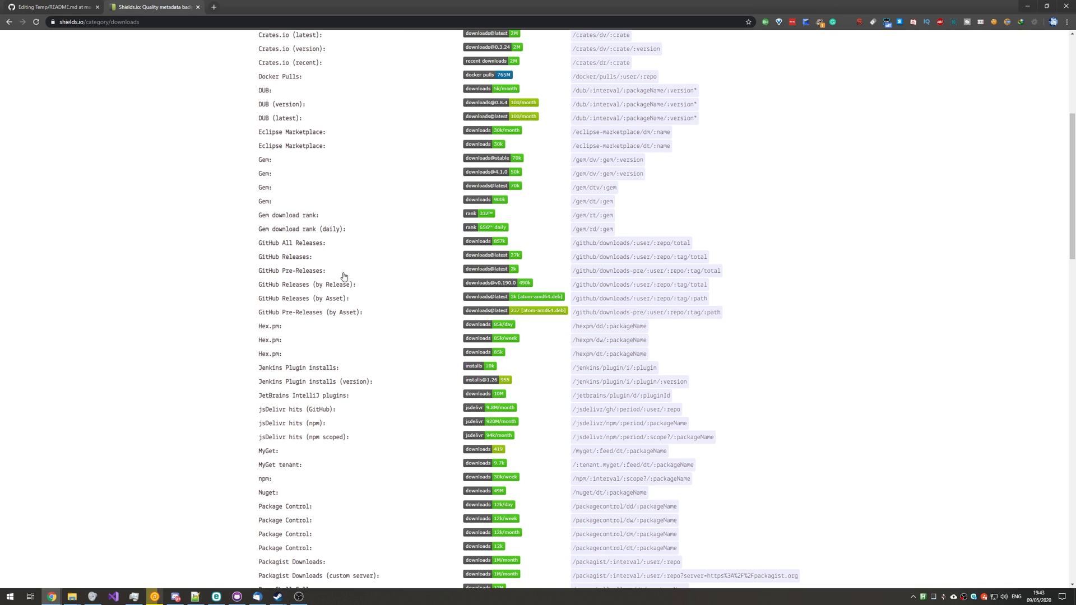
pyautogui.moveTo(505, 261)
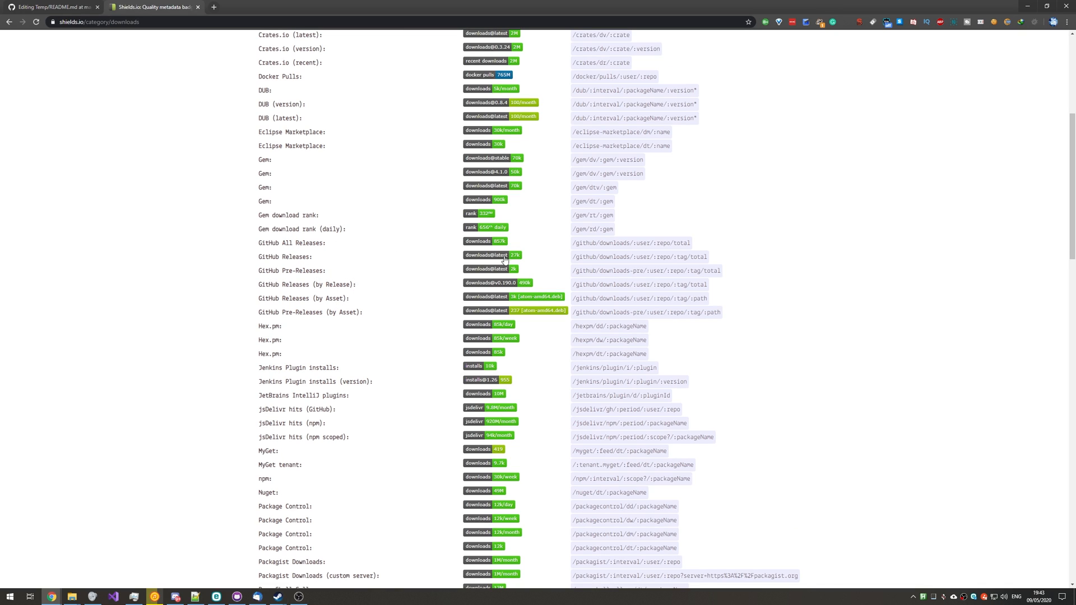
pyautogui.moveTo(543, 249)
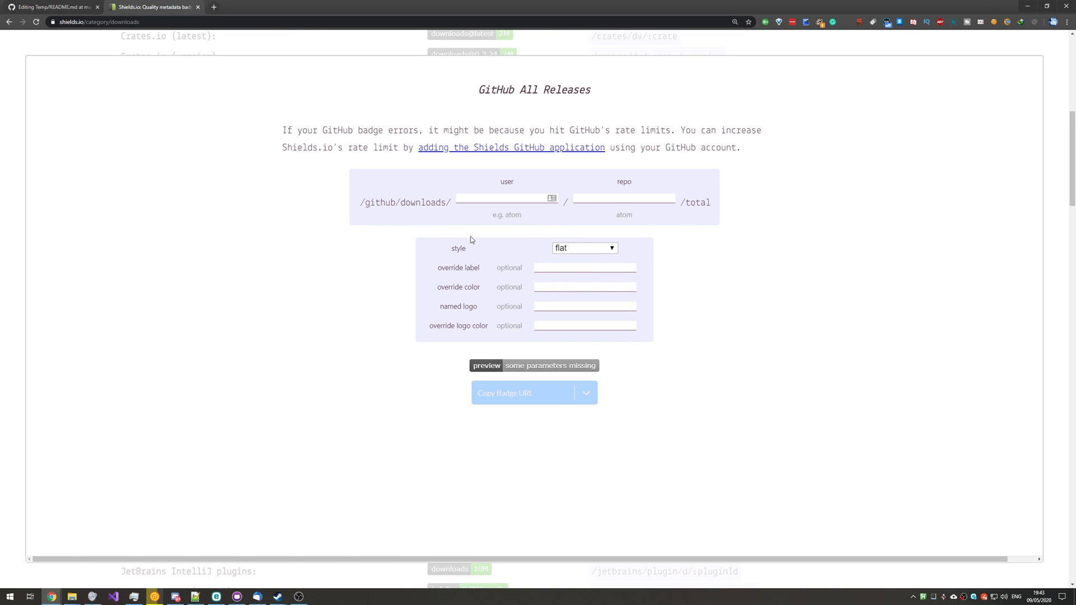
# From the README tab, open the owner's profile and the TcNo-Acc-Switcher repository.
pyautogui.scroll(-3)
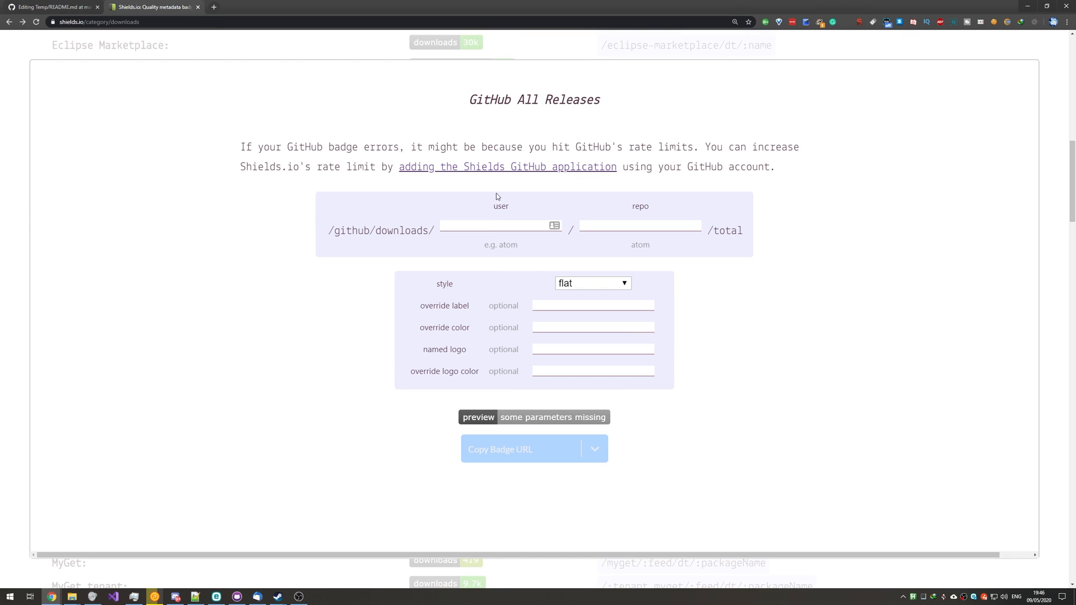
pyautogui.moveTo(646, 203)
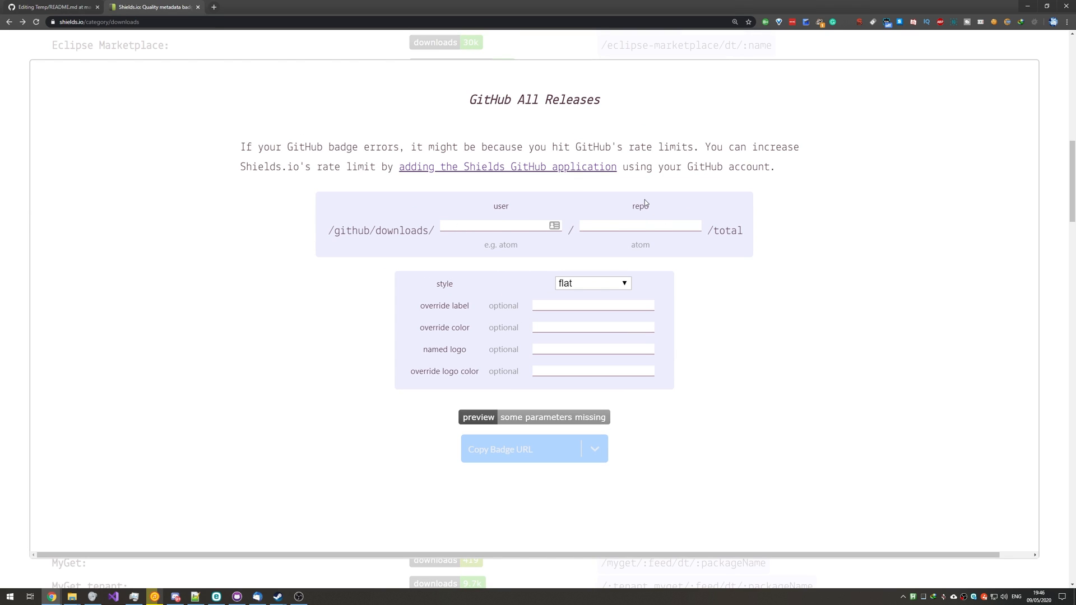
pyautogui.moveTo(475, 445)
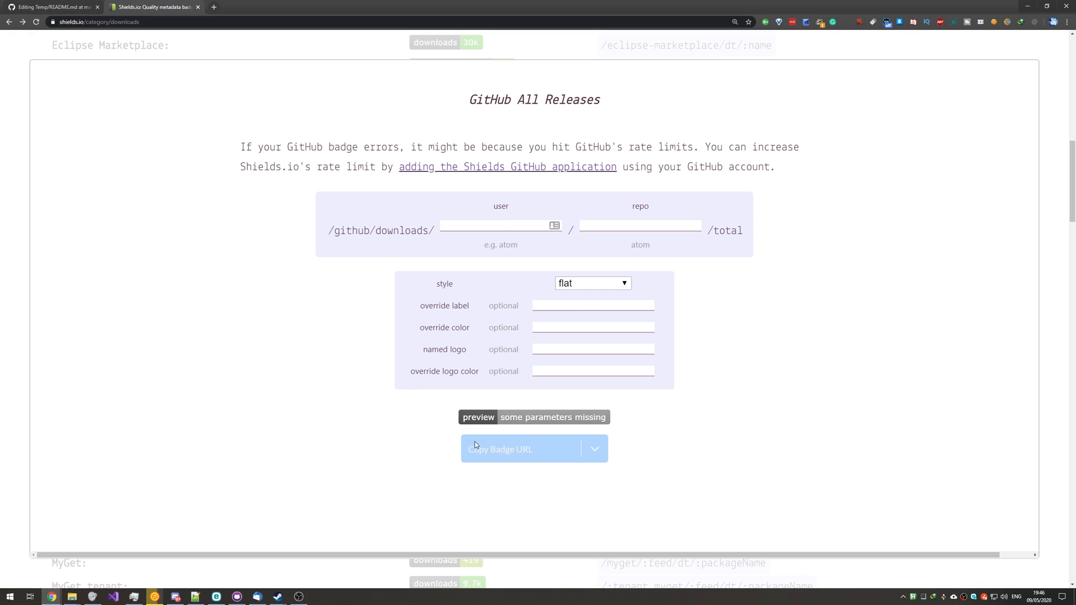
pyautogui.moveTo(546, 417)
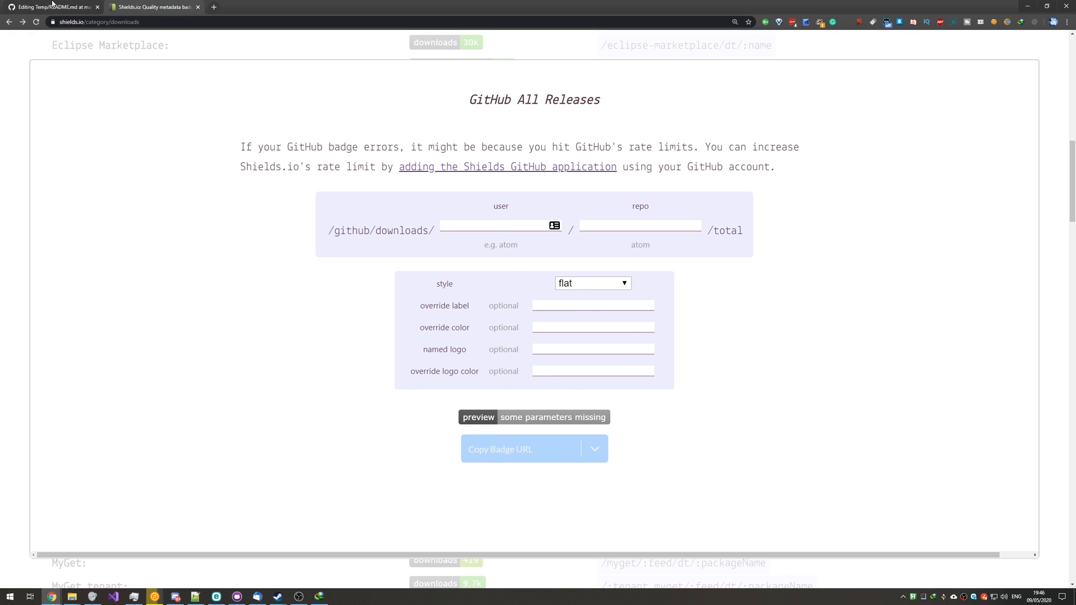
pyautogui.click(55, 7)
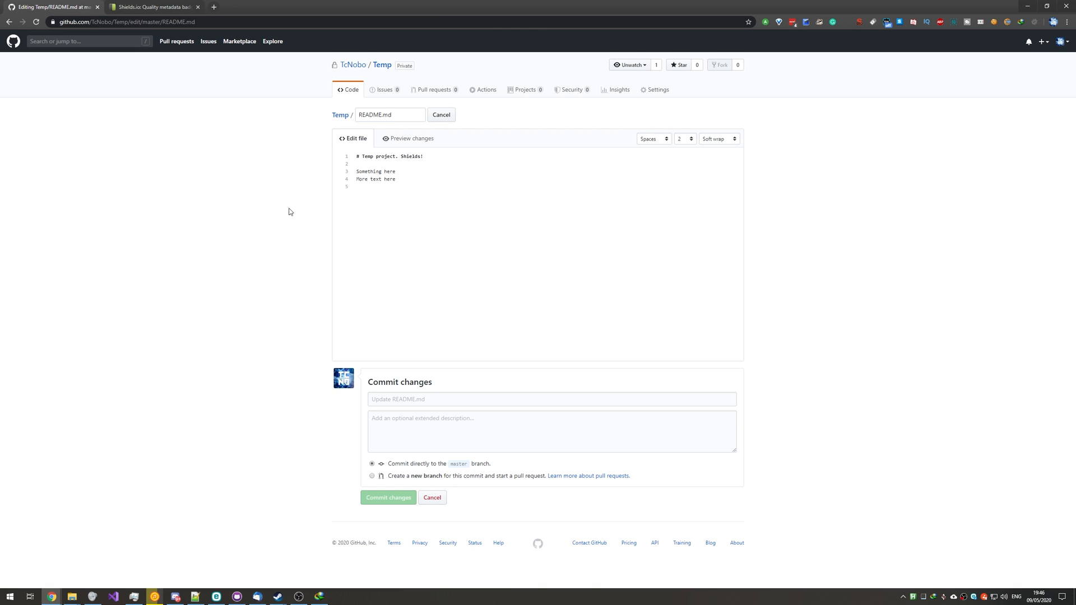
pyautogui.click(151, 7)
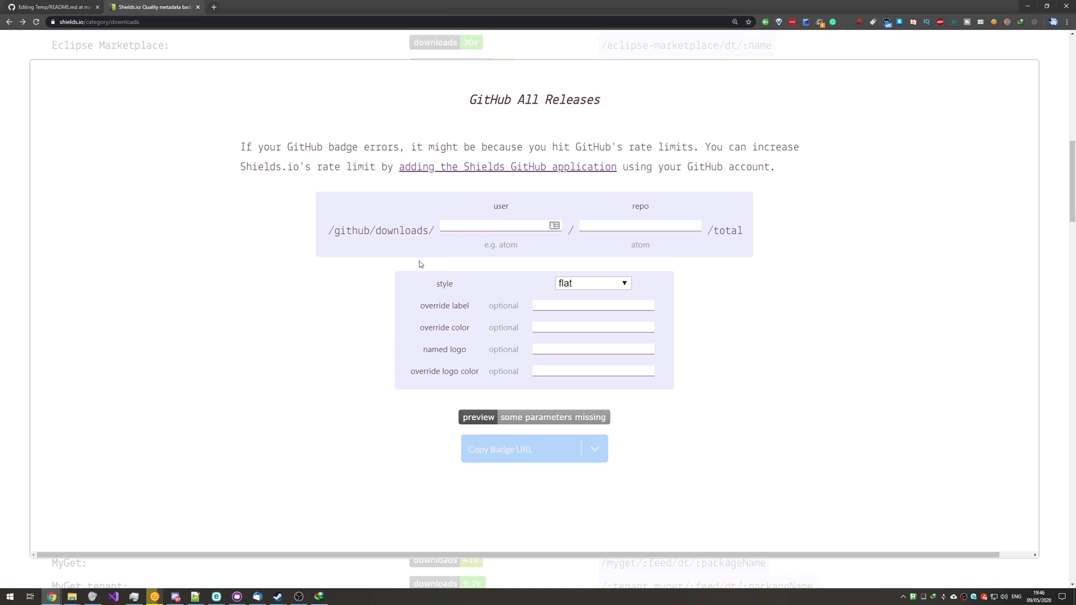
pyautogui.click(51, 7)
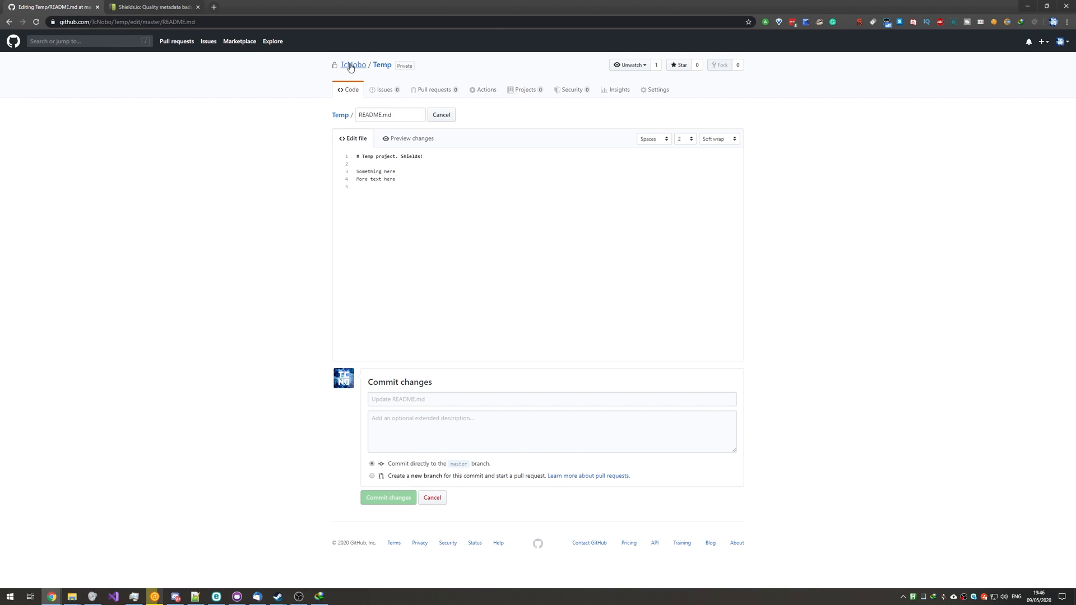
pyautogui.click(353, 65)
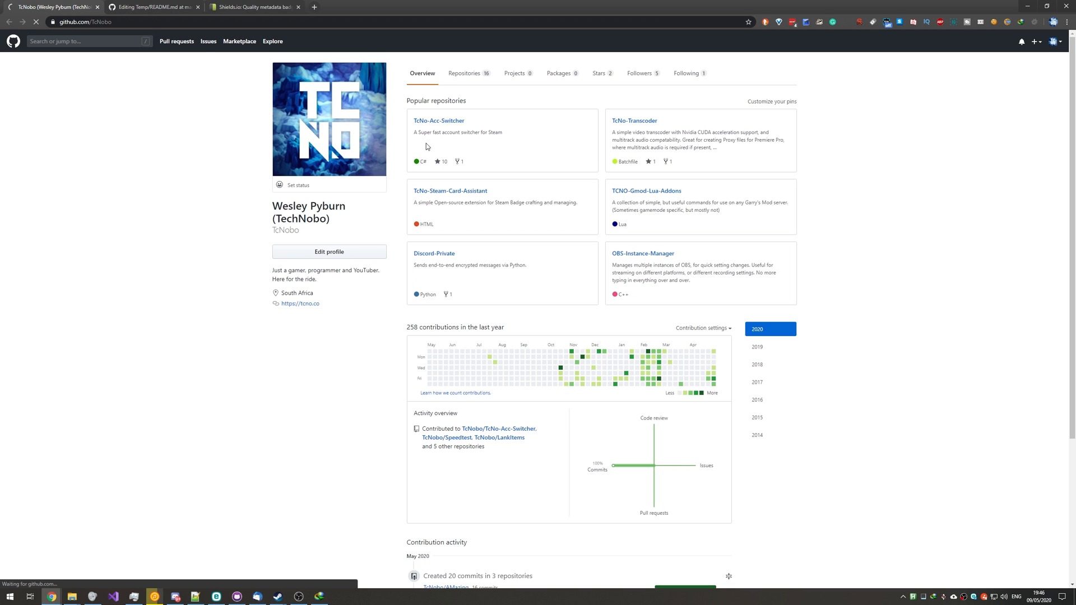
pyautogui.click(438, 121)
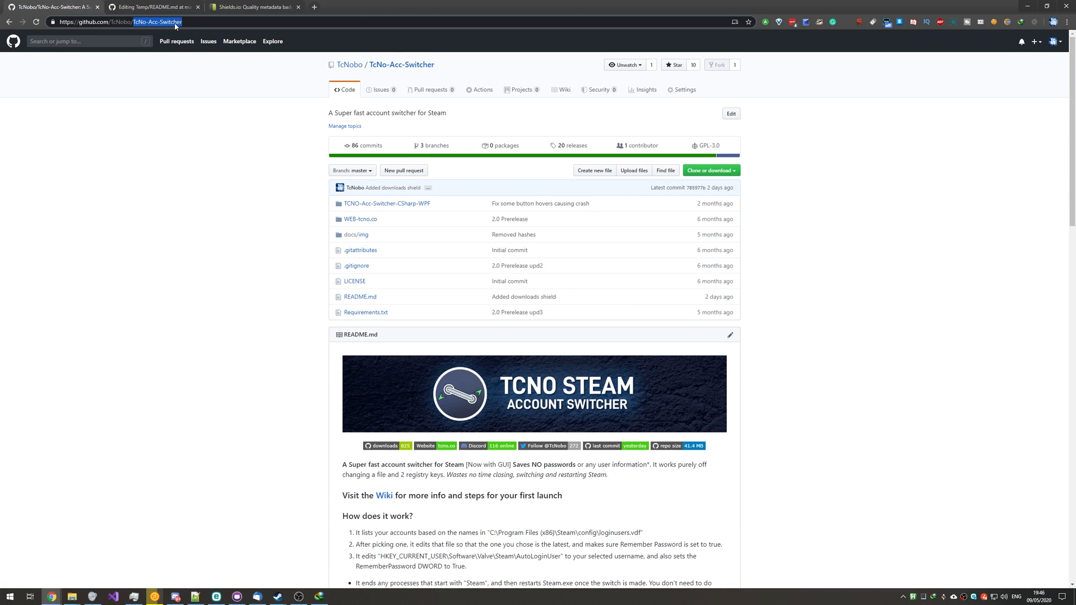
# Enter user TcNobo and repo TcNo-Acc-Switcher so the badge previews downloads 825.
pyautogui.click(254, 7)
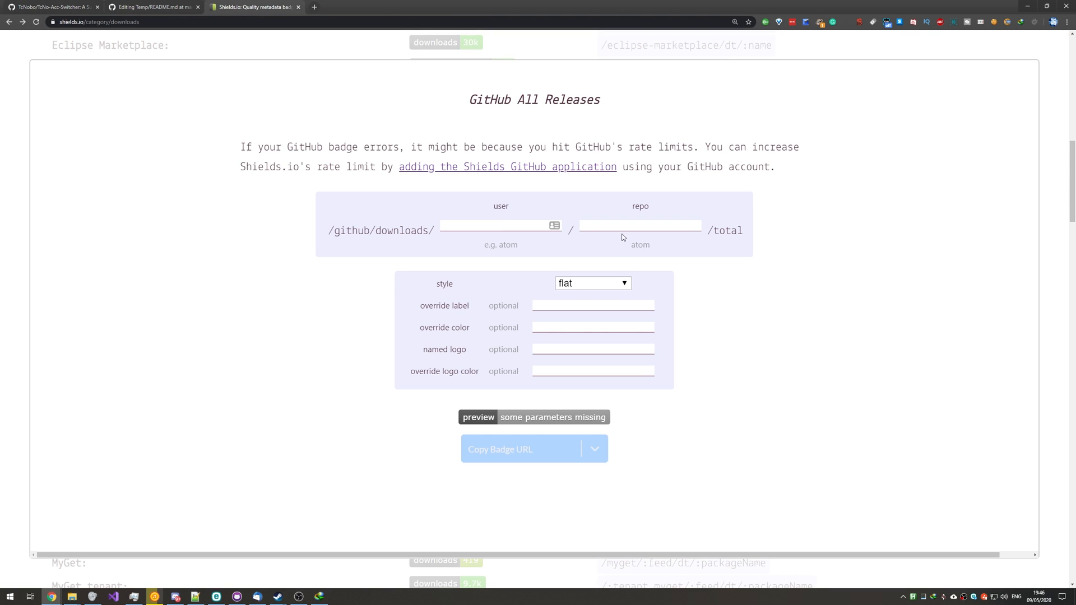
pyautogui.write('TcNo-Acc-Switcher')
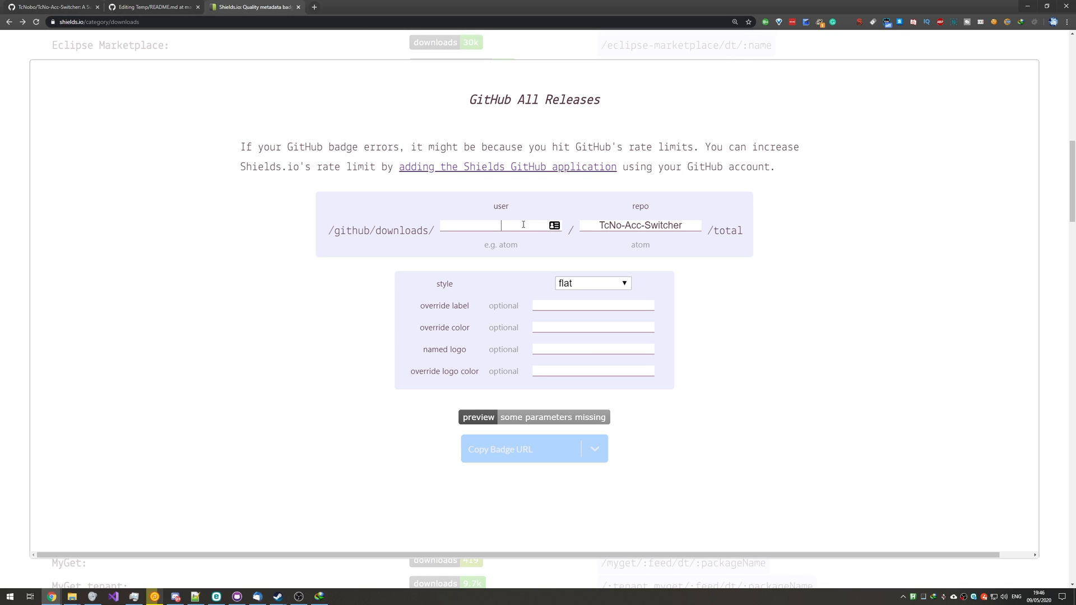
pyautogui.write('TcN')
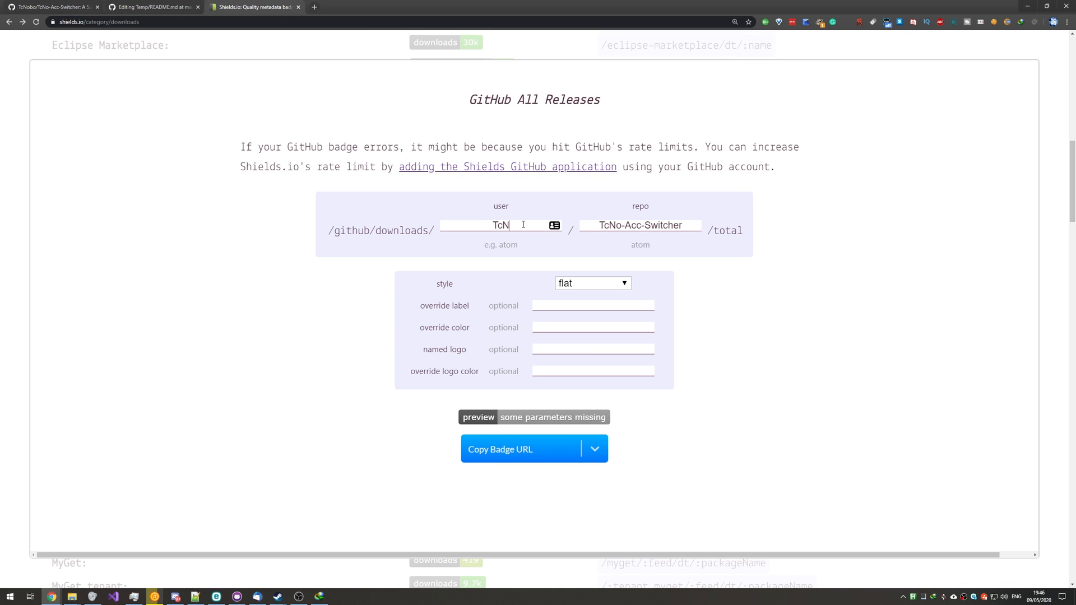
pyautogui.write('obo')
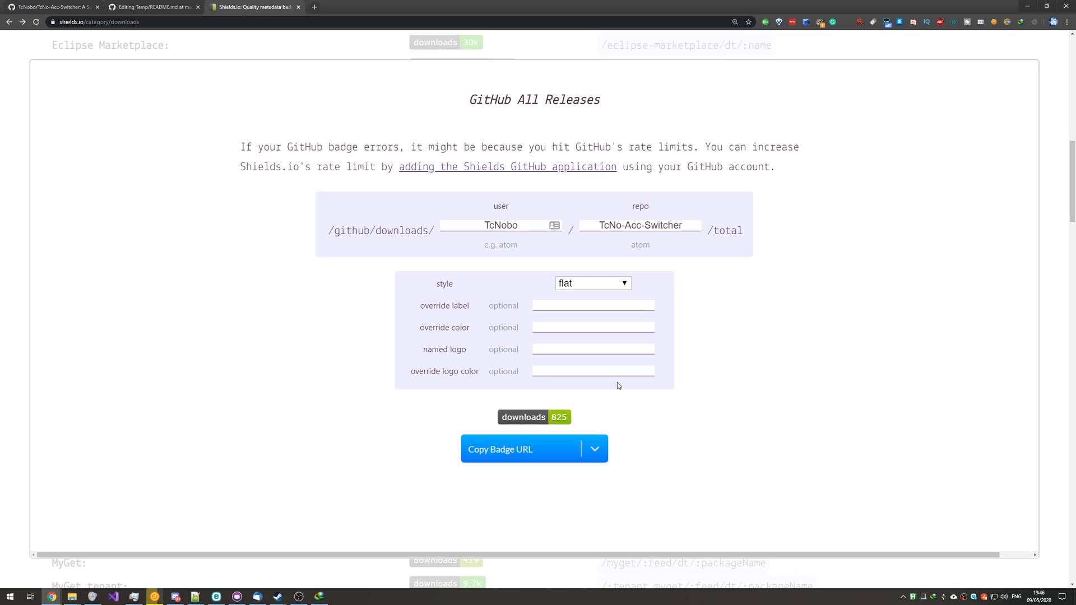
pyautogui.moveTo(522, 431)
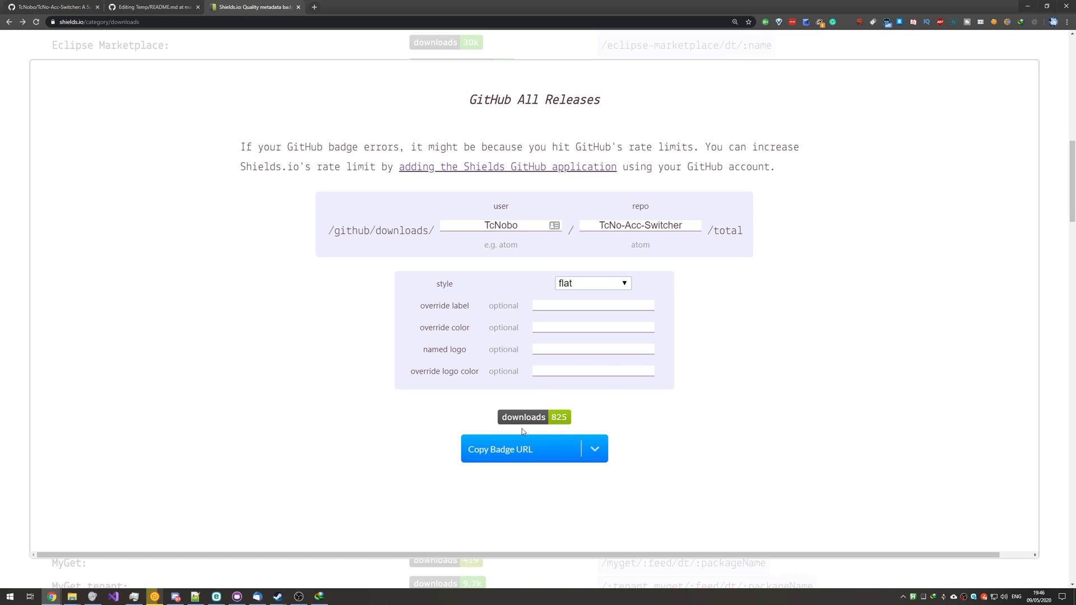
# Try the for-the-badge and social styles, then settle on flat-square.
pyautogui.click(591, 282)
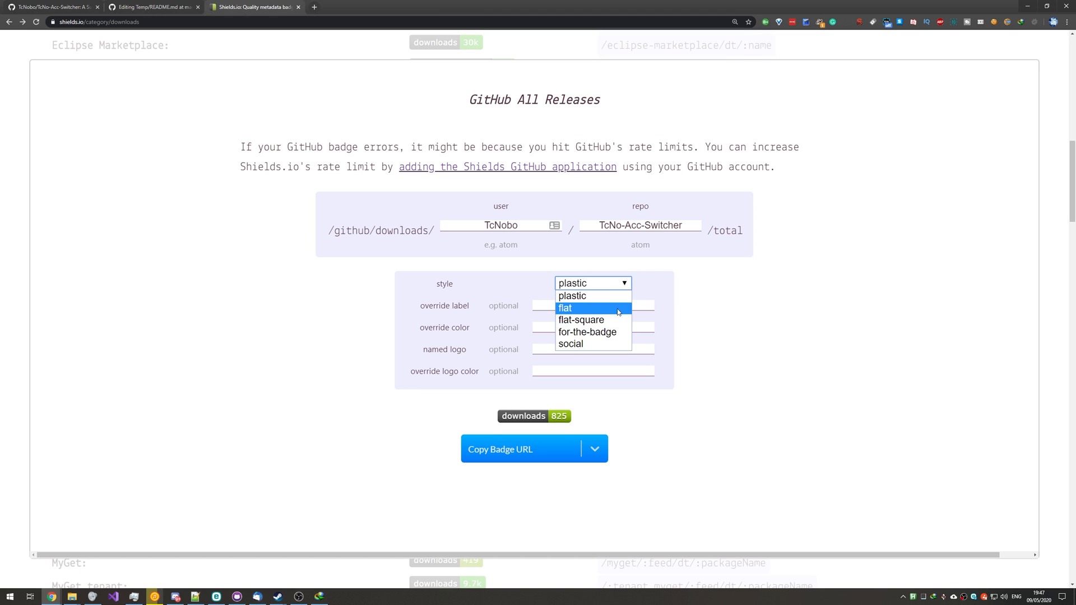
pyautogui.click(586, 331)
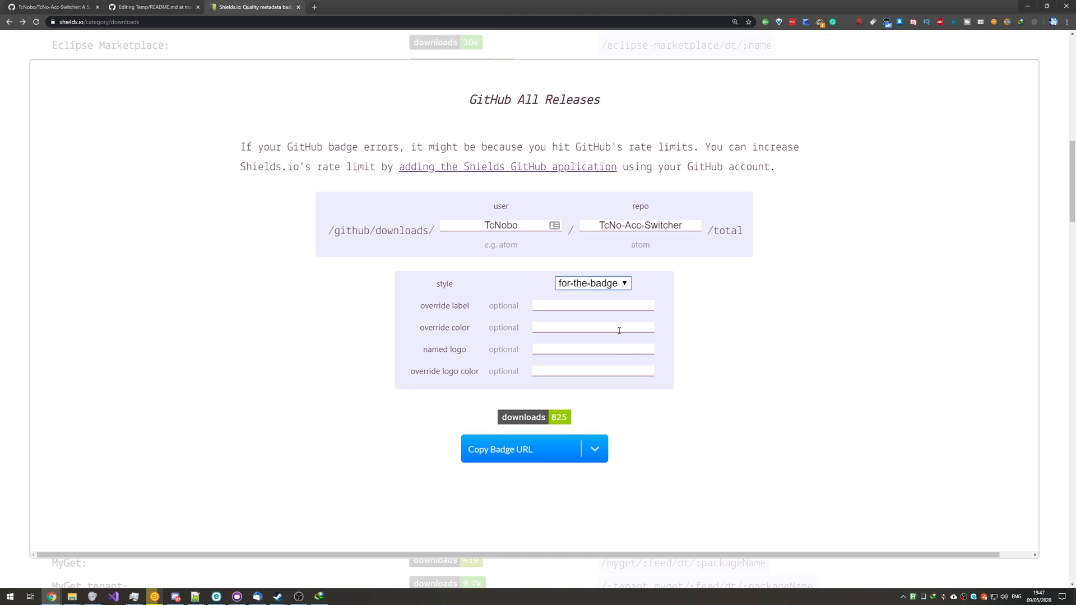
pyautogui.click(591, 283)
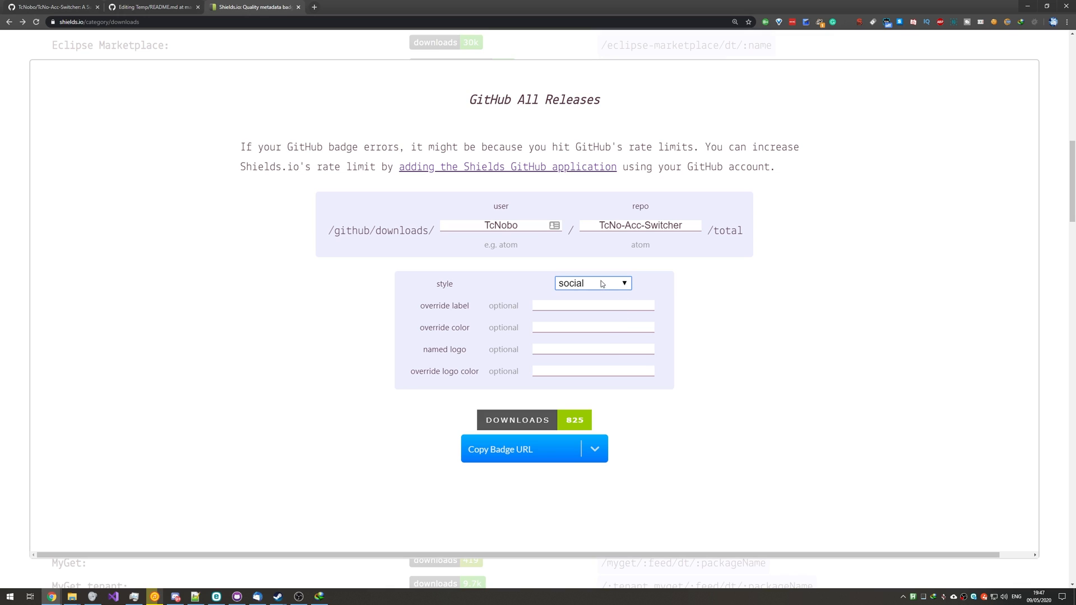
pyautogui.click(592, 283)
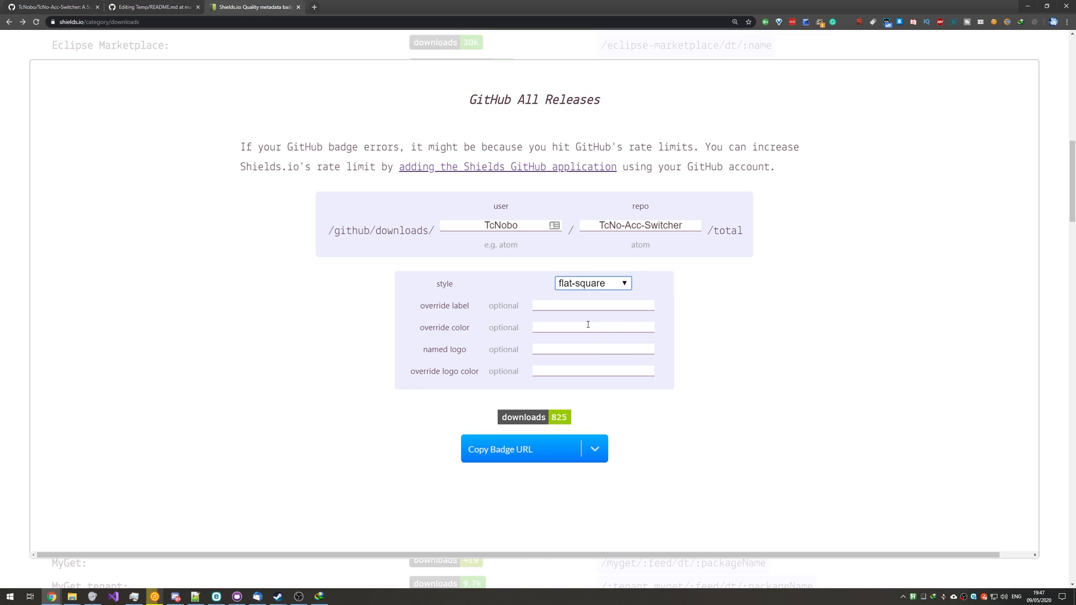
# Try a label 'D' and override colour #ff00ff00 values in the badge options.
pyautogui.click(592, 304)
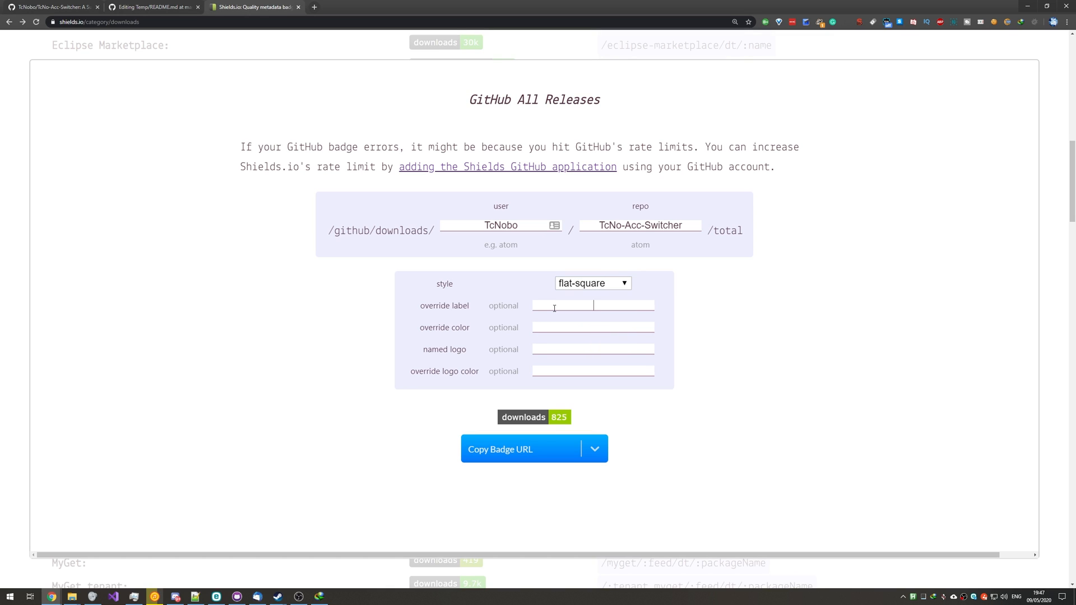
pyautogui.write('D')
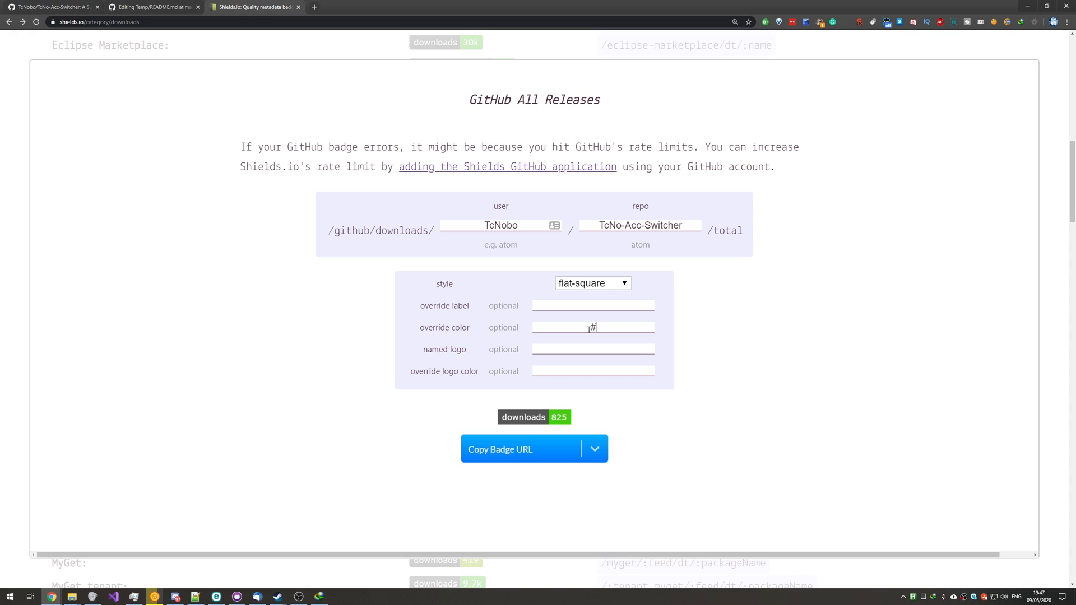
pyautogui.write('#ff')
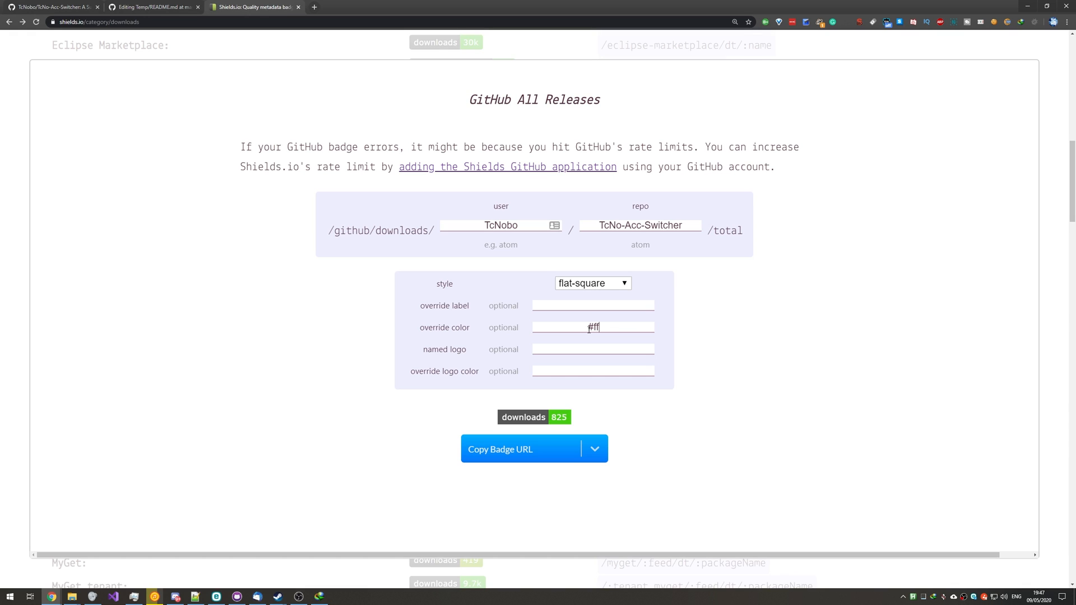
pyautogui.write('00ff00')
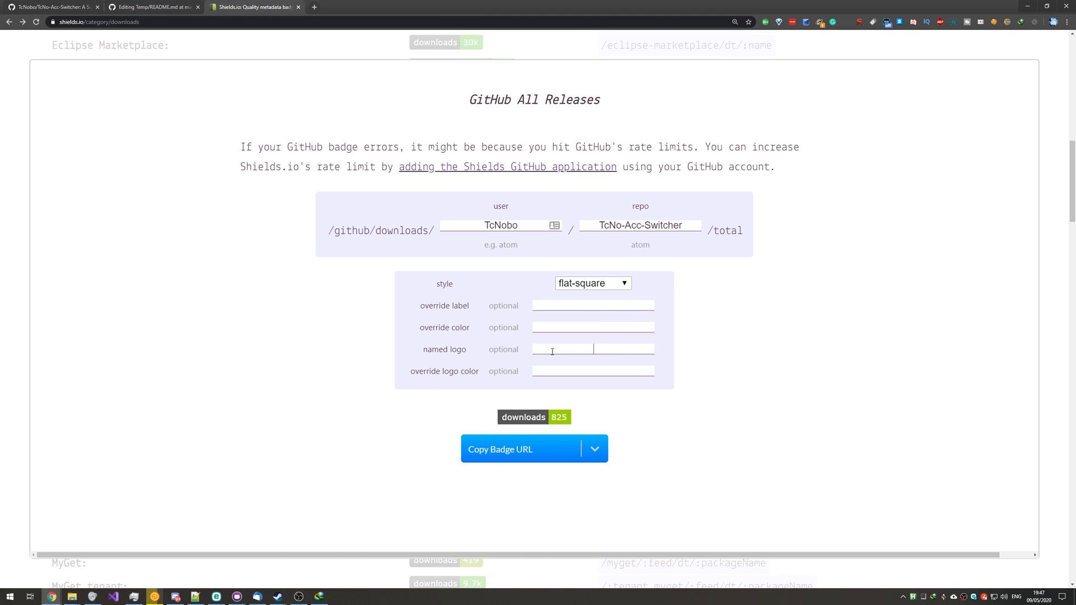
pyautogui.moveTo(491, 57)
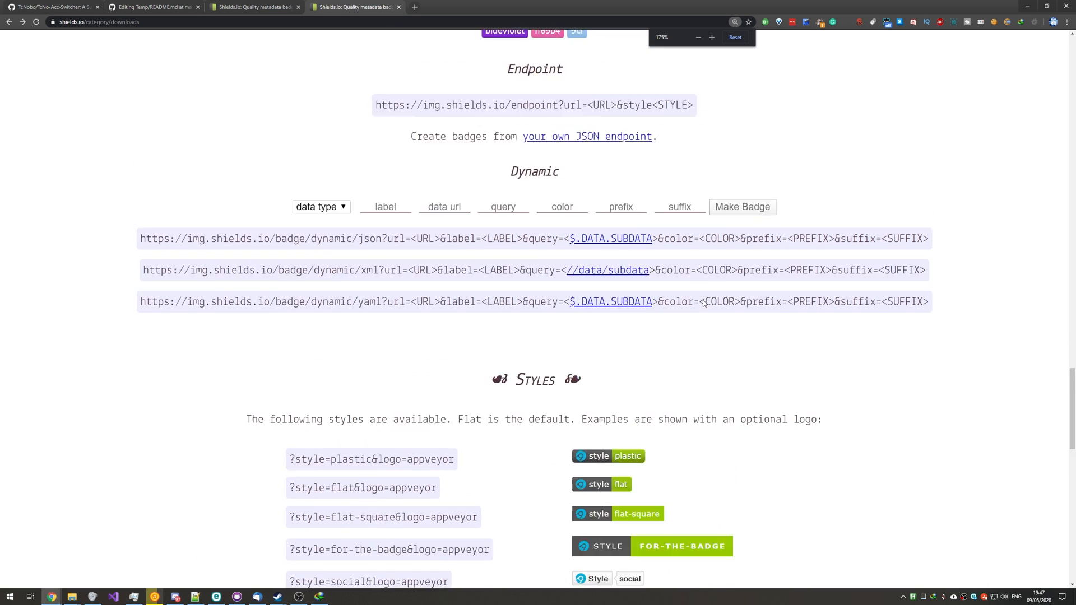
# Read through the Styles and logo parameter notes in the Shields.io docs.
pyautogui.scroll(-3)
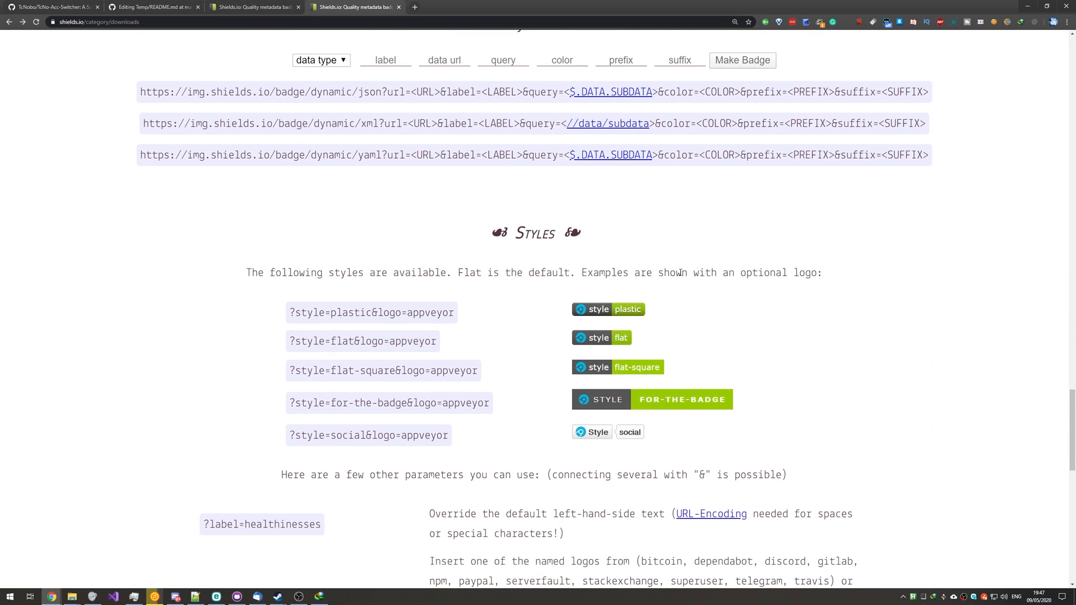
pyautogui.scroll(-3)
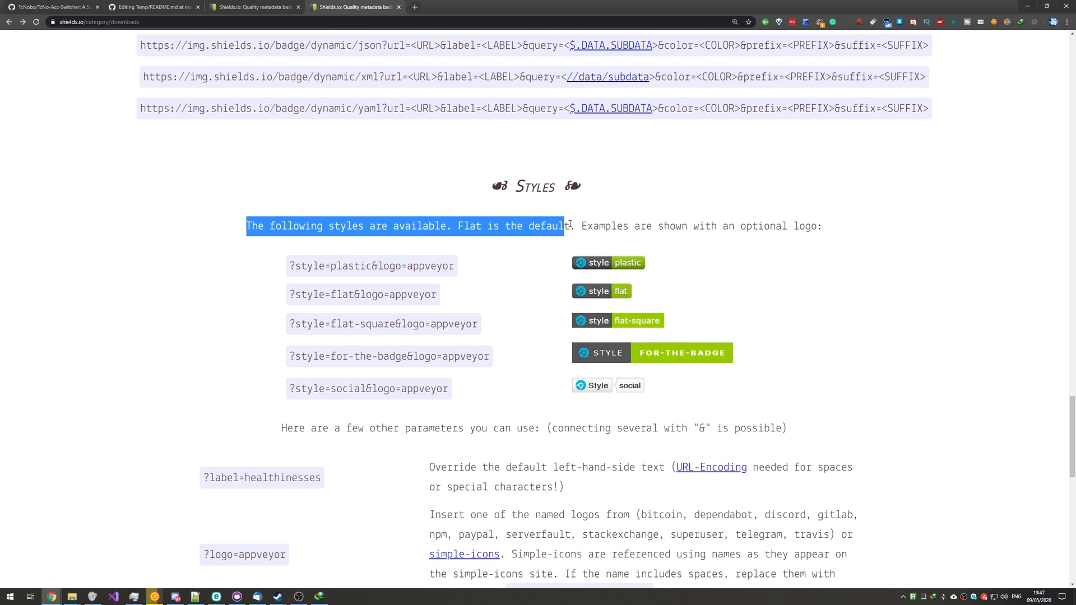
pyautogui.click(799, 242)
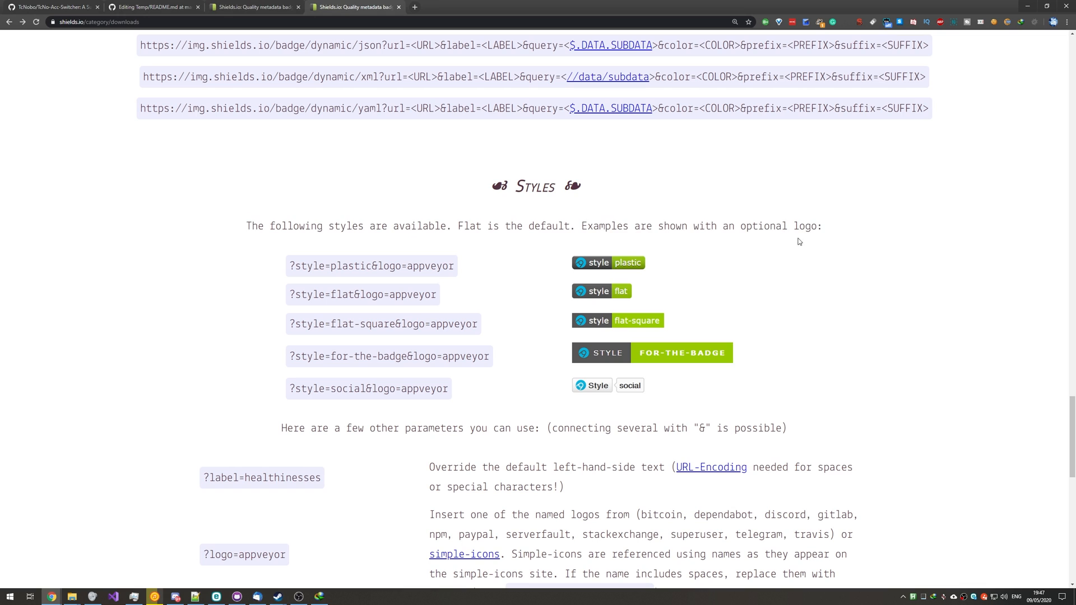
pyautogui.scroll(-3)
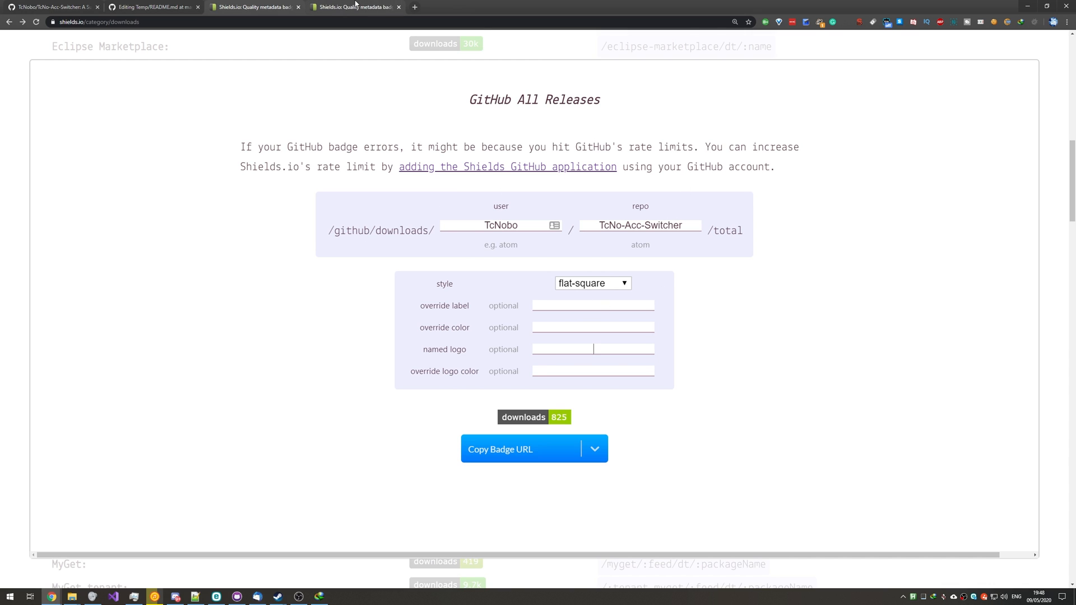
# Browse the Simple Icons catalogue of 1307 brand icons, then return to the badge builder.
pyautogui.scroll(-3)
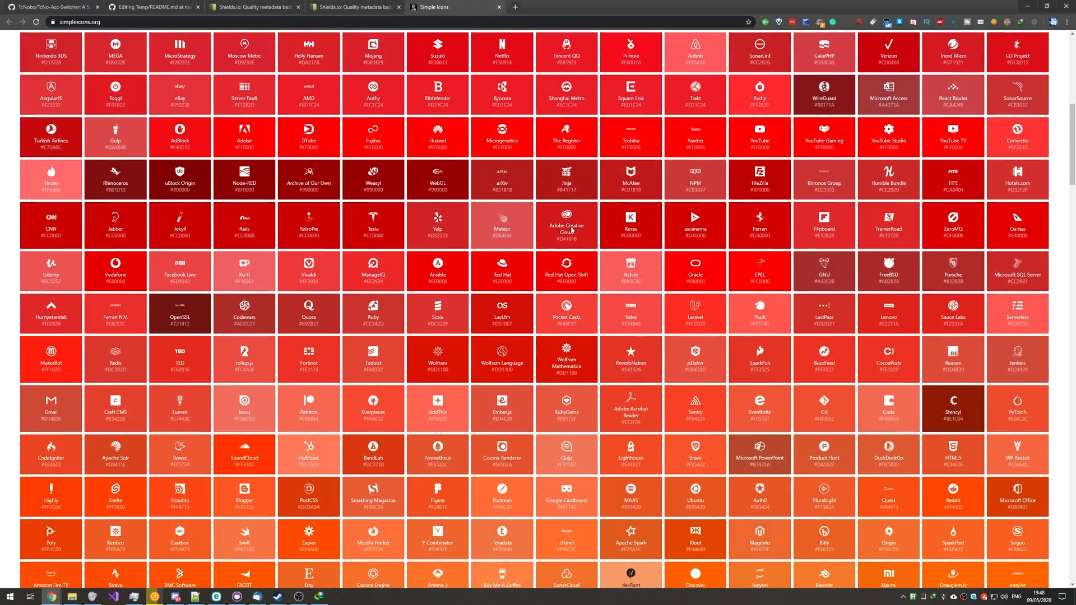
pyautogui.scroll(-3)
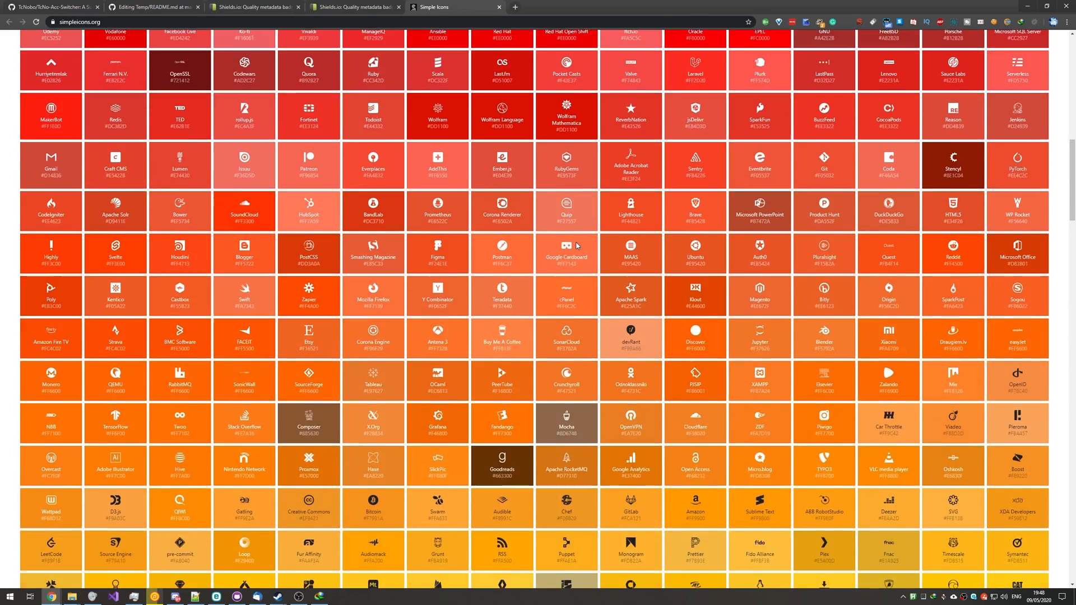
pyautogui.scroll(3)
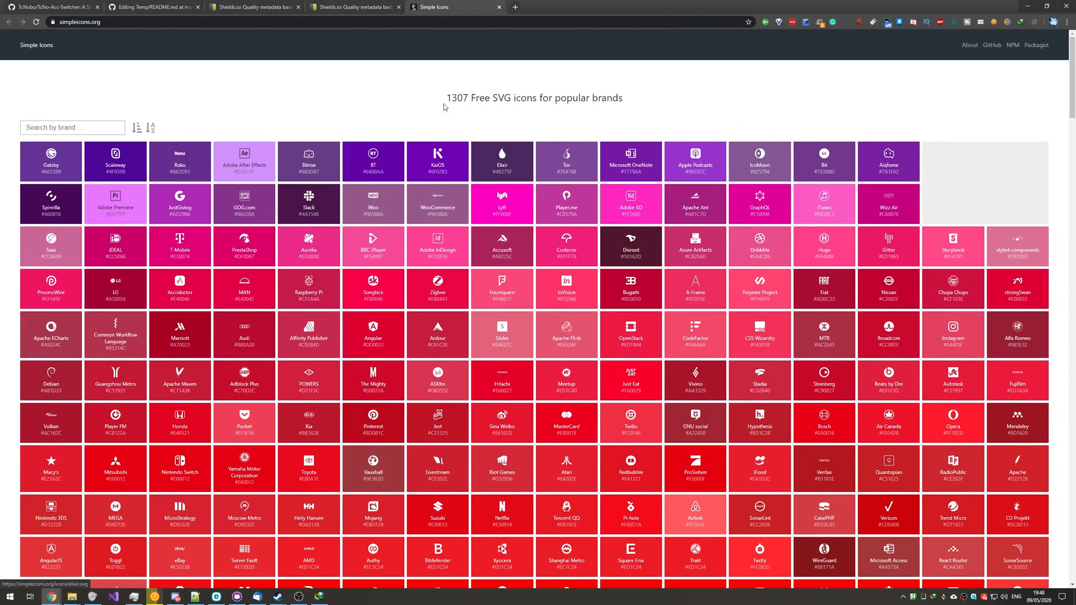
pyautogui.tripleClick(533, 97)
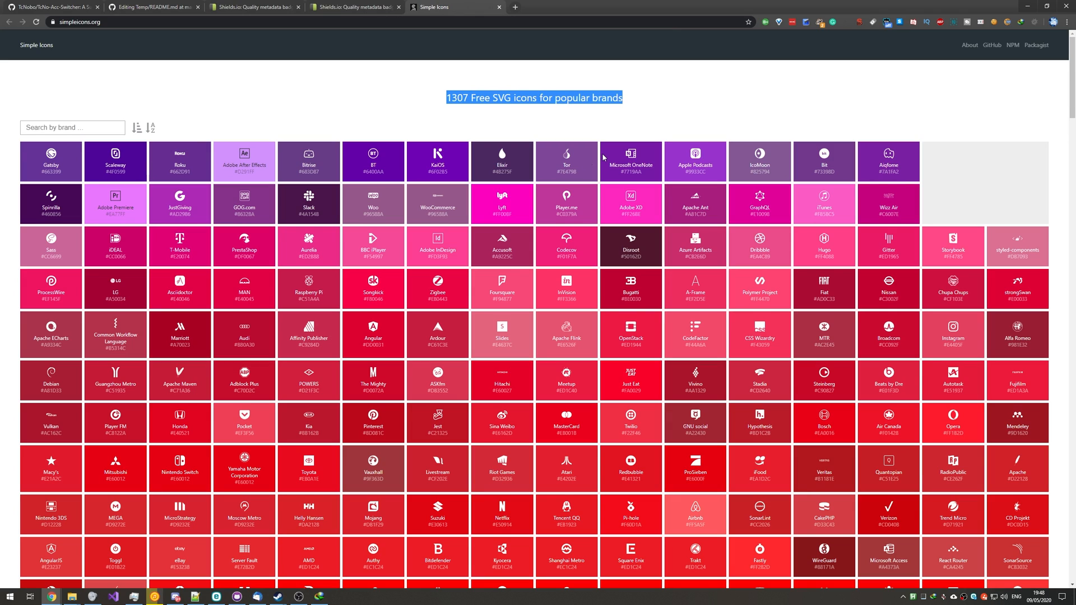
pyautogui.click(72, 128)
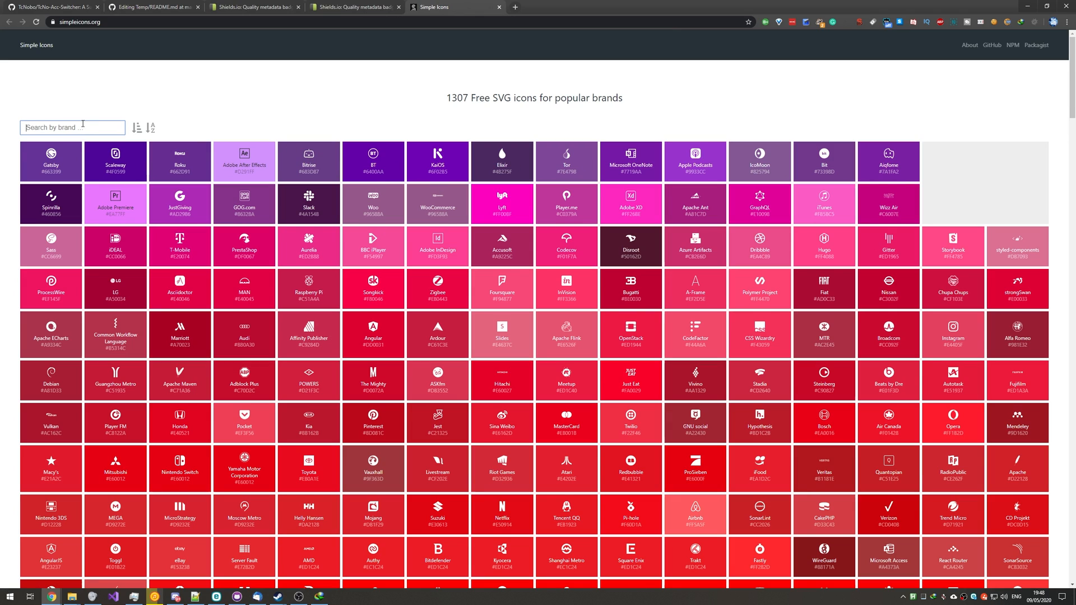
pyautogui.click(254, 6)
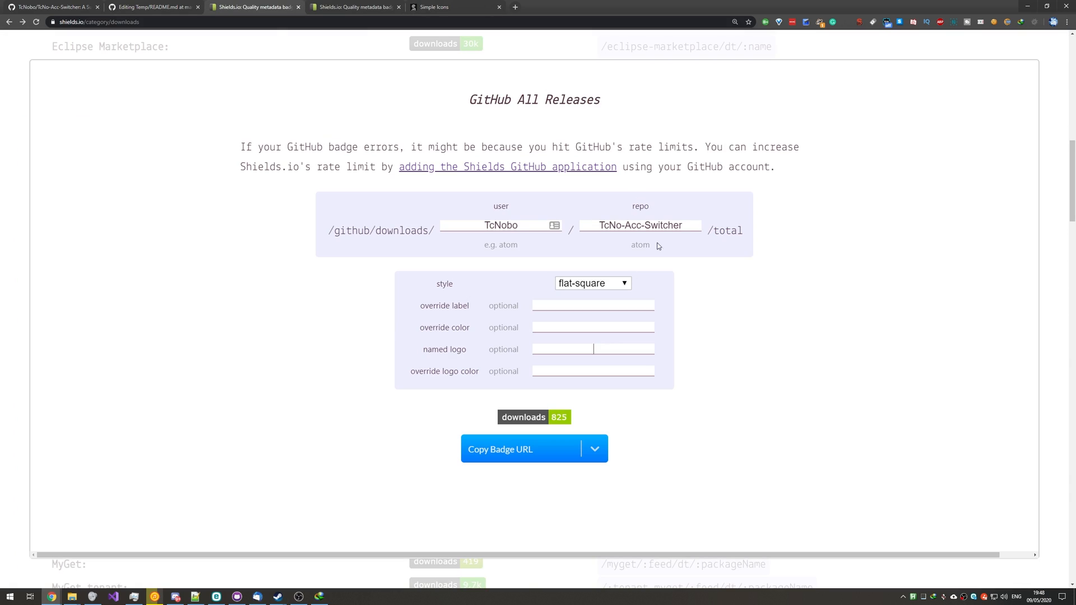
pyautogui.moveTo(534, 345)
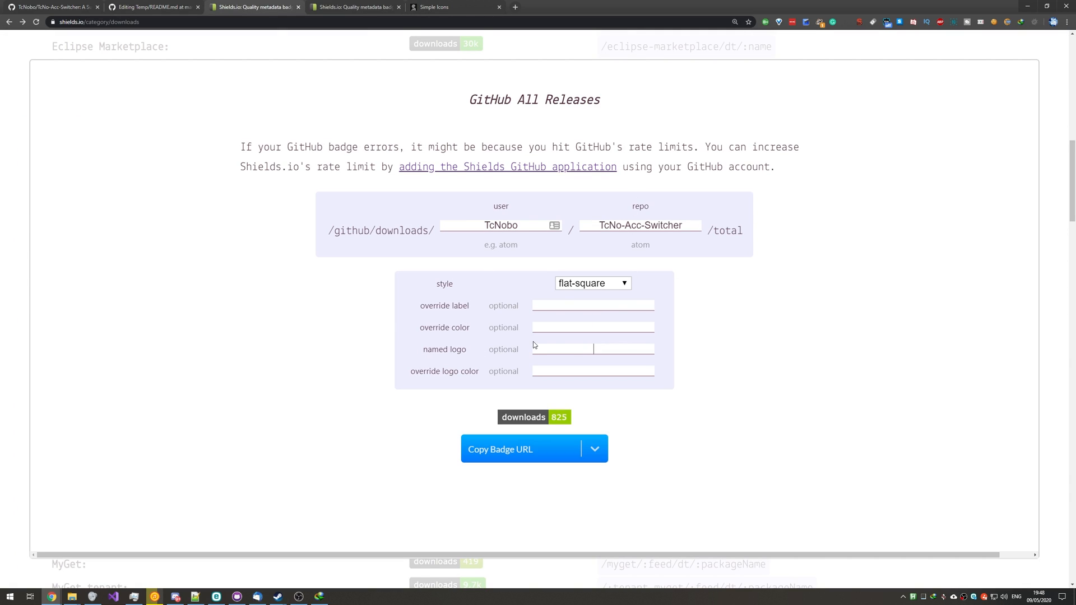
# Set named logo GitHub with logo colour #ff0000 and copy the badge as Markdown.
pyautogui.write('GitHub')
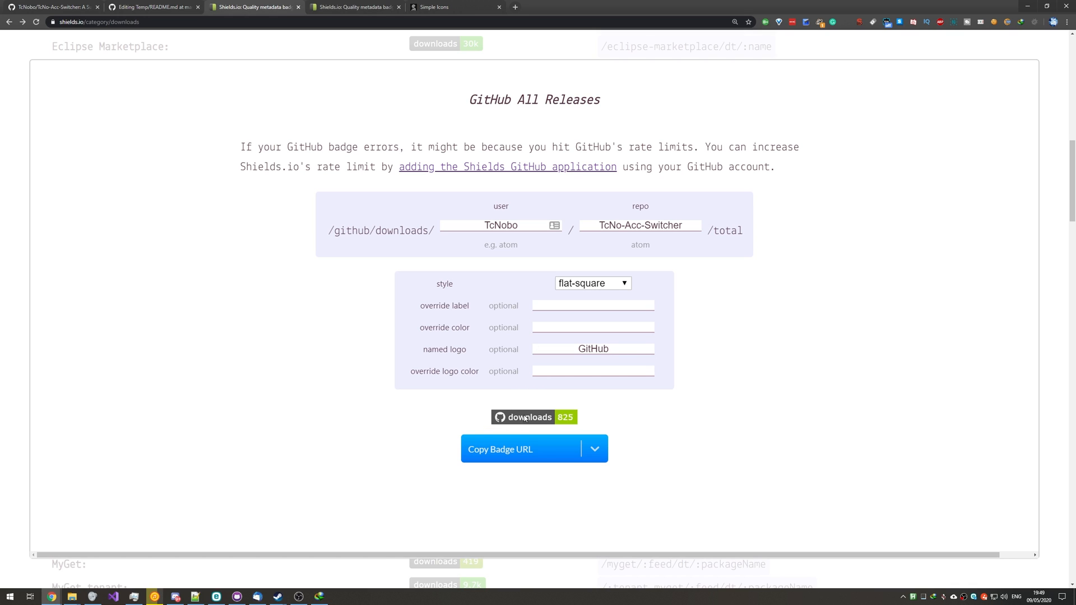
pyautogui.moveTo(431, 367)
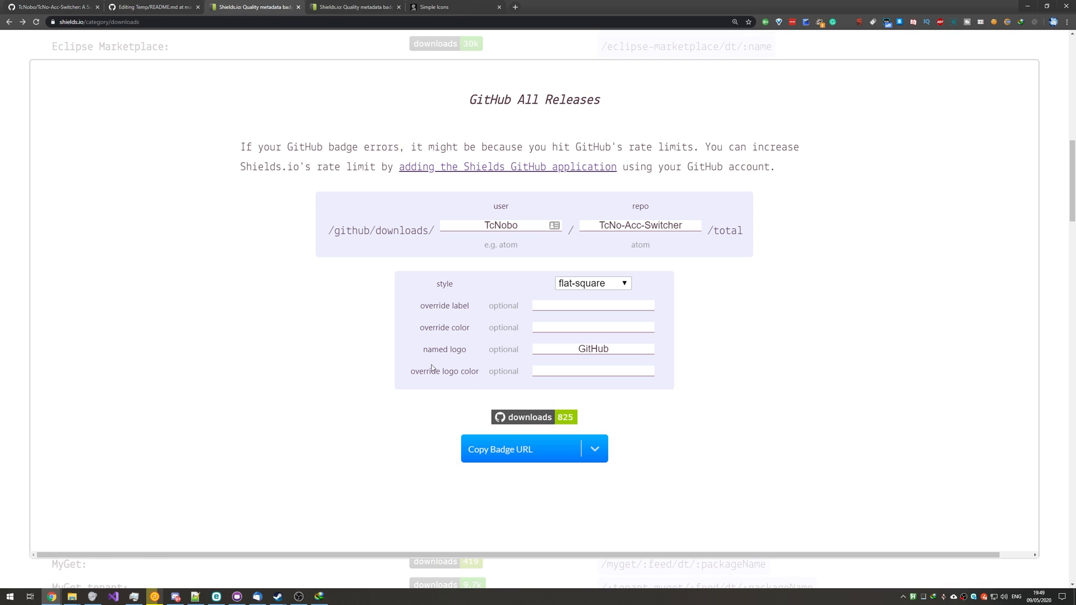
pyautogui.click(592, 371)
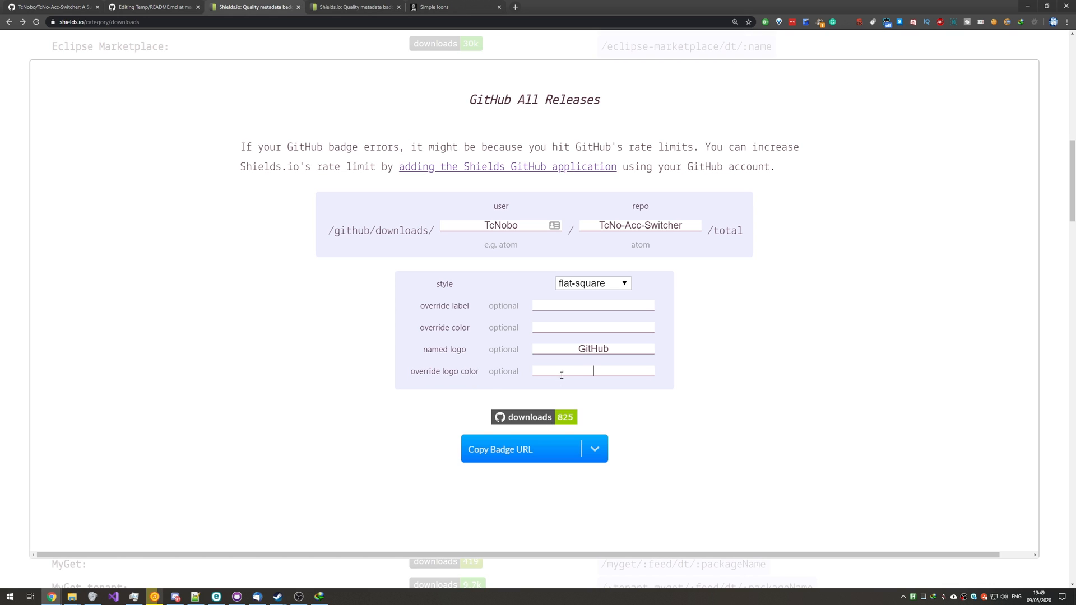
pyautogui.write('#ff0000')
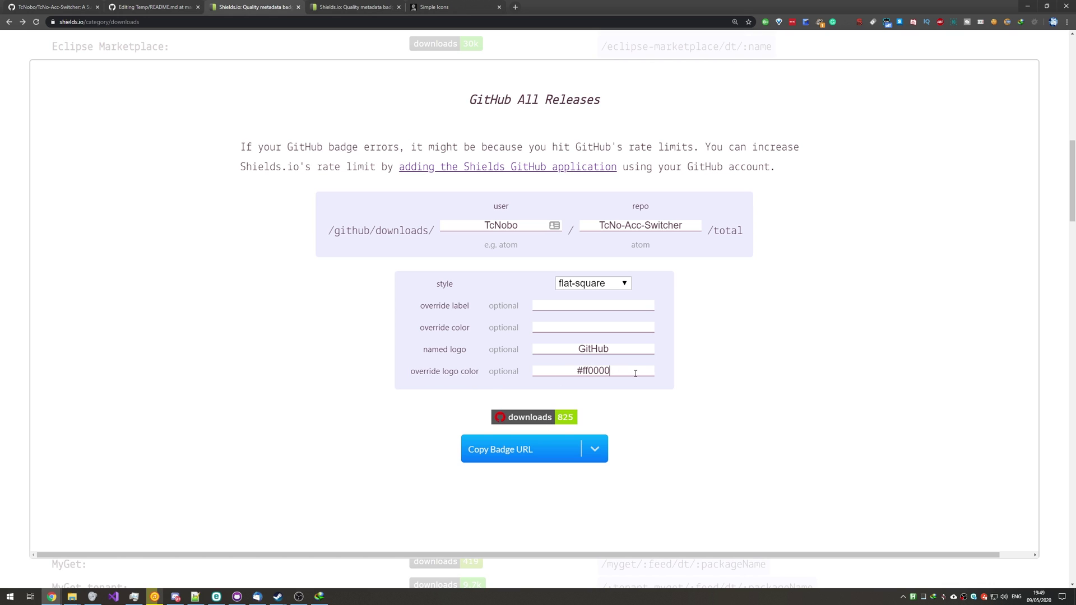
pyautogui.moveTo(556, 480)
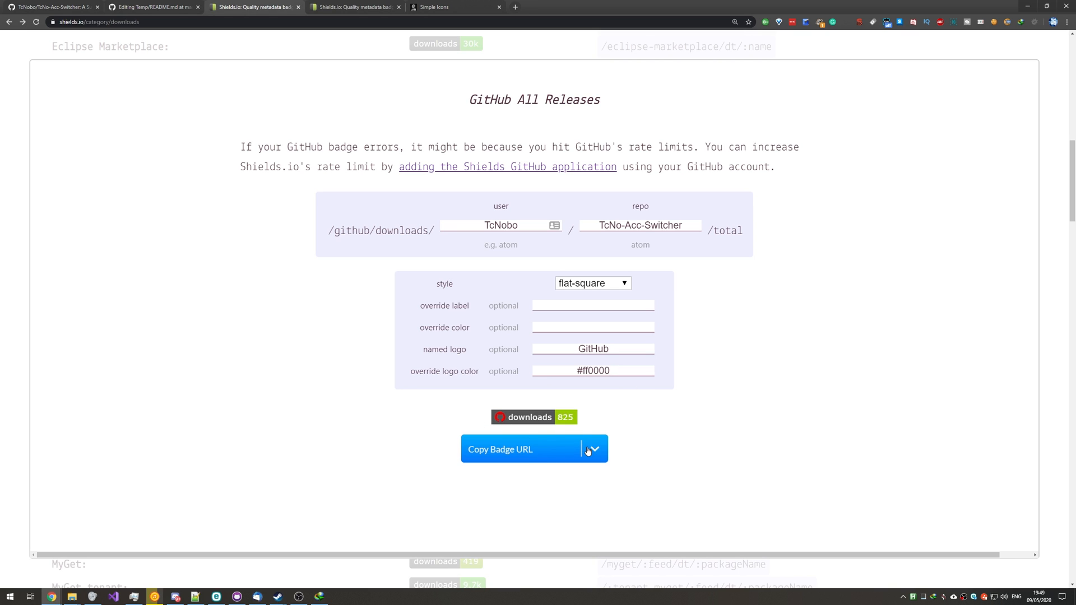
pyautogui.moveTo(516, 452)
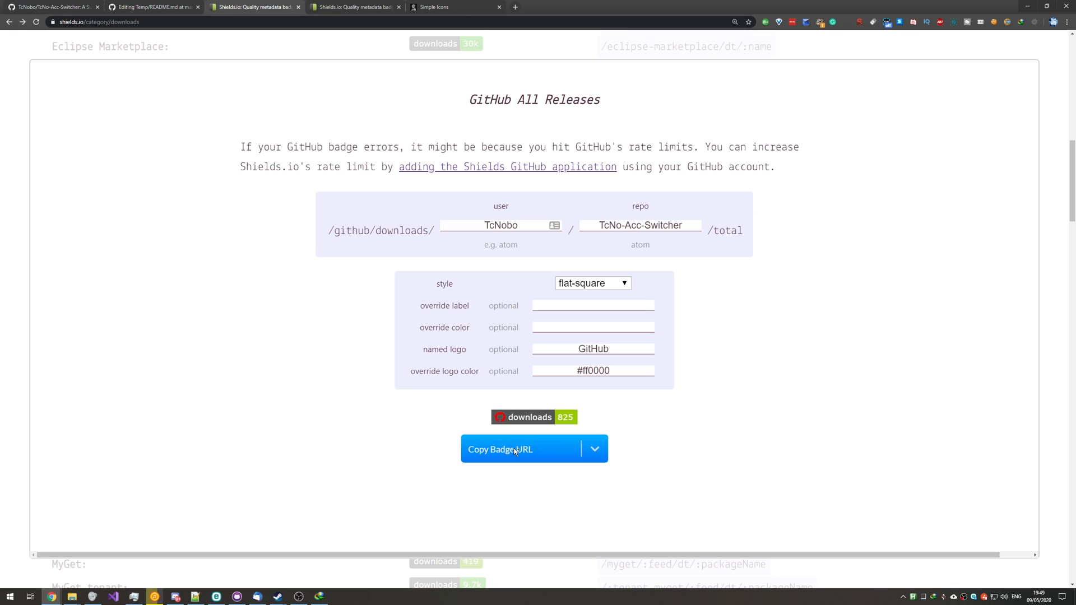
pyautogui.click(594, 448)
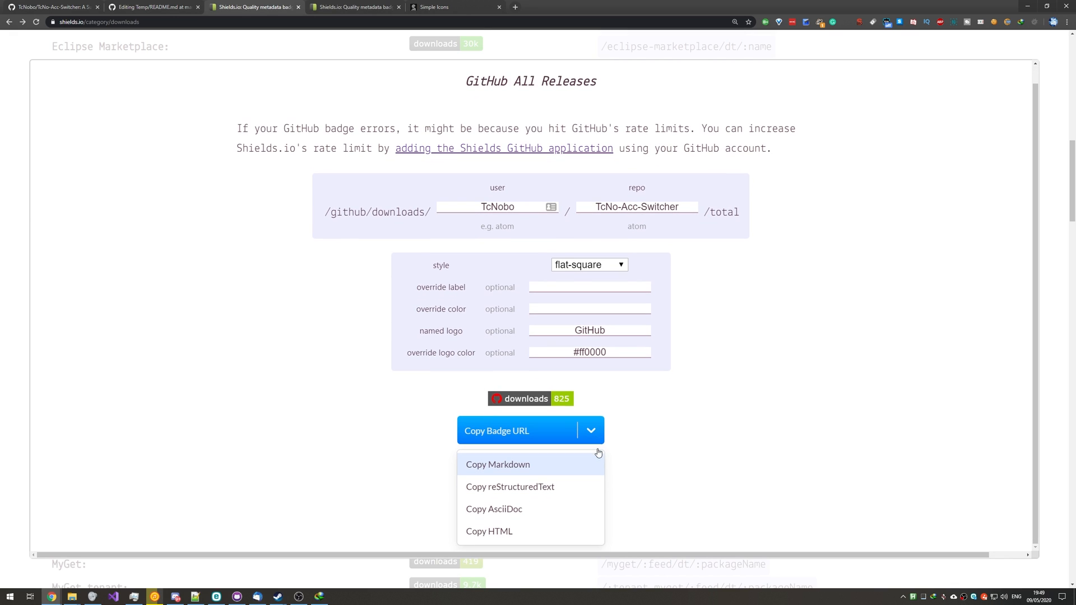
pyautogui.moveTo(523, 512)
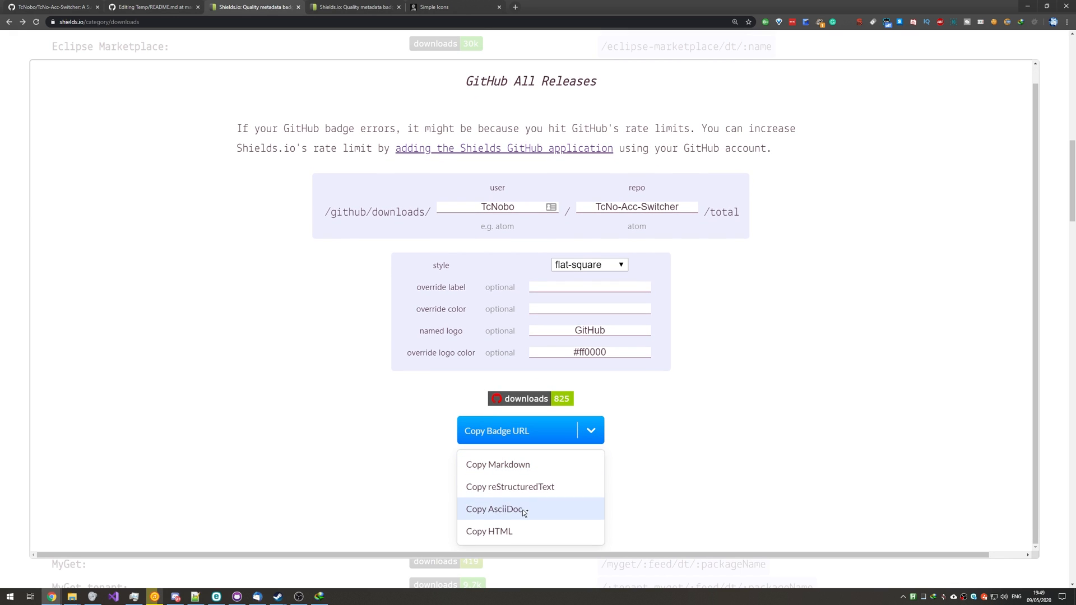
pyautogui.moveTo(508, 486)
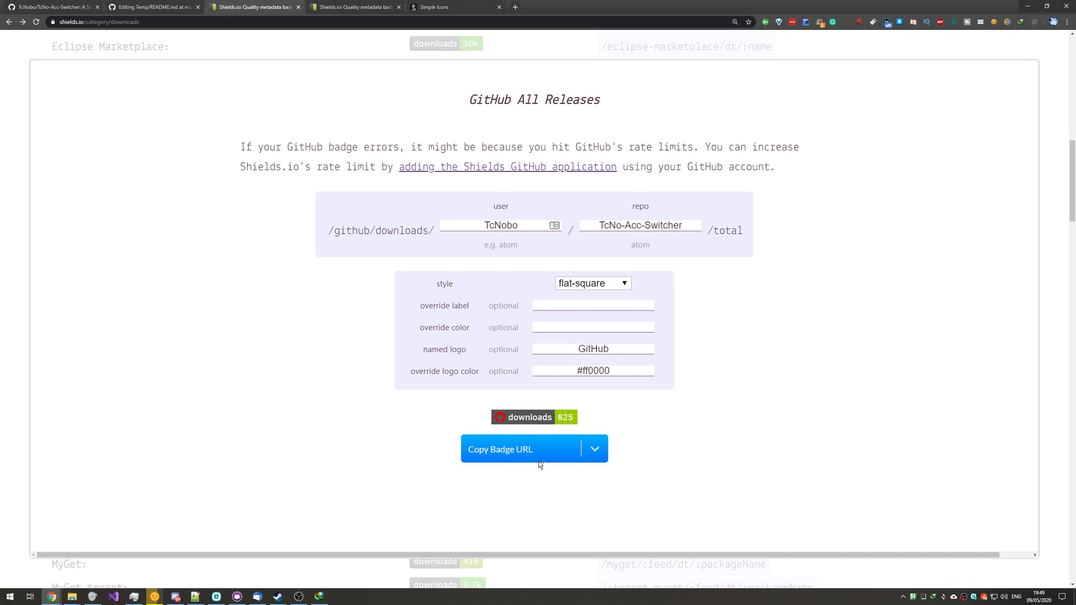
# Paste the GitHub All Releases downloads badge Markdown under the README title and preview it.
pyautogui.click(152, 7)
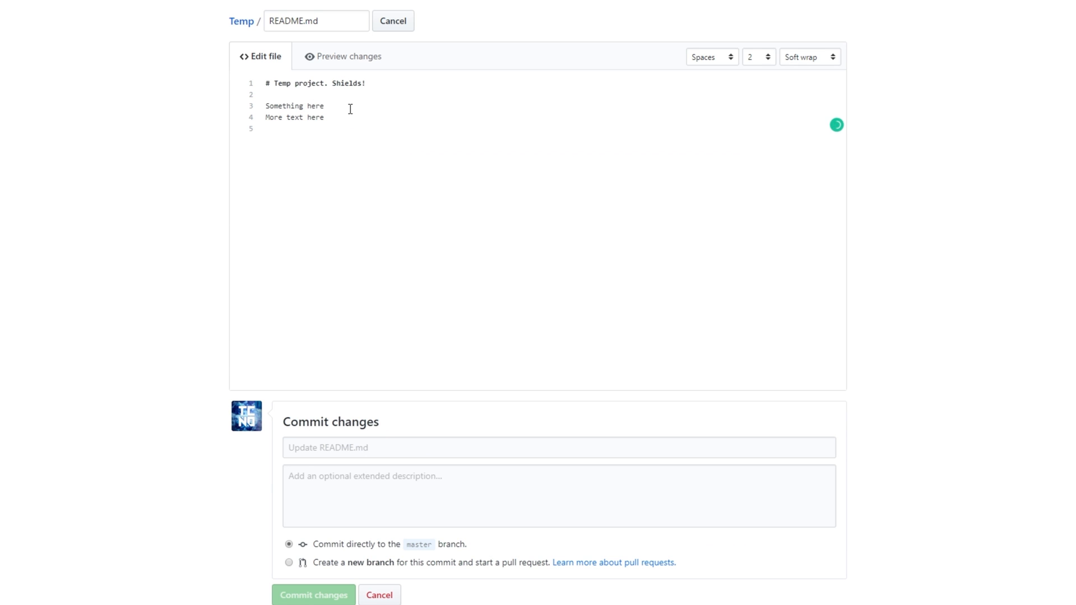
pyautogui.write('![GitHub All Releases](https://img.shields.io/github/downloads/TcNobo/TcNo-Acc-Switcher/total?logo=GitHub&logoColor=%23ff0000&style=flat-square)')
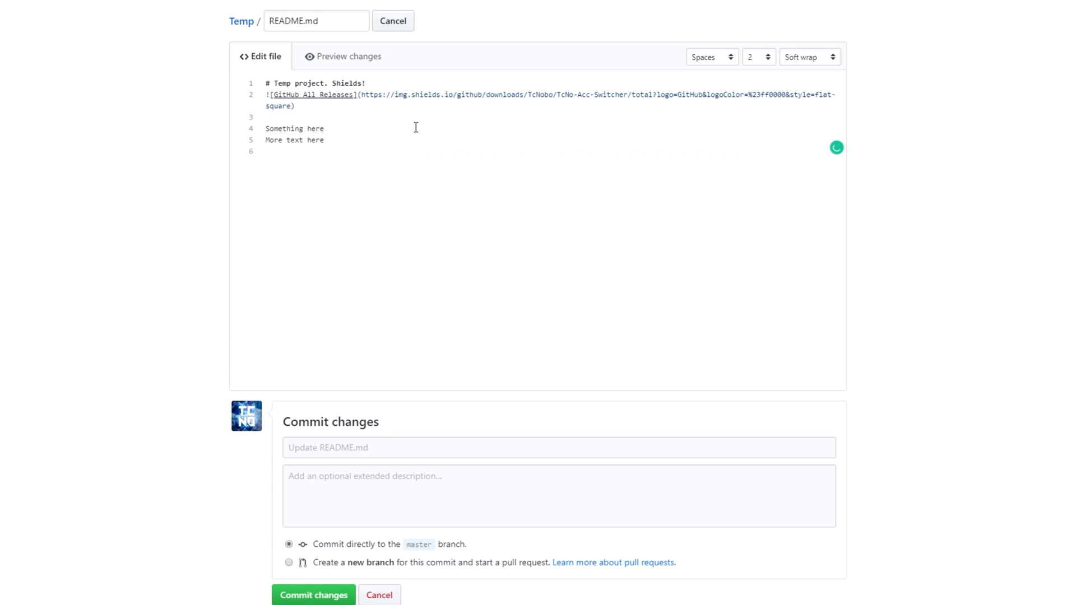
pyautogui.moveTo(354, 65)
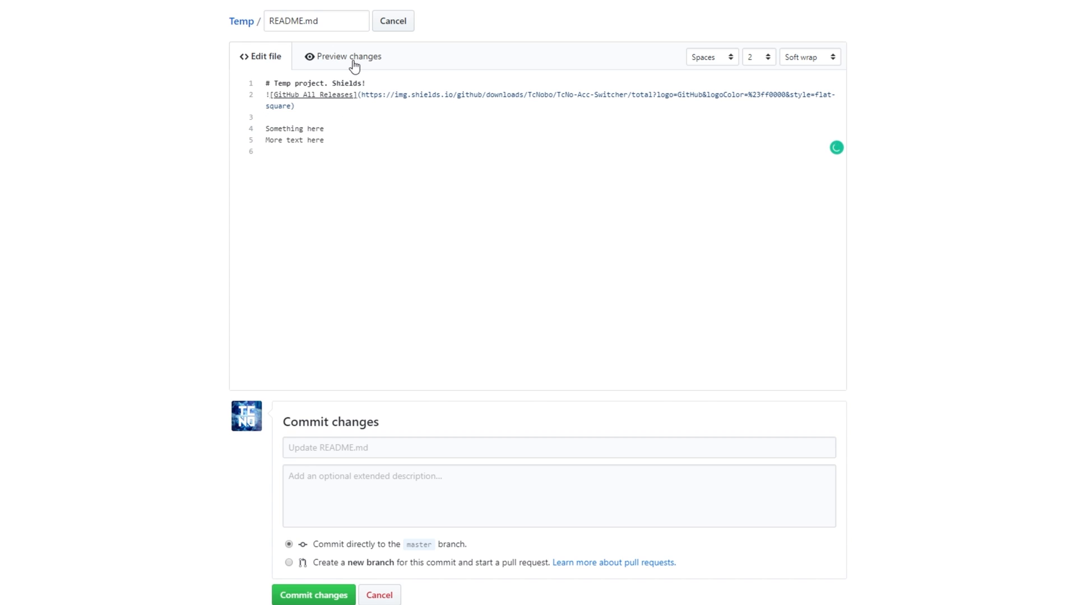
pyautogui.click(348, 56)
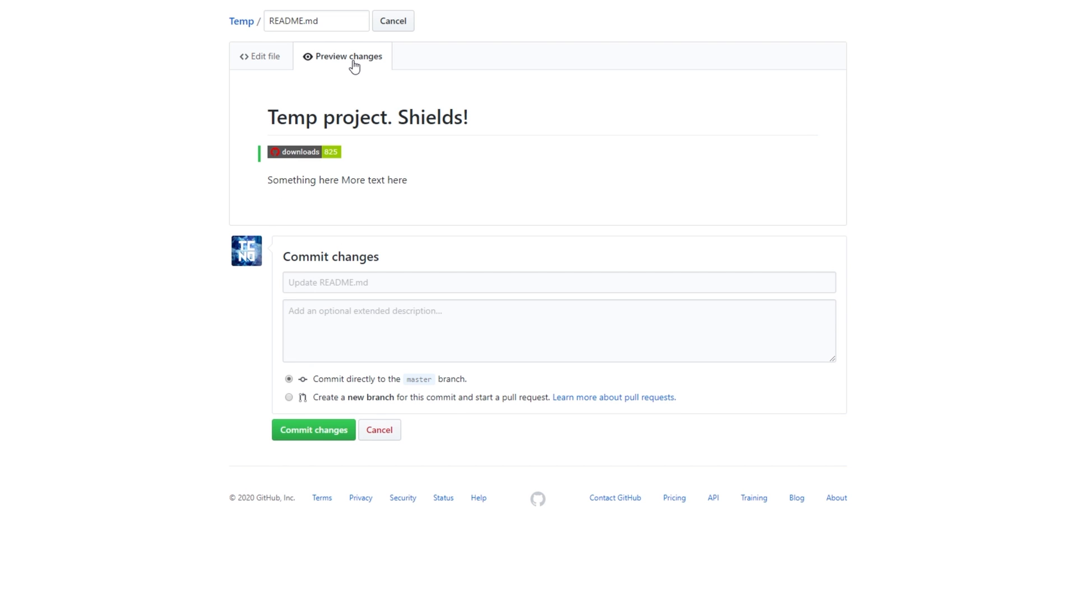
pyautogui.moveTo(310, 160)
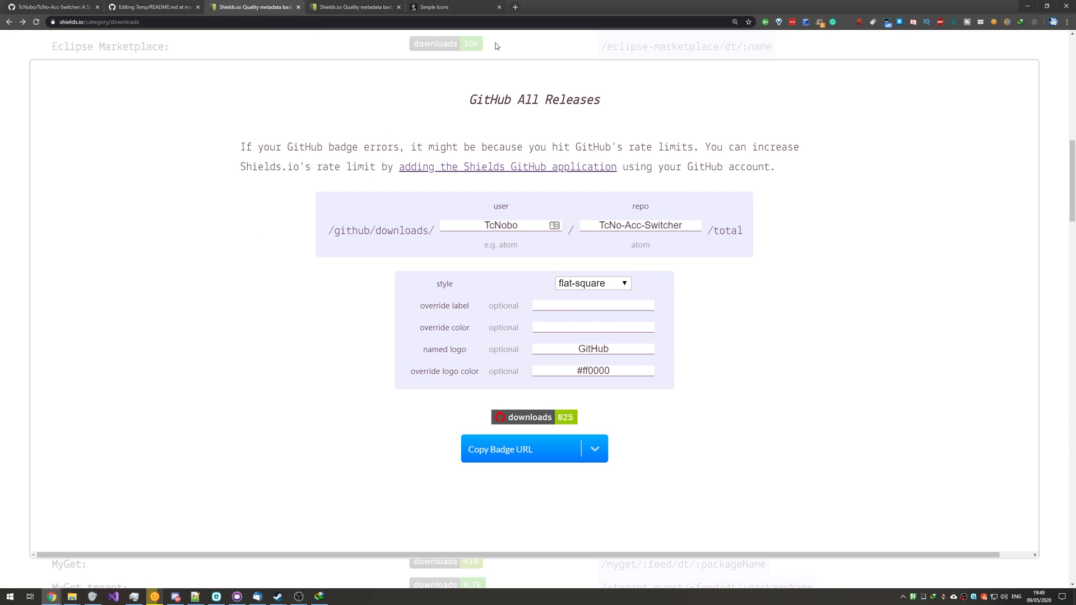
# Find the Twitter Follow badge by searching 'twitter' and bring up its builder.
pyautogui.scroll(3)
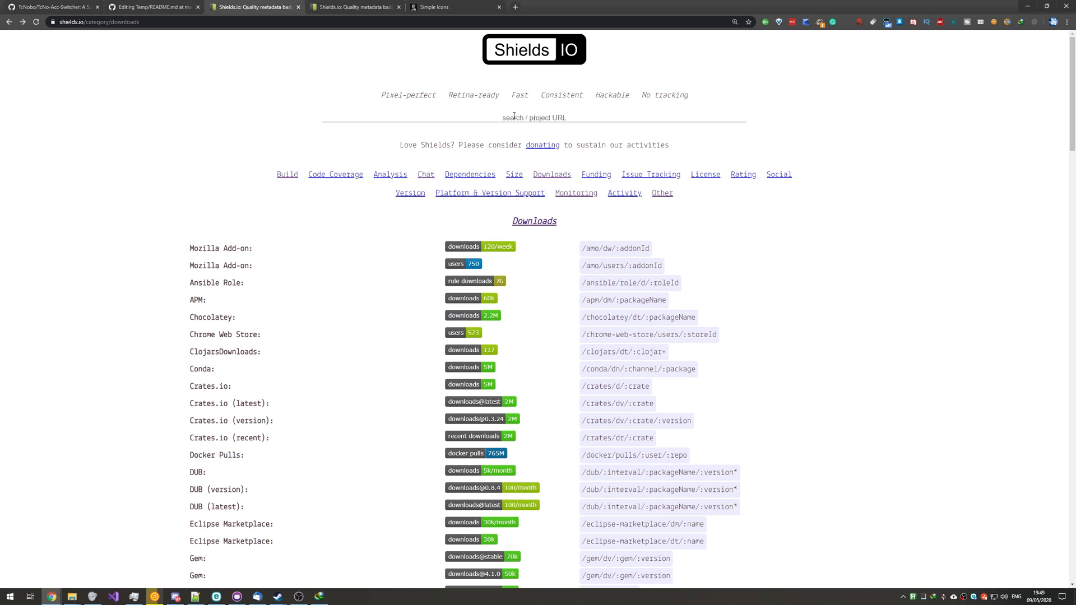
pyautogui.write('twitter')
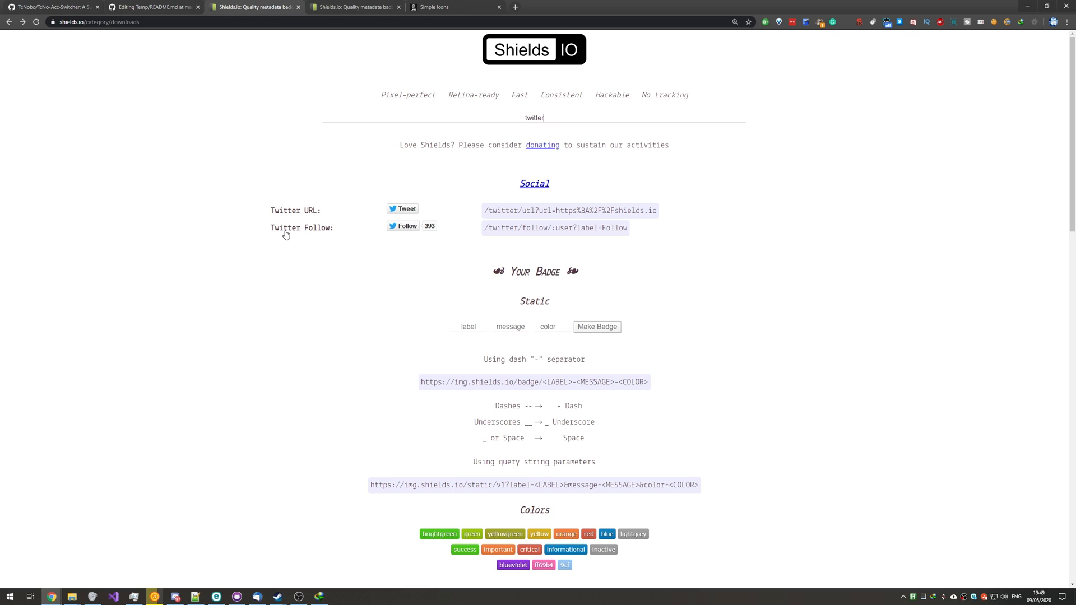
pyautogui.click(555, 228)
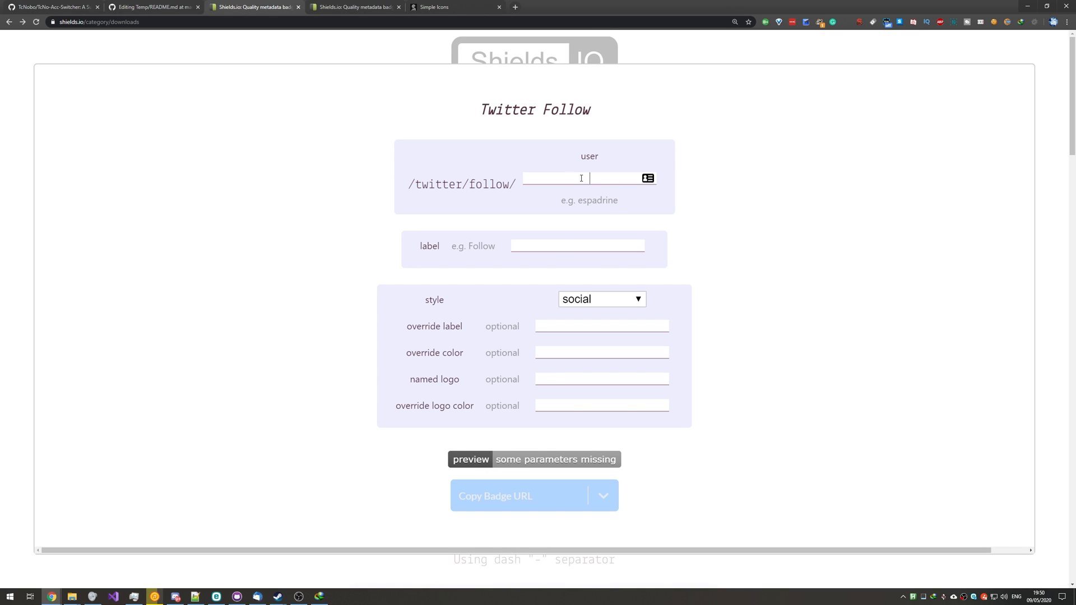
# Set the Twitter Follow user to TcNobo and list the badge's copy formats.
pyautogui.write('TcNobo')
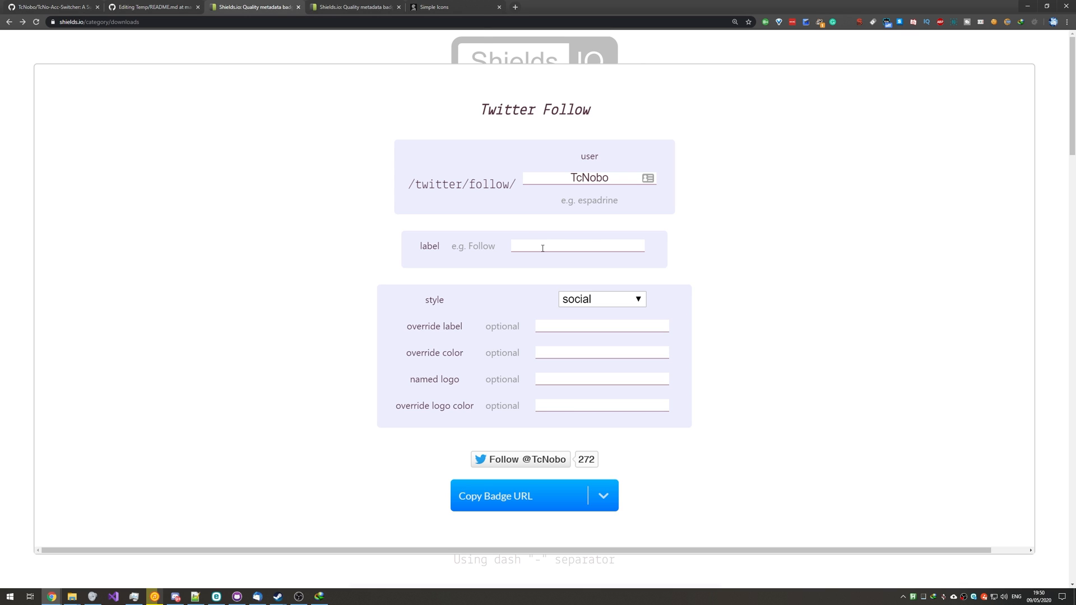
pyautogui.write('Hello')
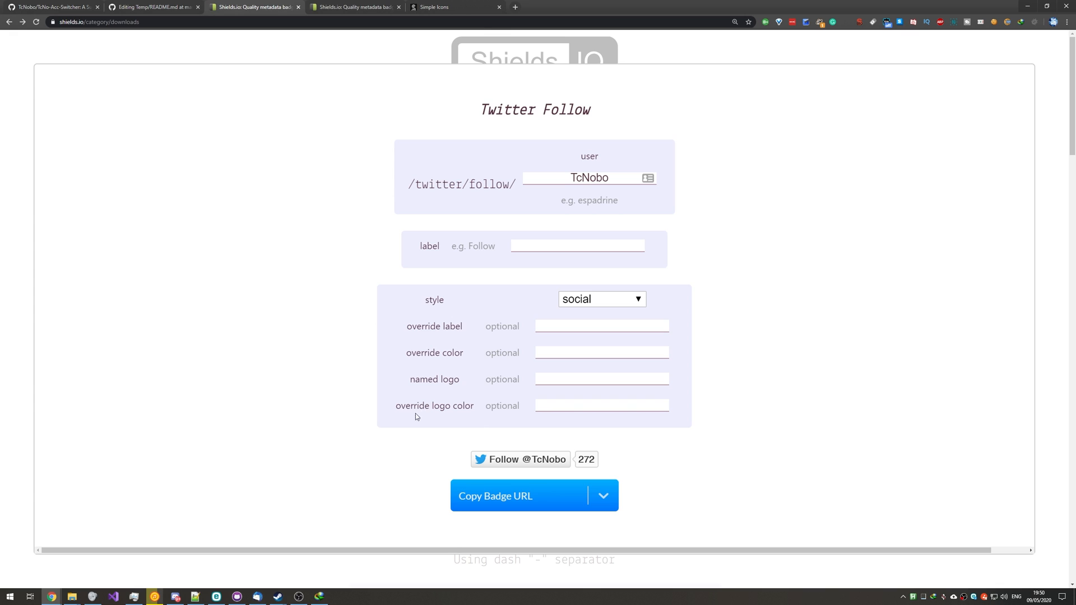
pyautogui.click(603, 495)
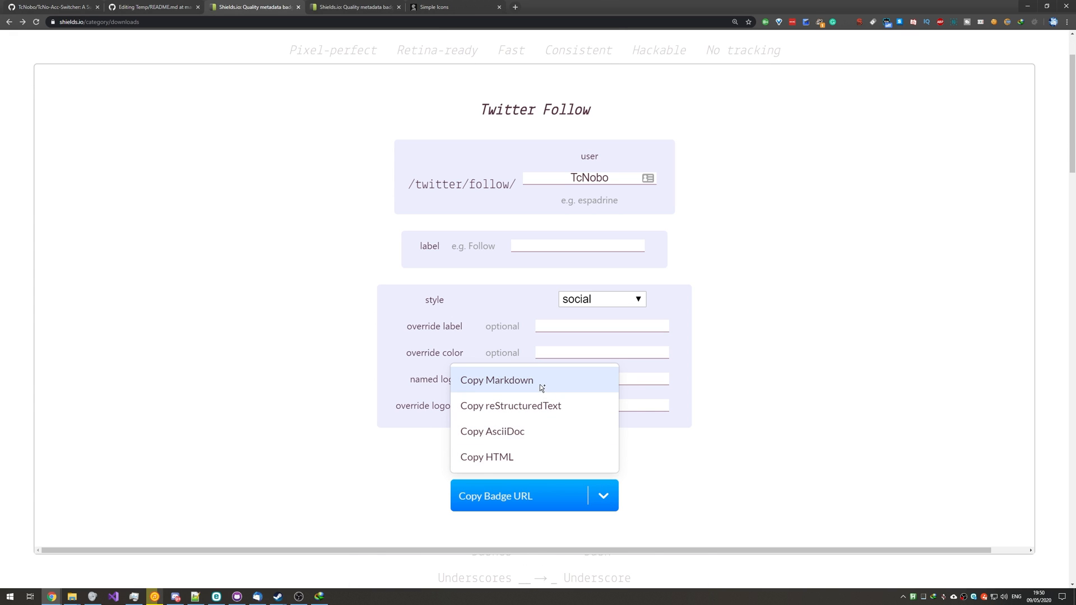
pyautogui.click(151, 7)
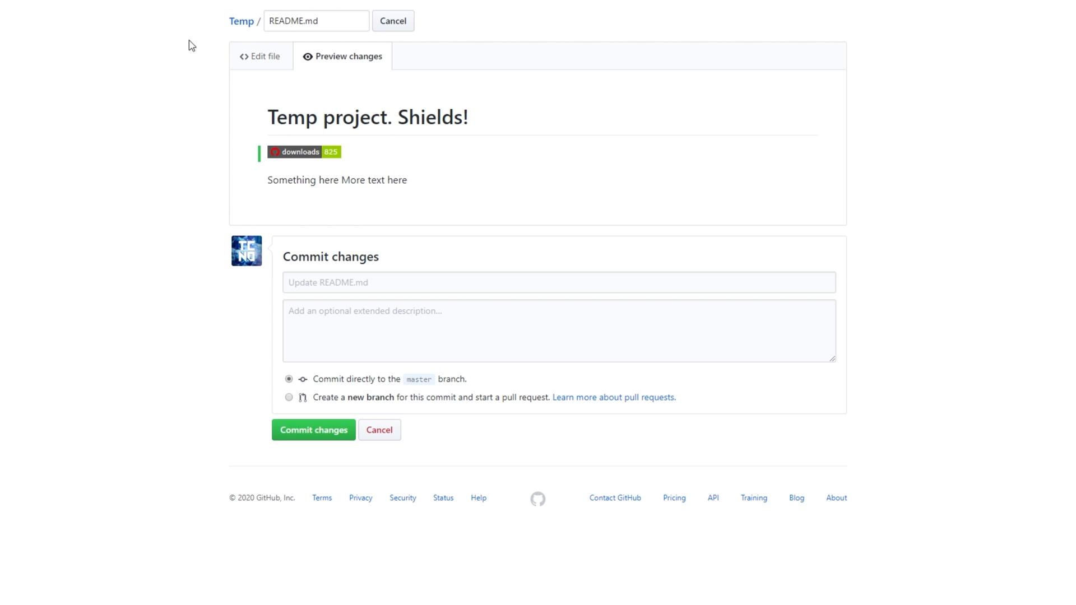
pyautogui.click(261, 56)
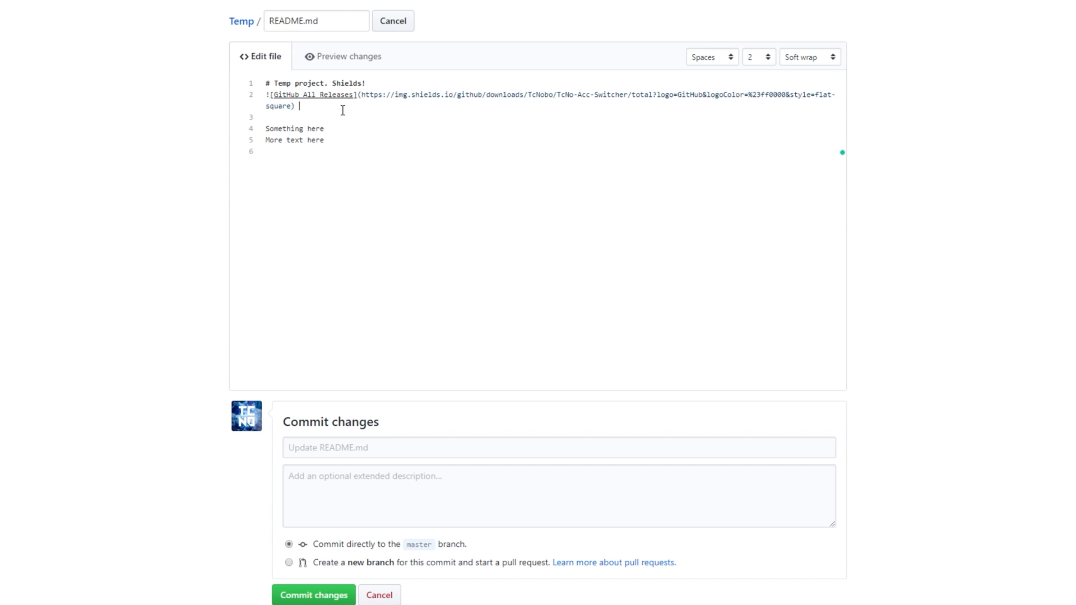
pyautogui.click(348, 56)
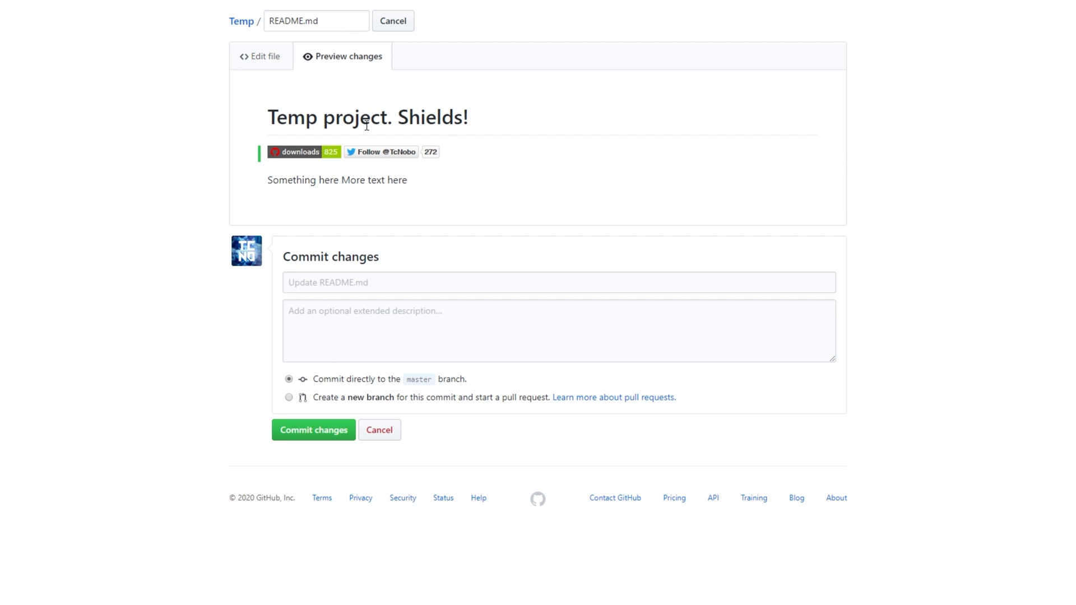
pyautogui.moveTo(115, 69)
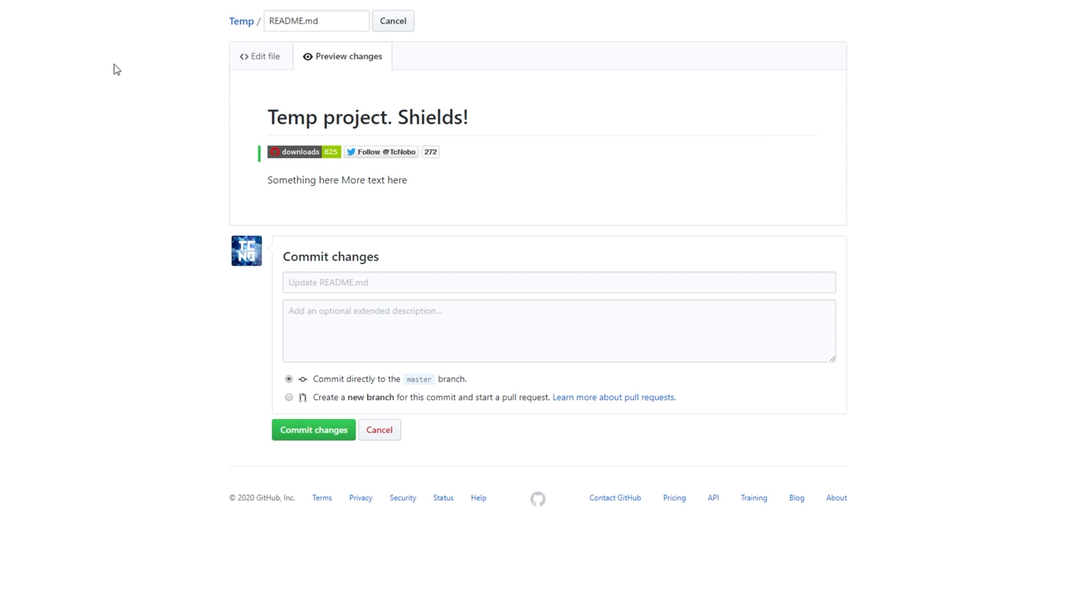
pyautogui.moveTo(408, 211)
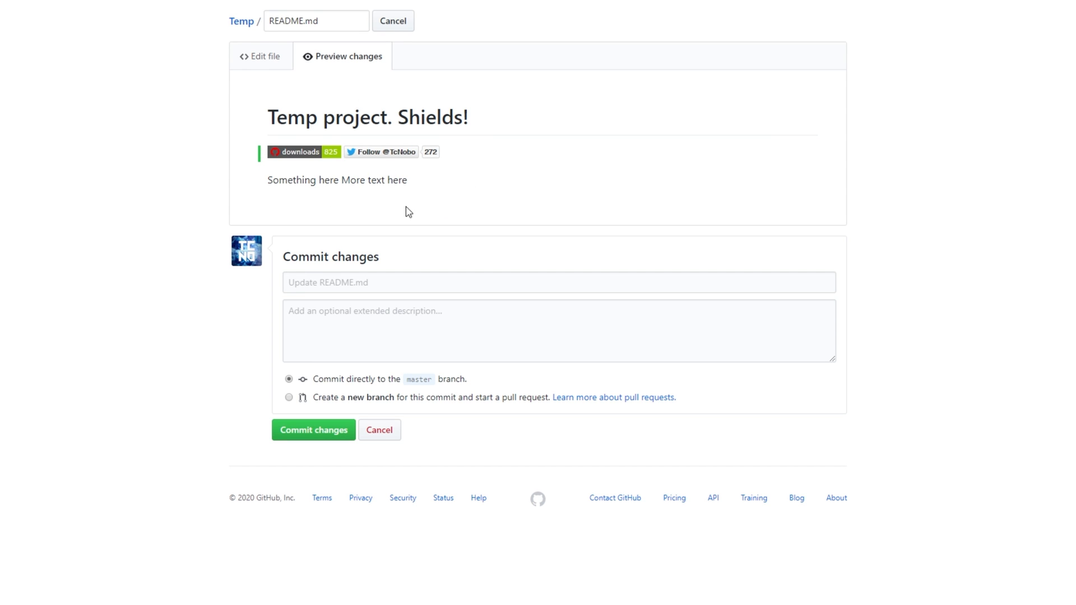
pyautogui.moveTo(382, 142)
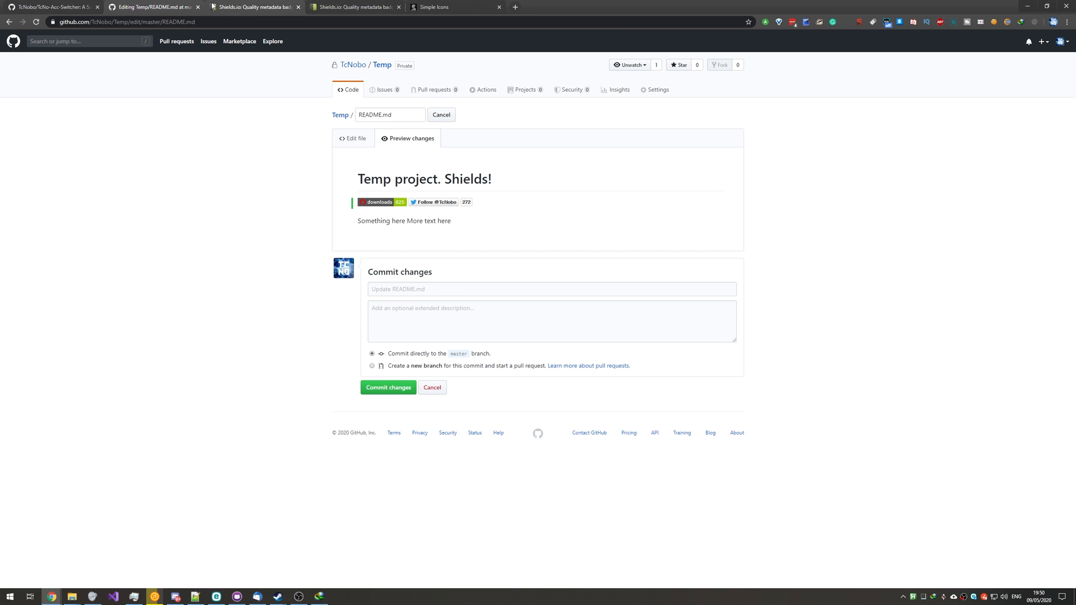
# Browse the Build, Code Coverage and Analysis badge categories on Shields.io.
pyautogui.click(255, 7)
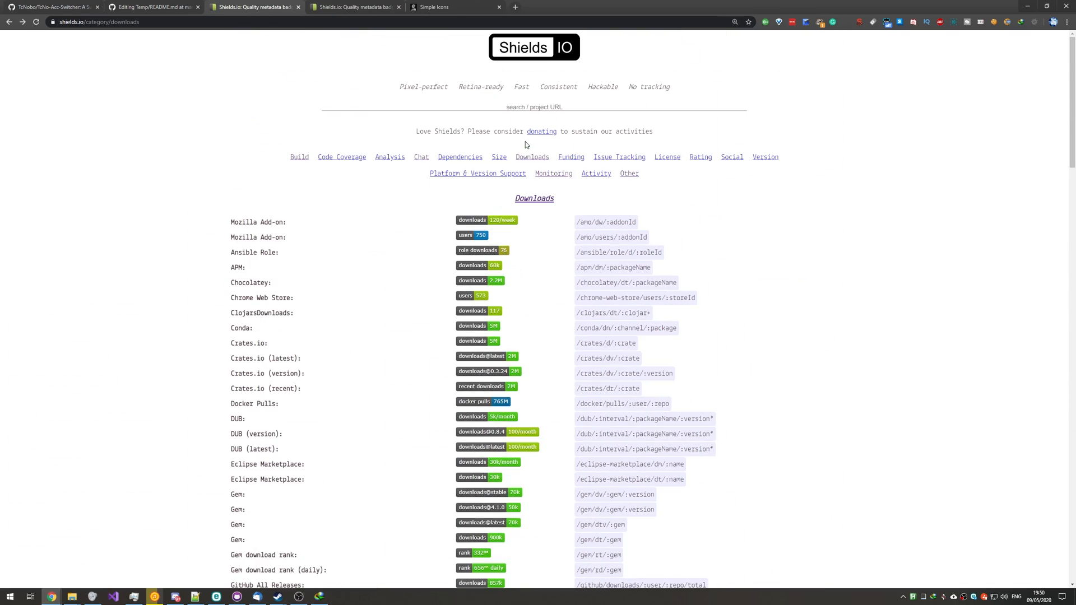
pyautogui.click(298, 157)
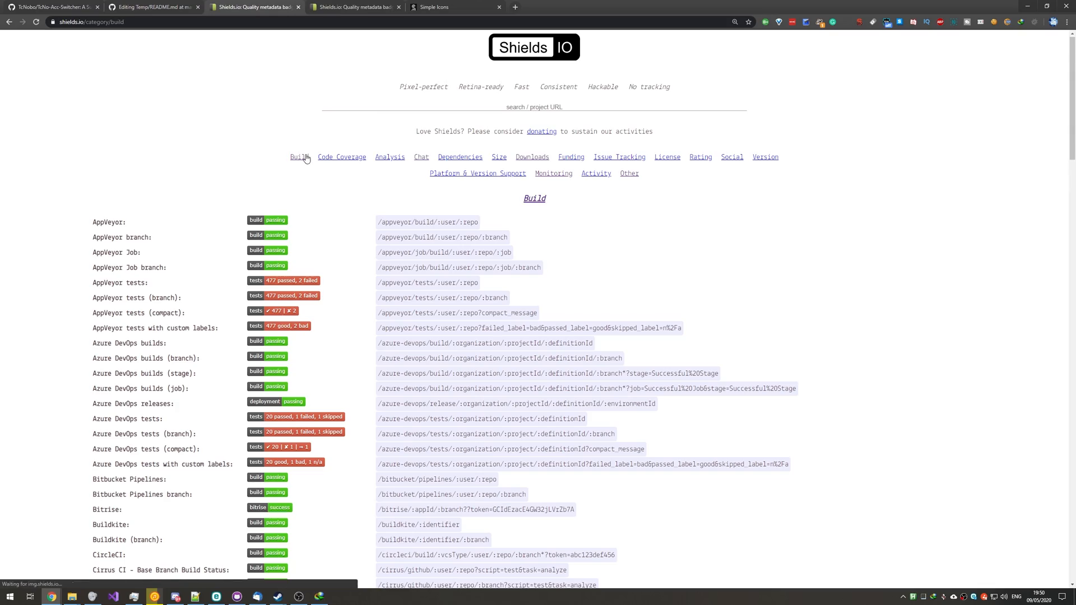
pyautogui.scroll(-3)
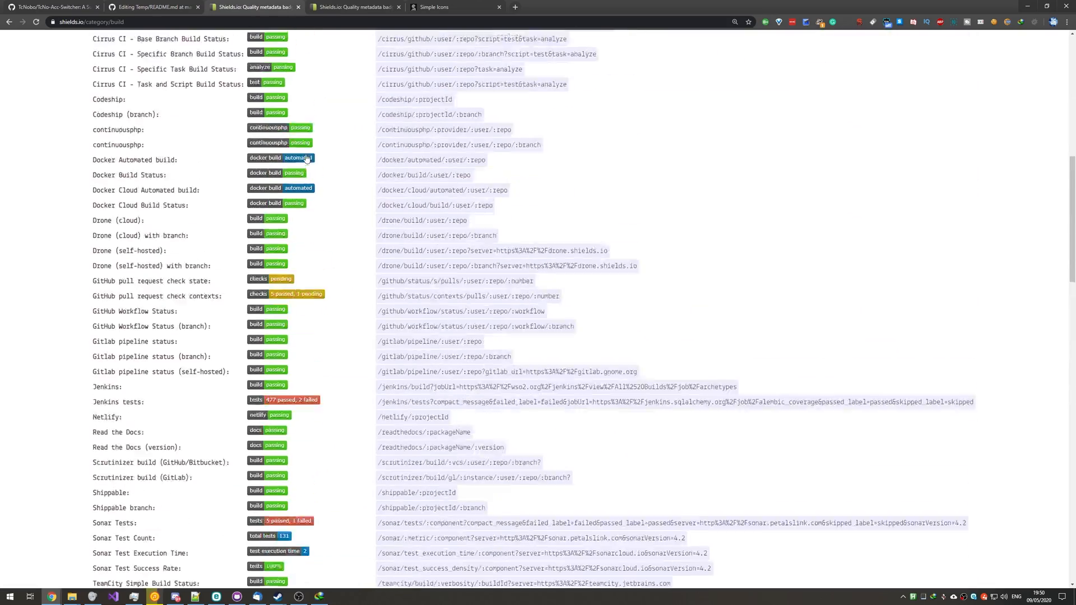
pyautogui.click(341, 157)
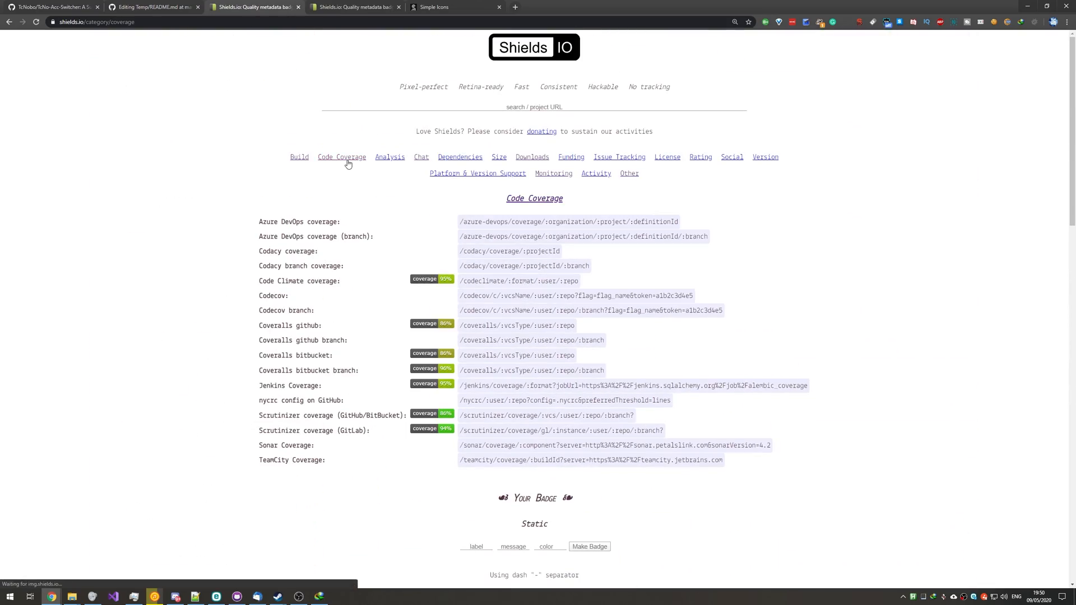
pyautogui.click(390, 157)
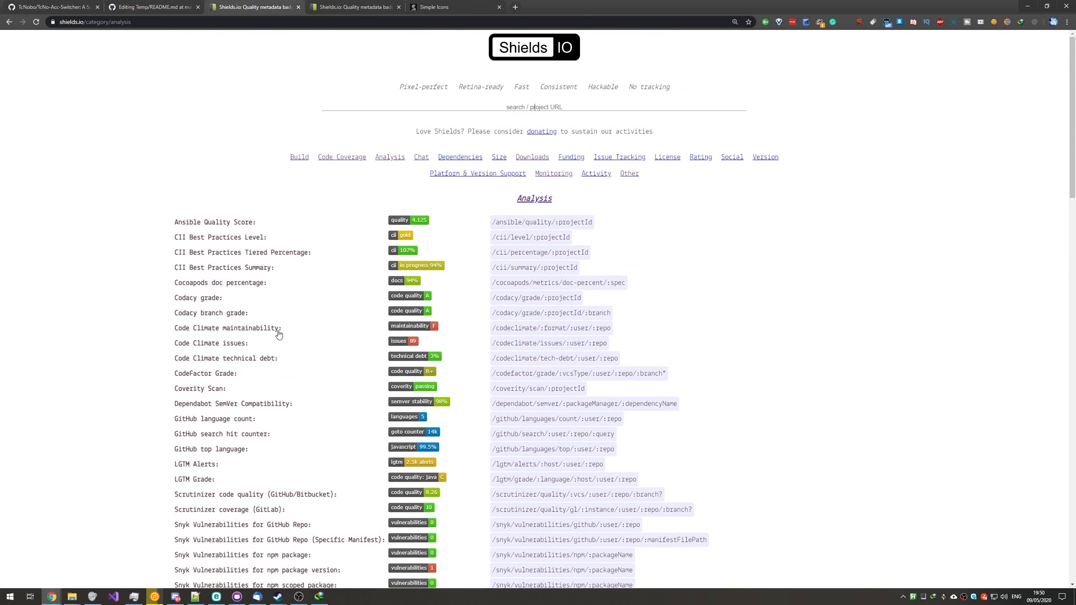
# Browse the Size, Funding and Issue Tracking categories, then view the TcNo-Acc-Switcher repository.
pyautogui.click(499, 157)
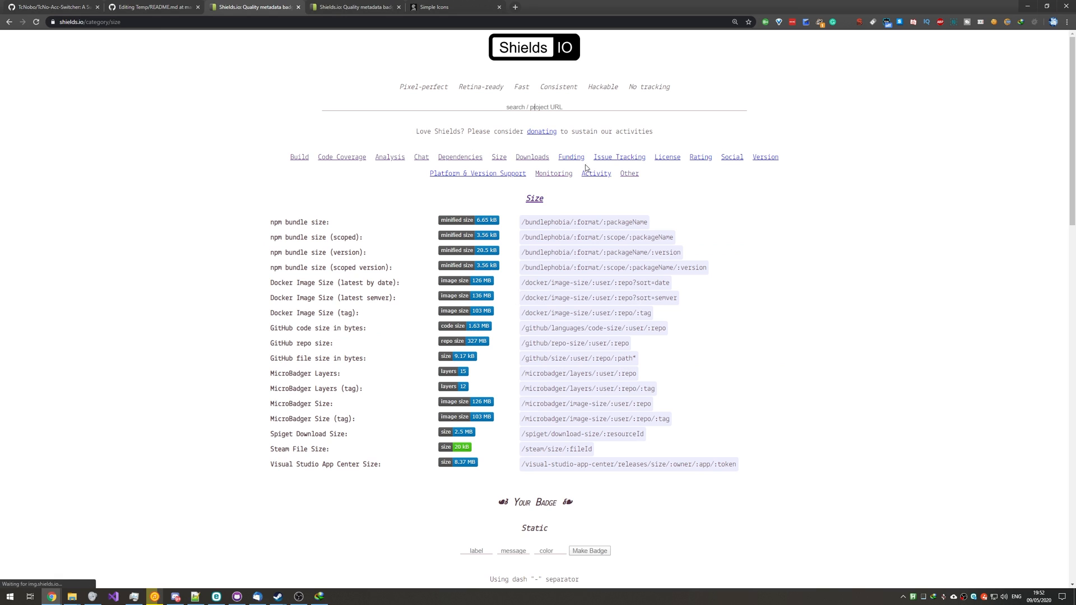
pyautogui.click(570, 157)
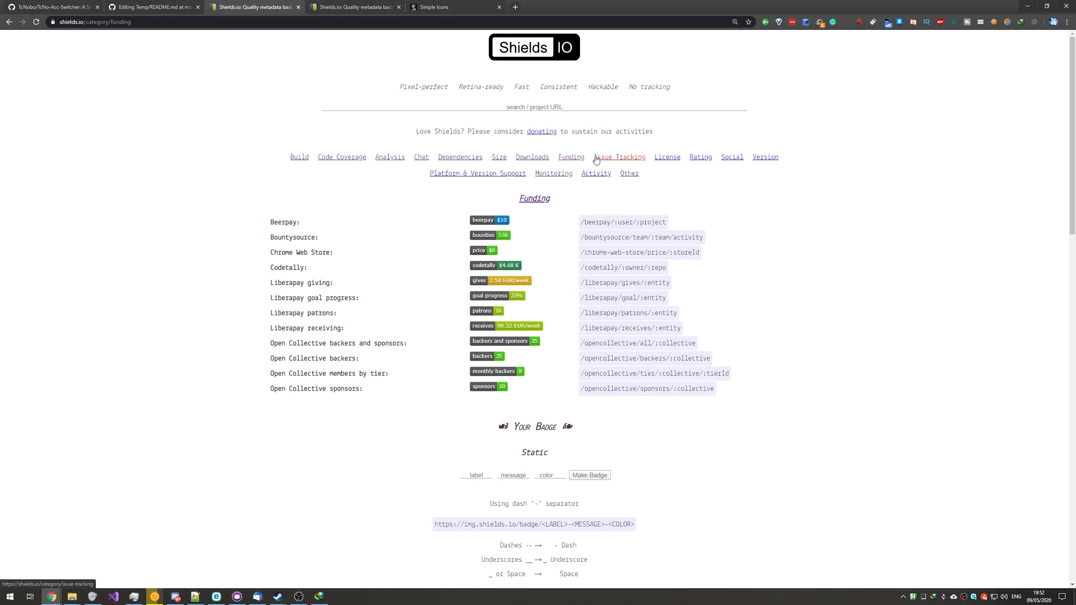
pyautogui.click(619, 156)
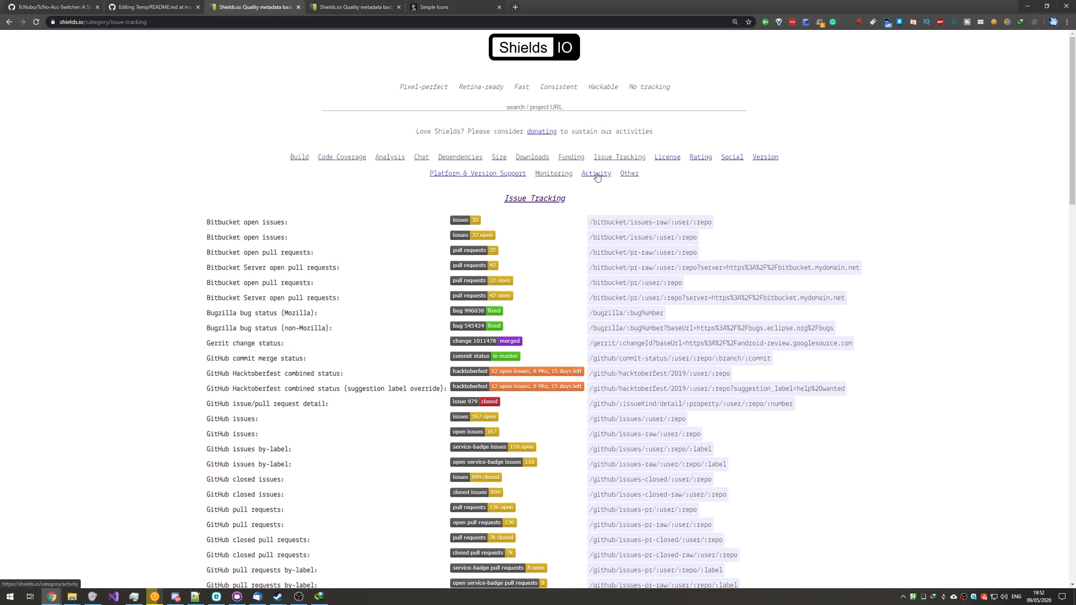
pyautogui.click(595, 173)
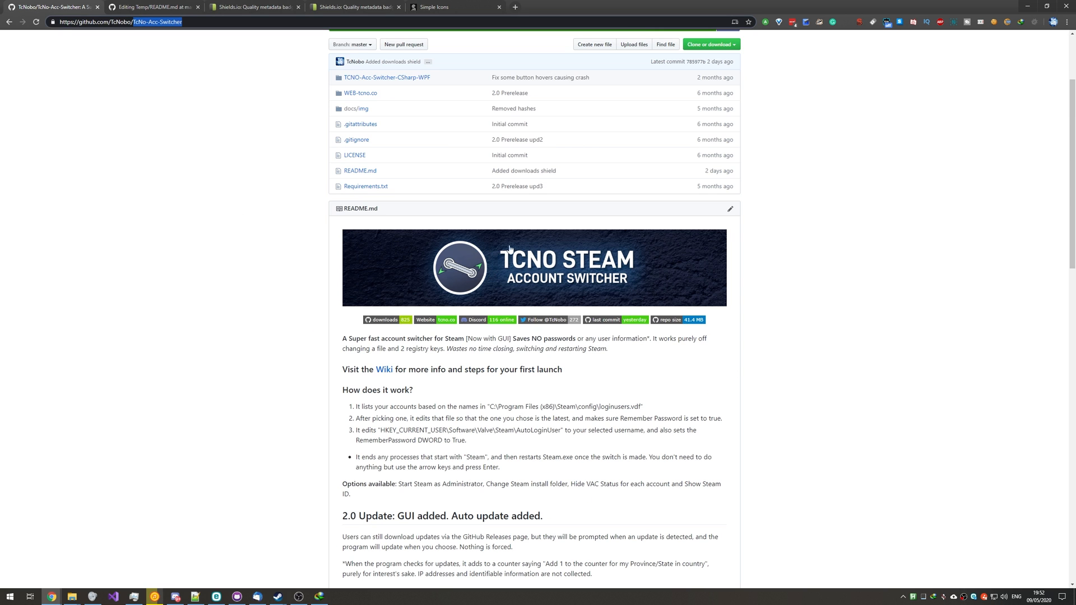
# Start editing the TcNo-Acc-Switcher README via its pencil icon.
pyautogui.click(729, 209)
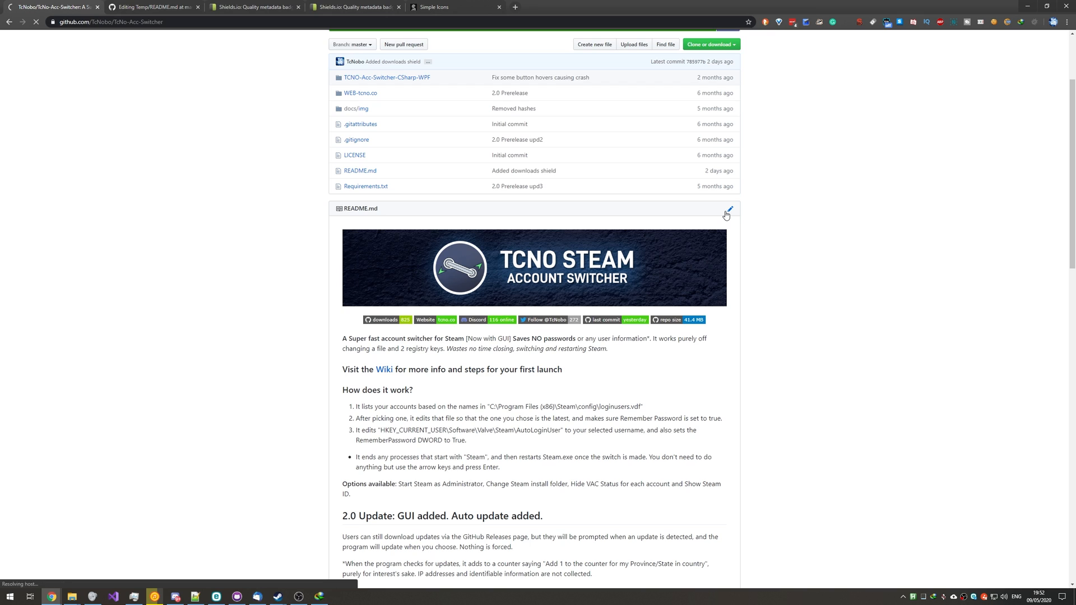
pyautogui.click(728, 209)
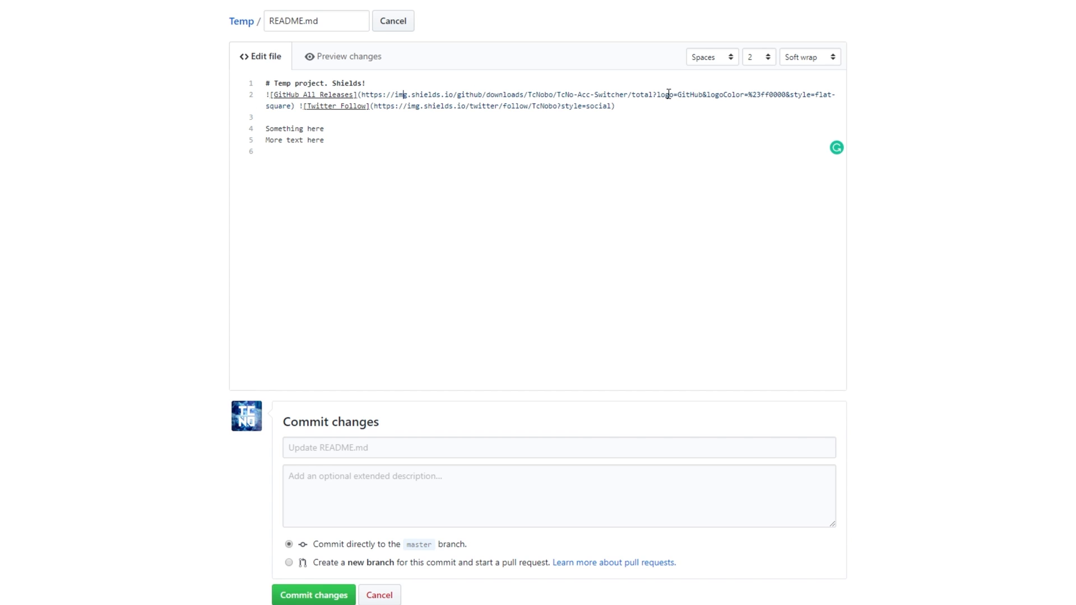
# Preview and commit the Temp README with both badges using commit message '1'.
pyautogui.click(346, 56)
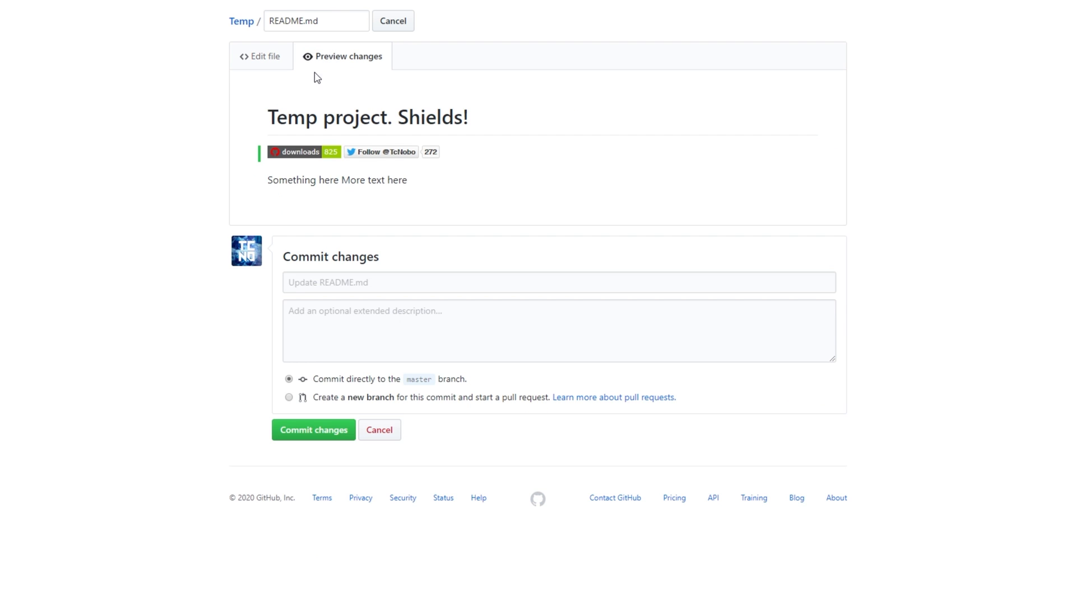
pyautogui.moveTo(331, 176)
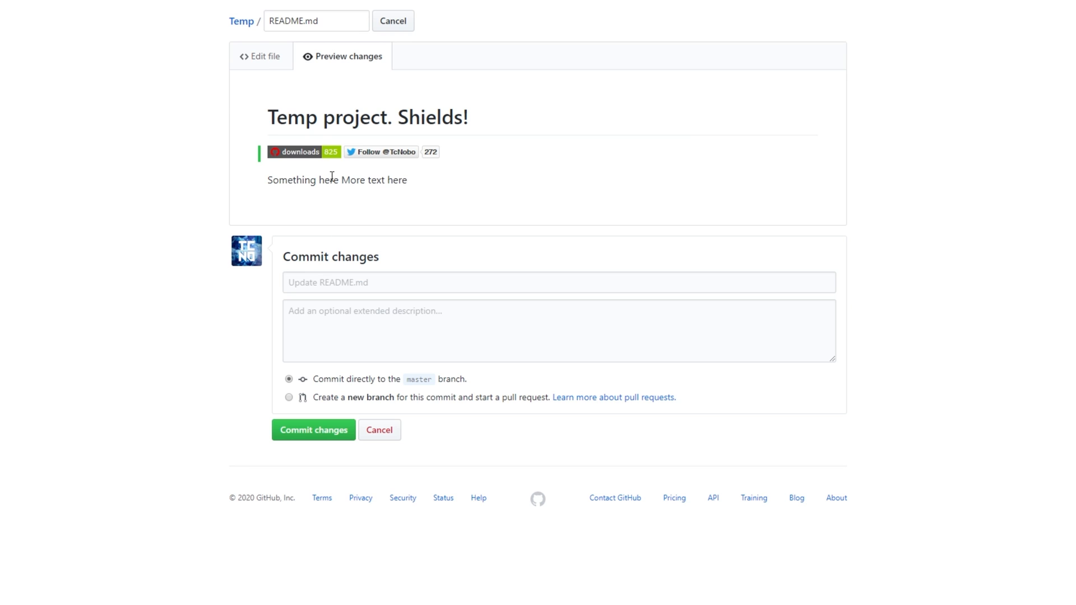
pyautogui.moveTo(210, 202)
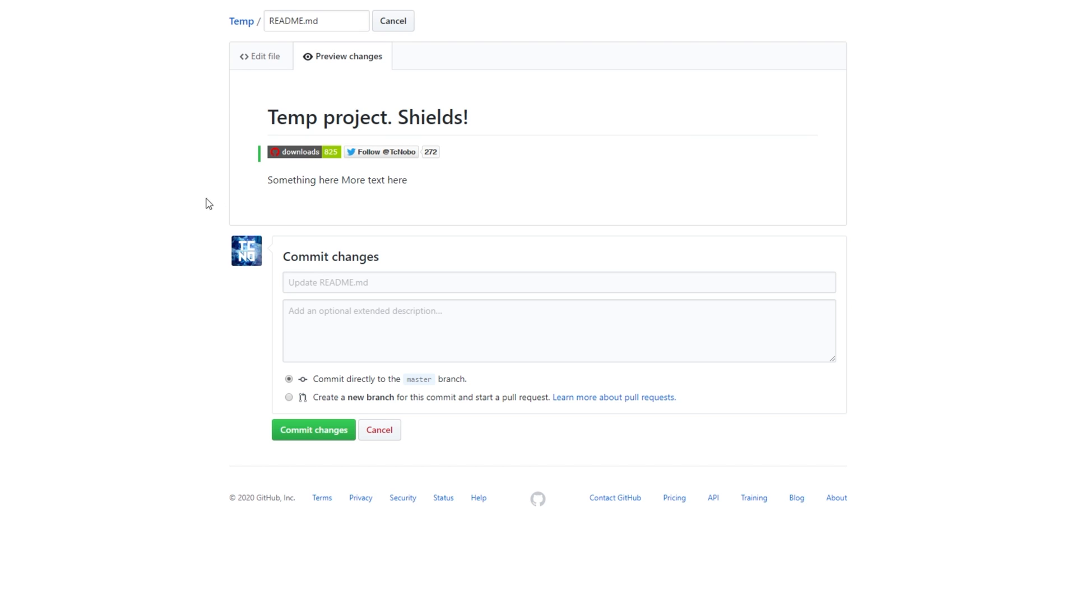
pyautogui.write('1')
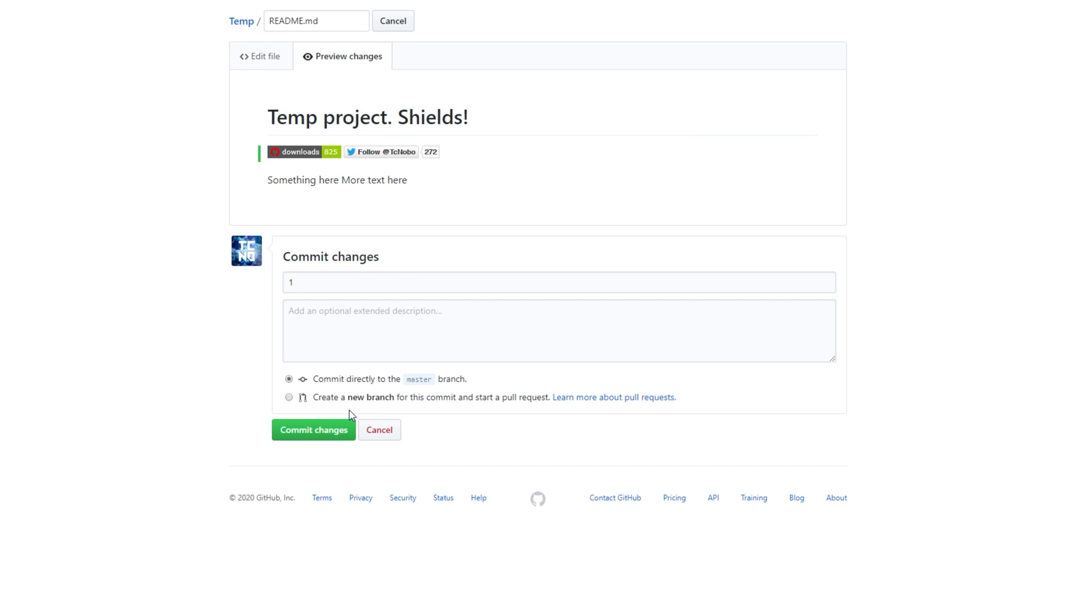
pyautogui.click(313, 429)
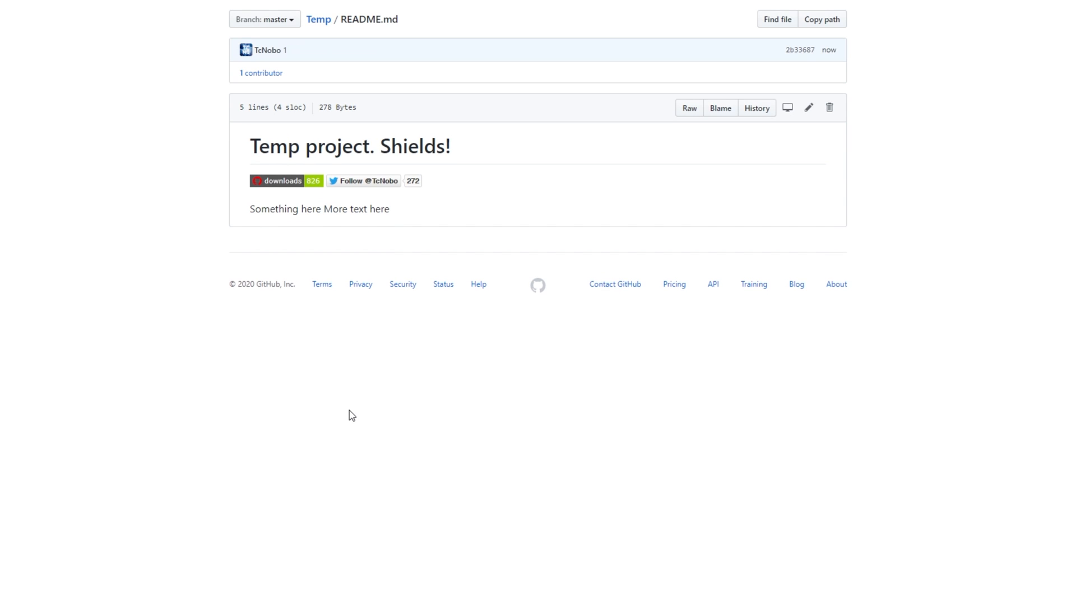
pyautogui.click(808, 107)
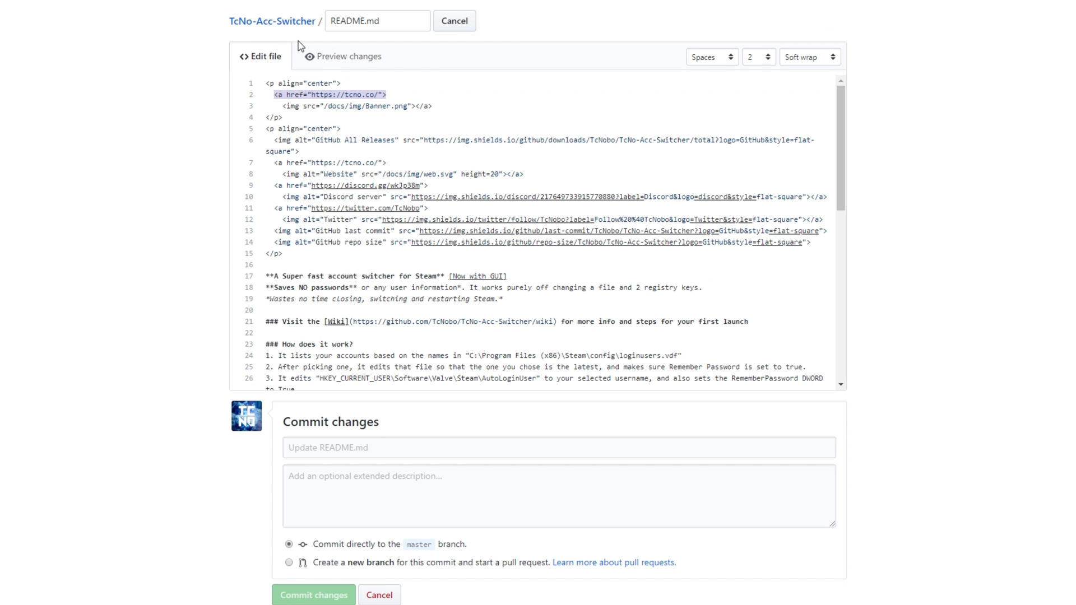